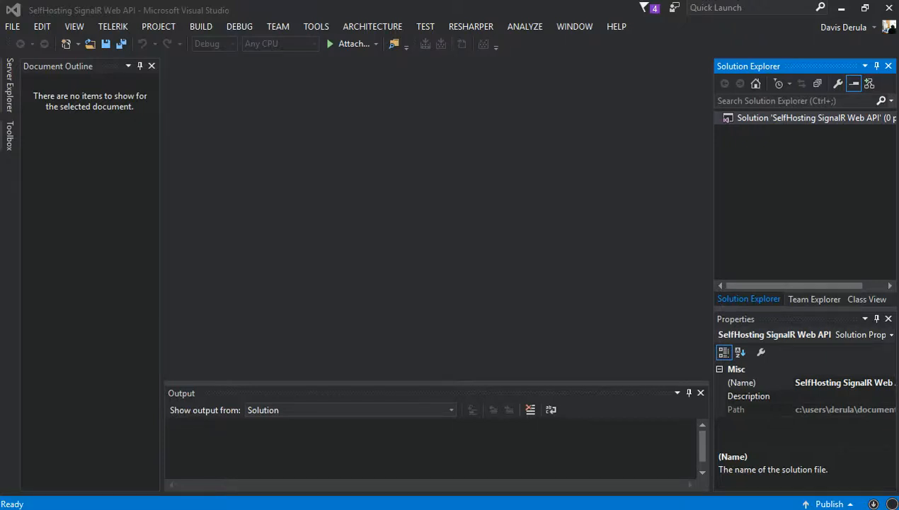
mouse_move(550, 272)
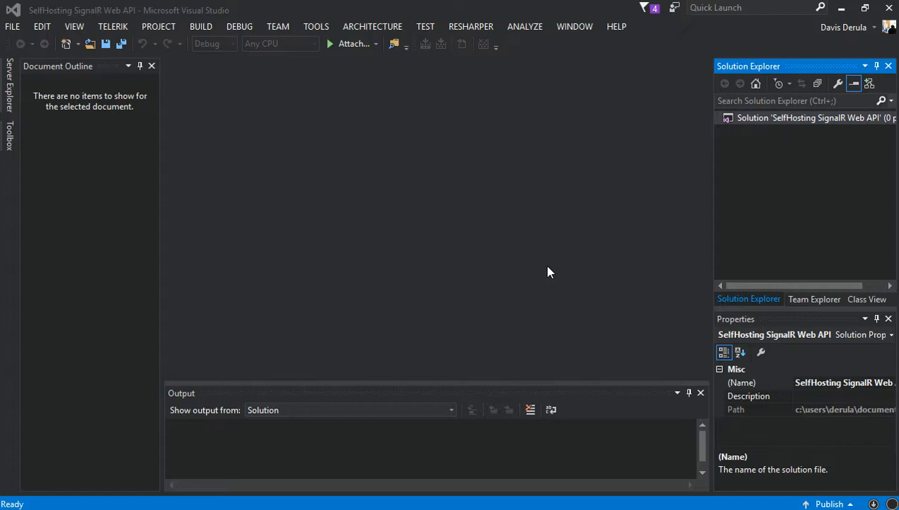
mouse_move(800, 159)
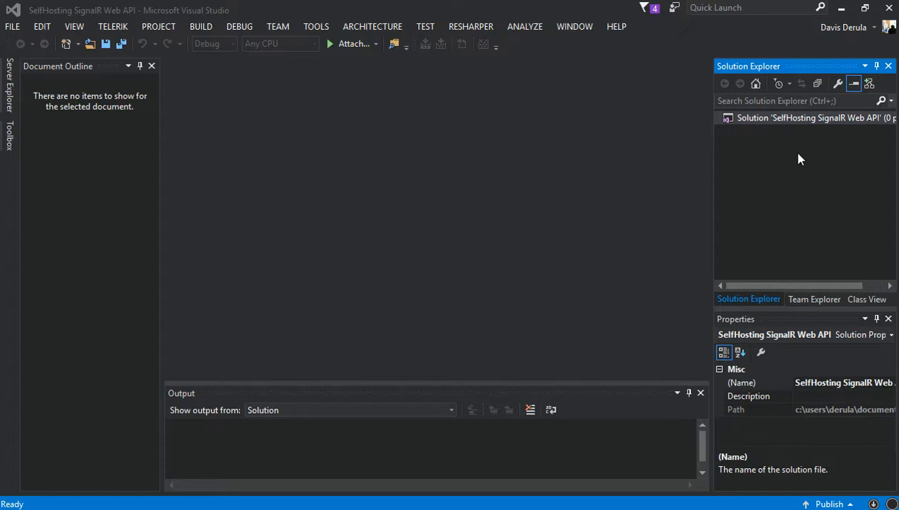
Add a solution folder named SelfHost.Server to the SignalR solution.
click(807, 117)
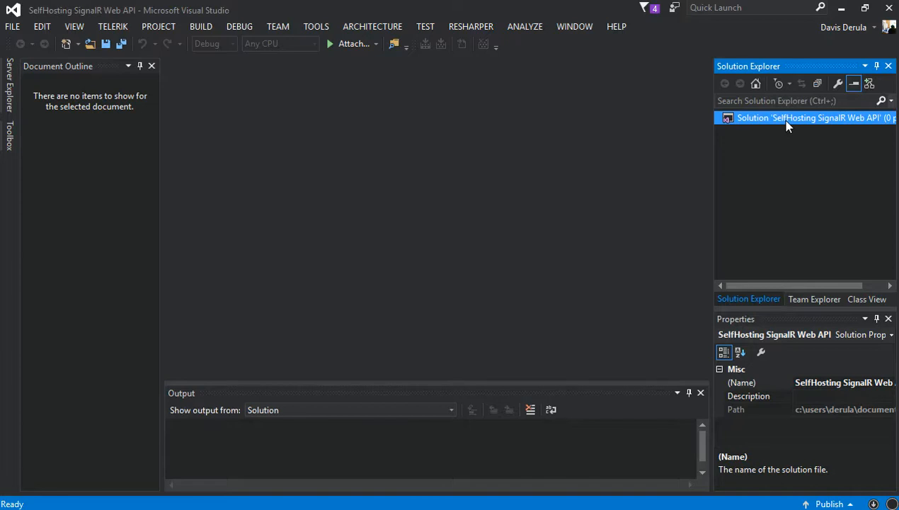
right_click(787, 117)
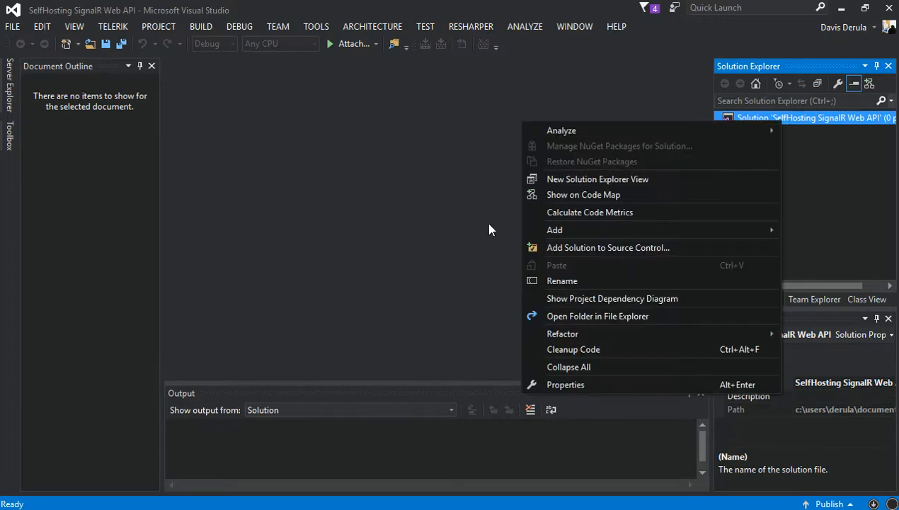
click(555, 229)
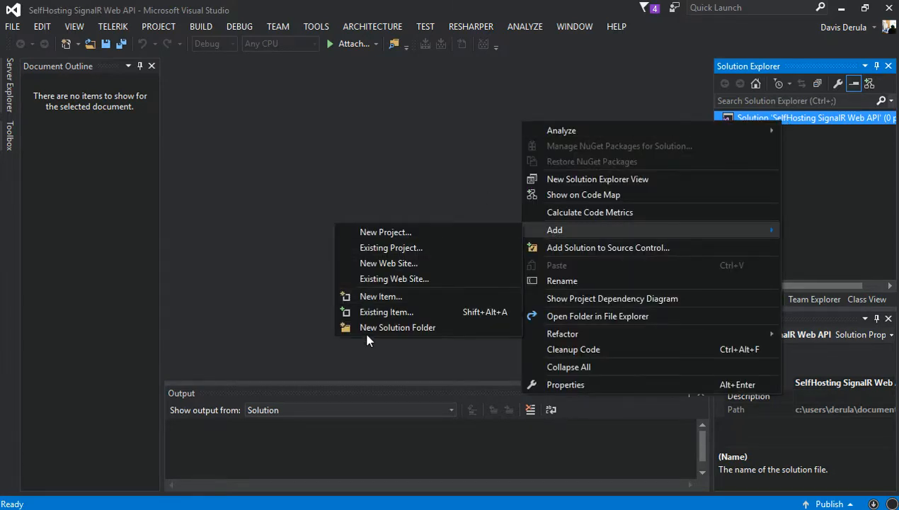
click(397, 327)
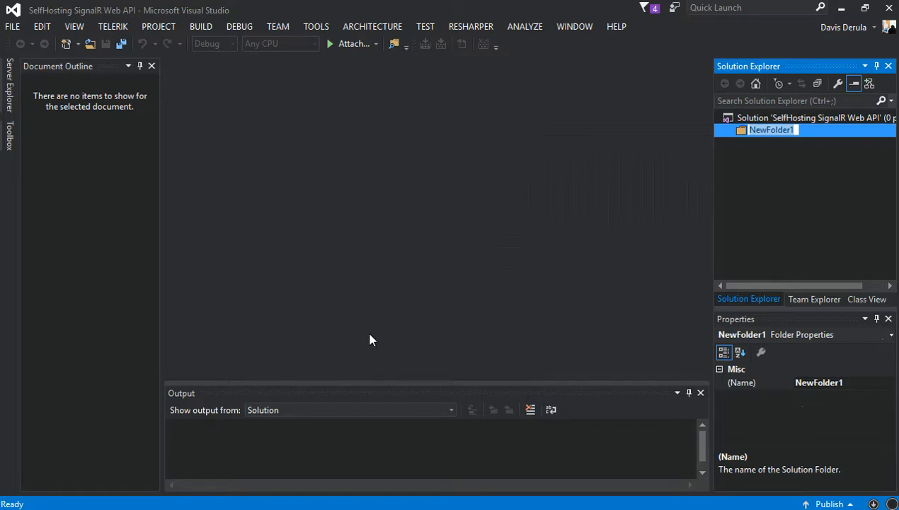
text(SelfHost.Server)
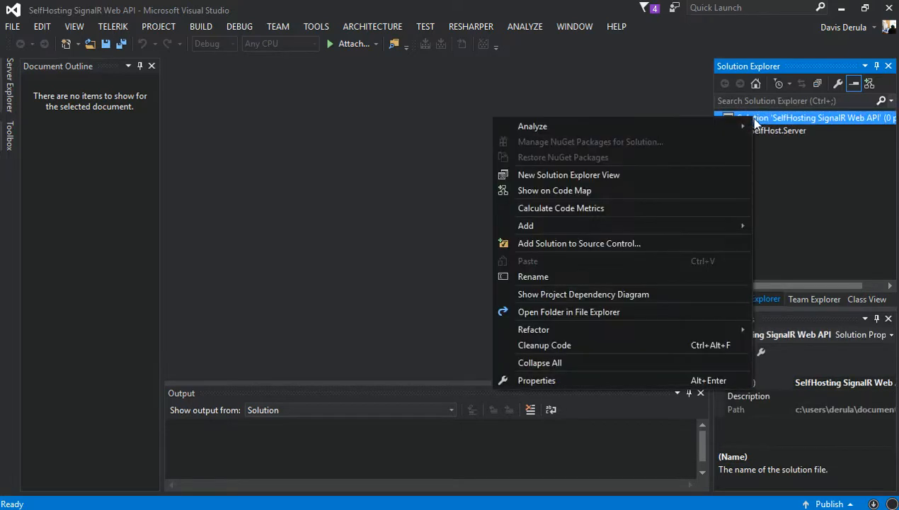
Add a second solution folder, SelfHost.Client, and select SelfHost.Server.
click(525, 225)
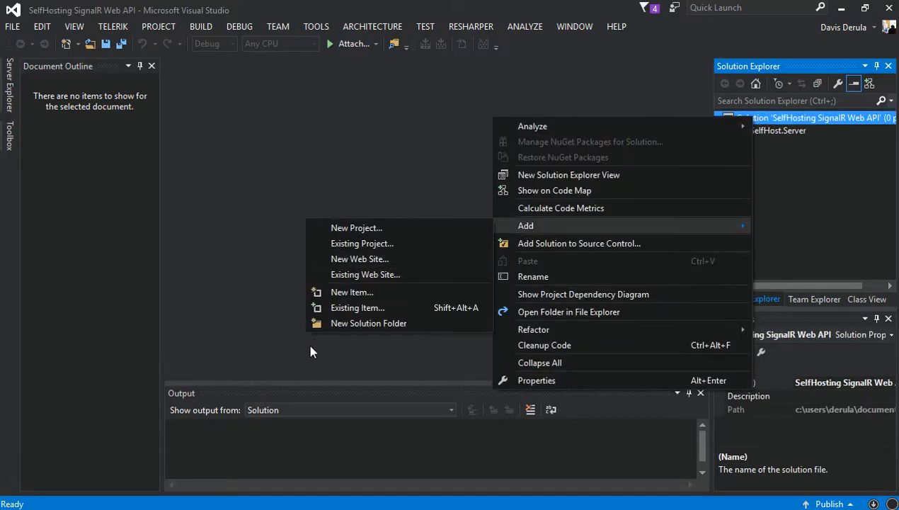
click(368, 323)
text(SelfHost.Client)
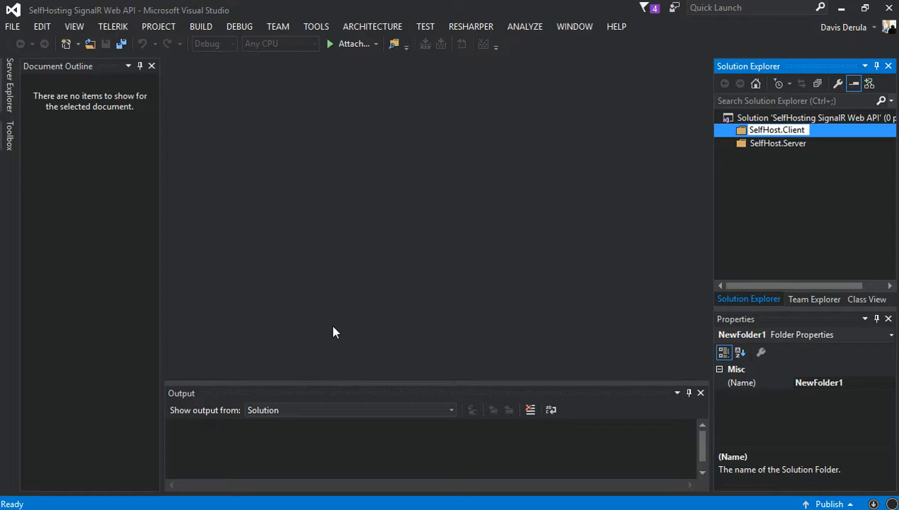
click(777, 143)
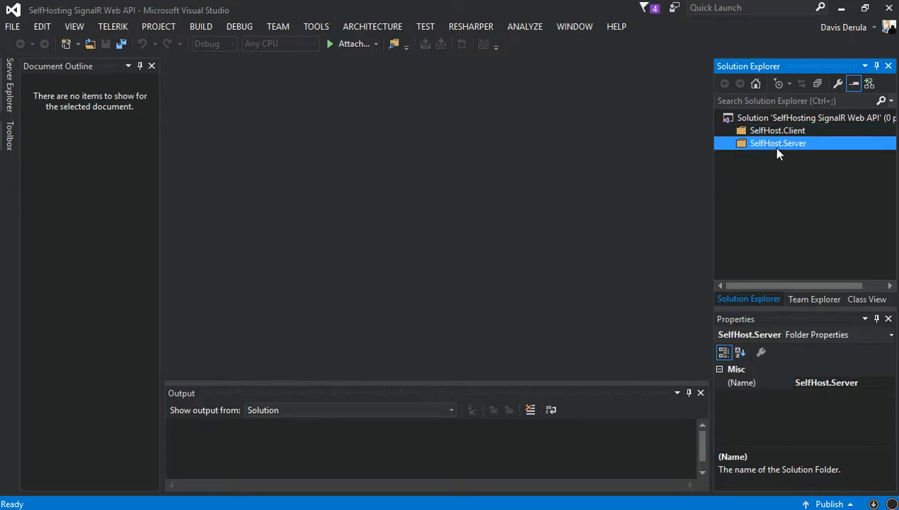
mouse_move(767, 144)
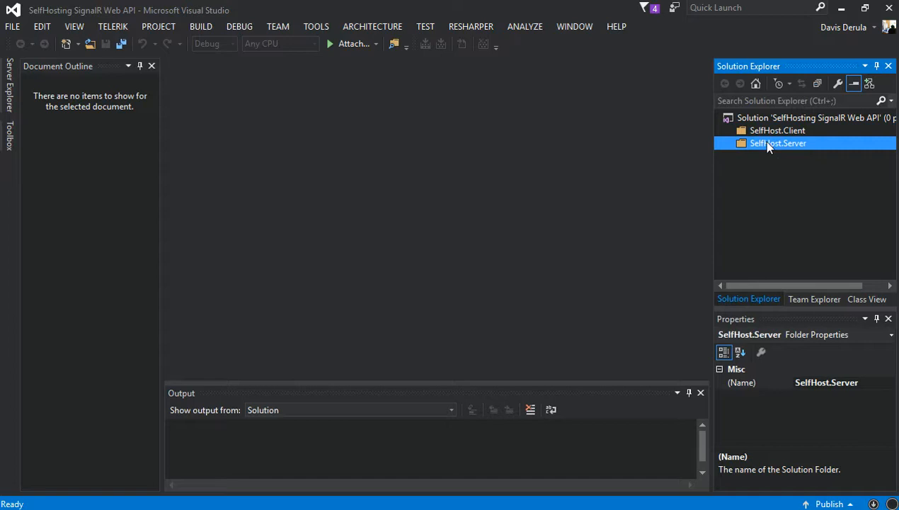
Start a new project in SelfHost.Server using the C# Console Application template.
right_click(779, 143)
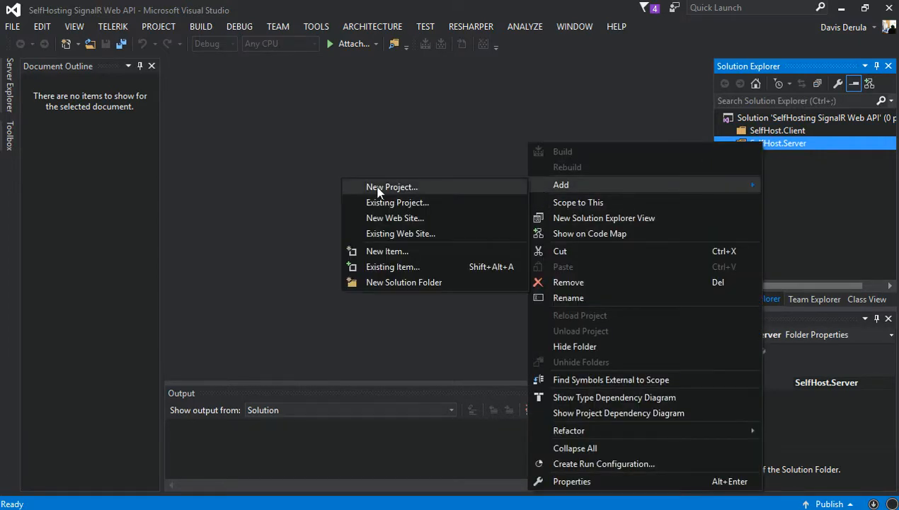
click(390, 187)
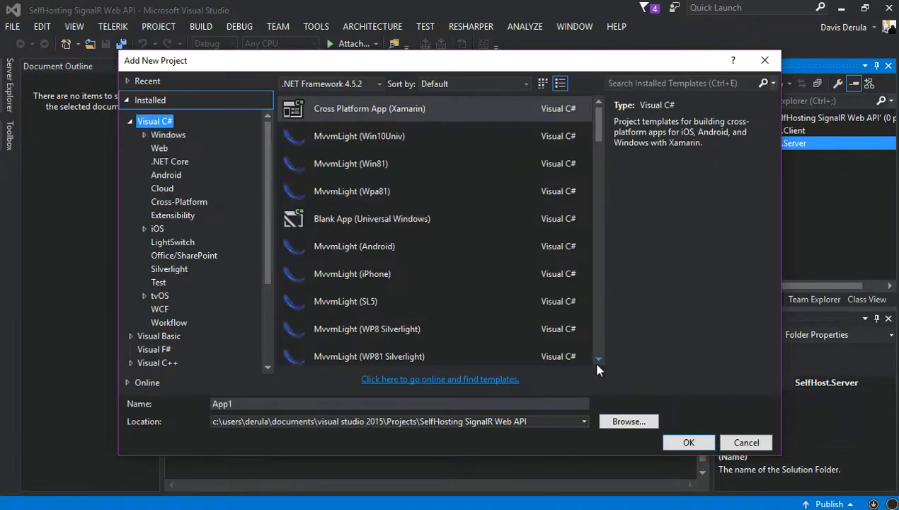
scroll(down, 3)
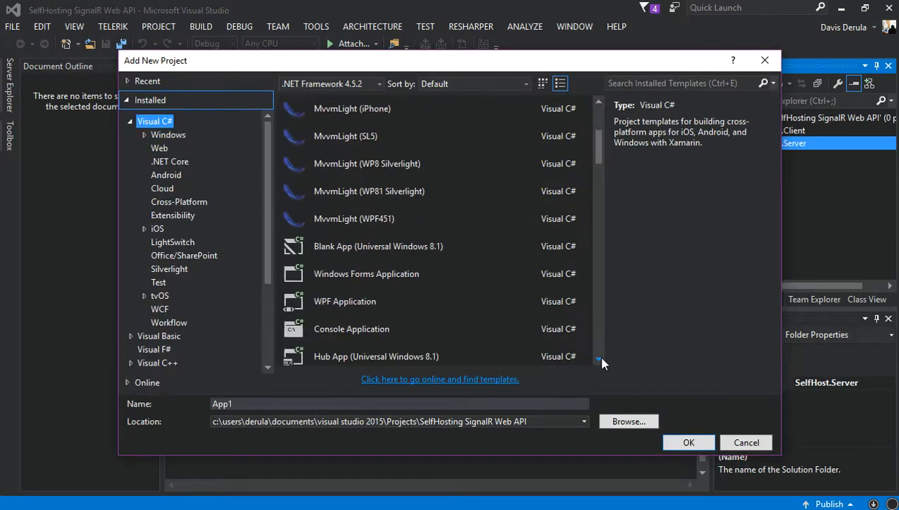
click(351, 328)
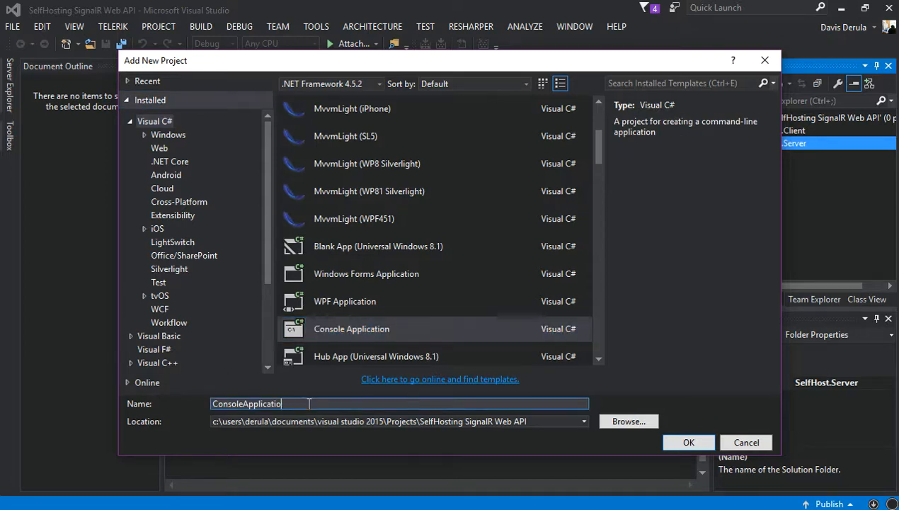
Name the console project SelfHost.ConsoleServer and create it.
text(S)
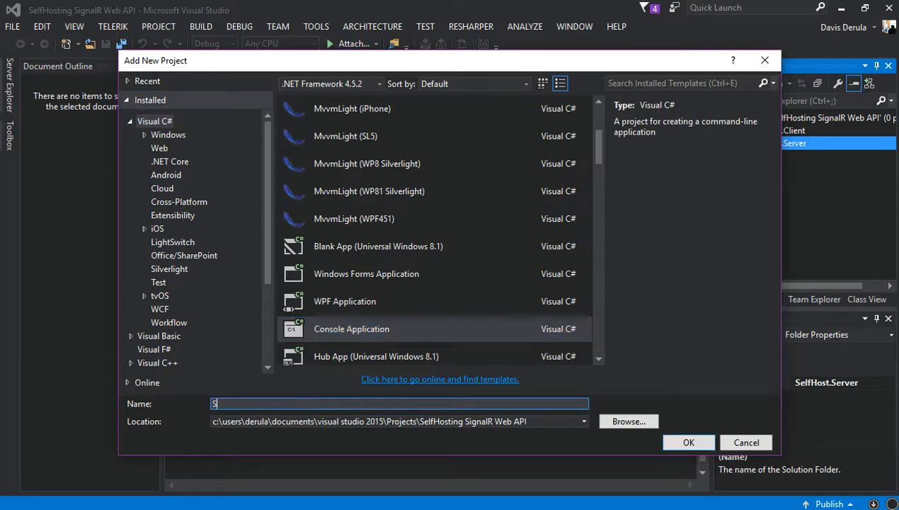
text(elfHos)
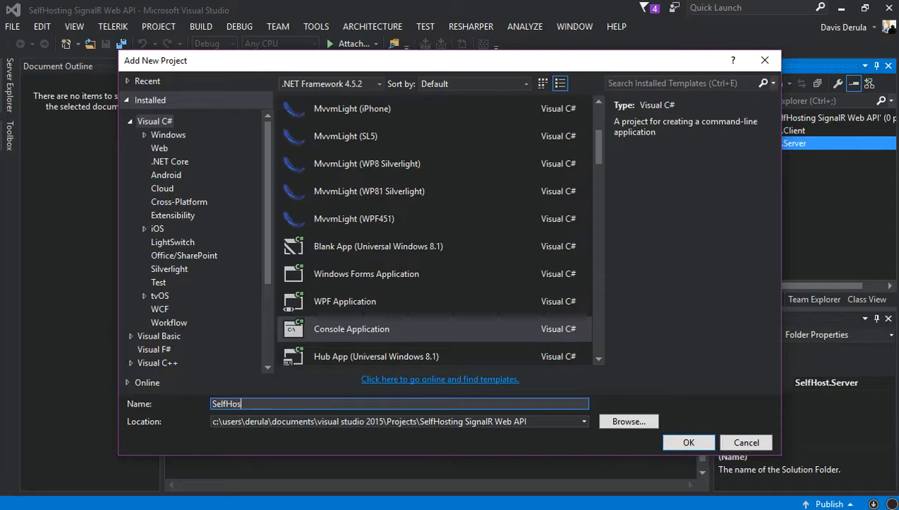
text(t.Server)
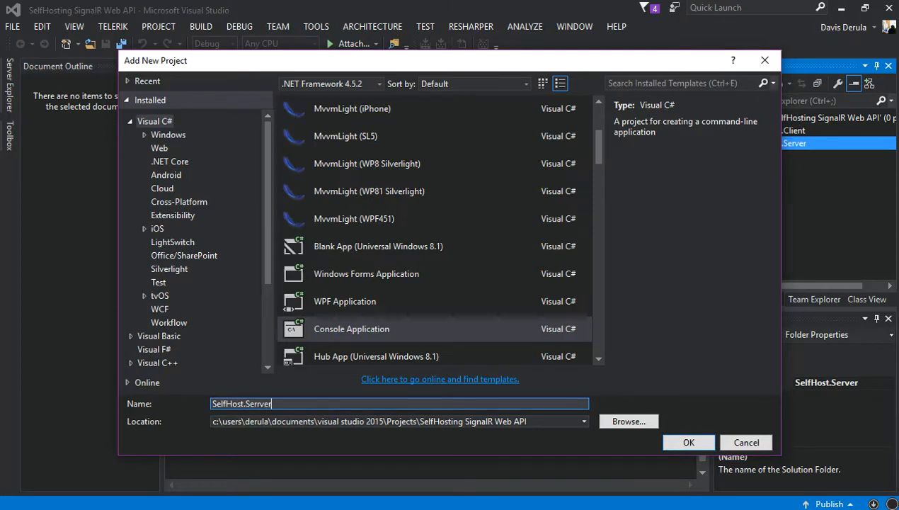
key(Backspace)
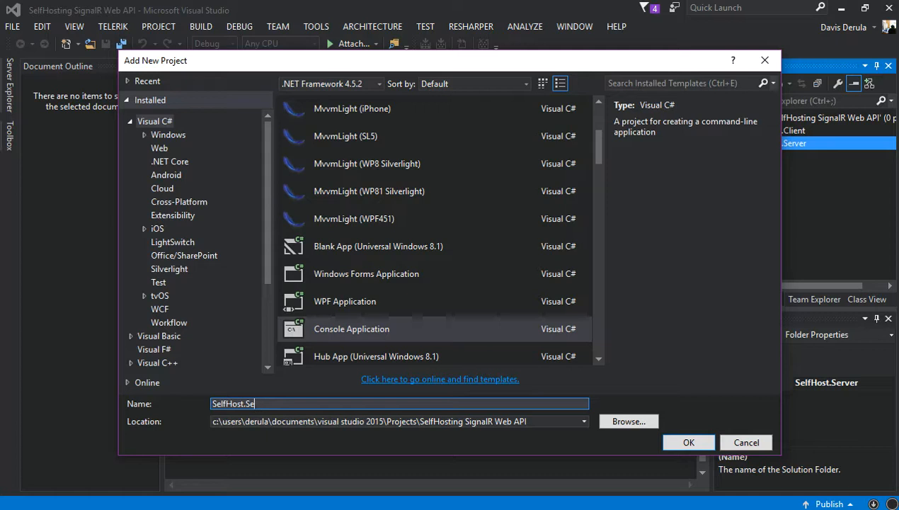
text(onsoleServer)
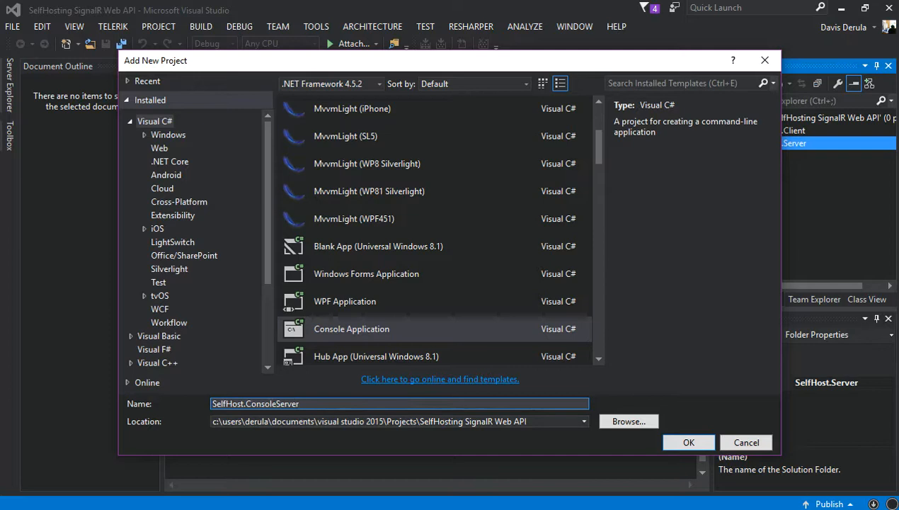
click(688, 442)
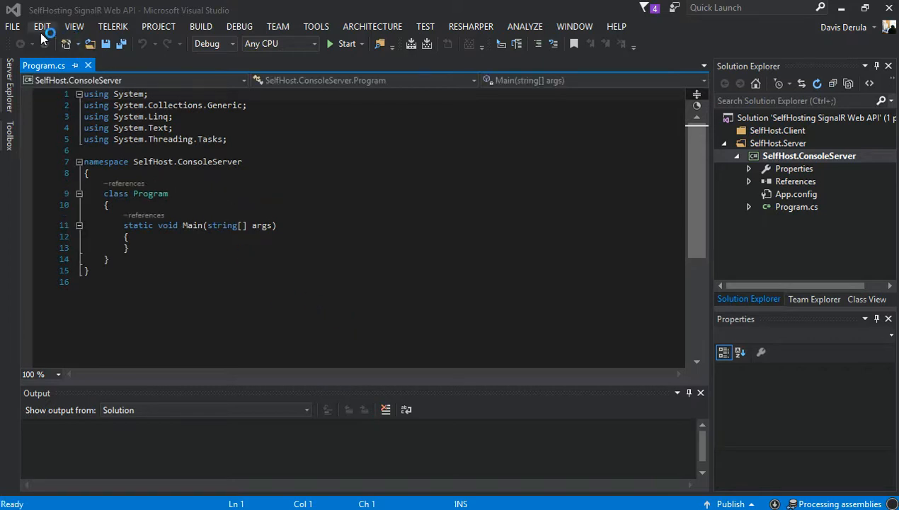
mouse_move(73, 26)
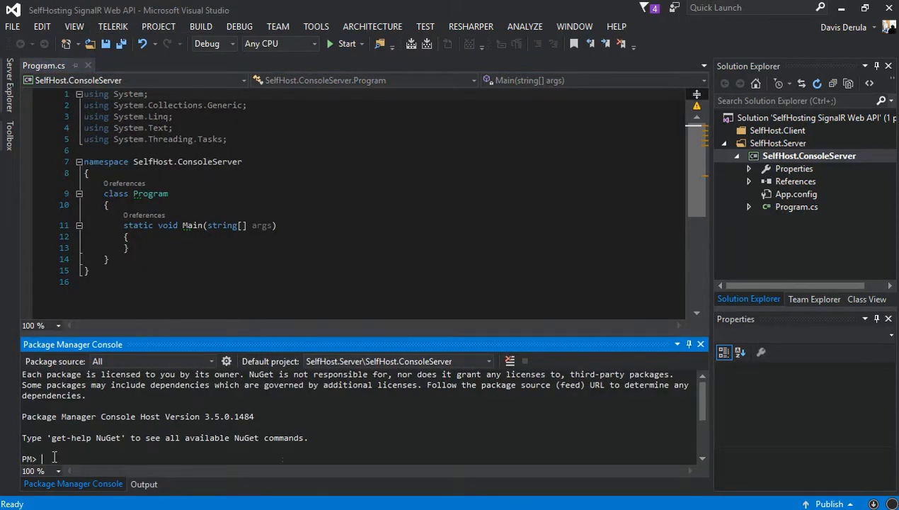
Install Microsoft.AspNet.SignalR.SelfHost and Microsoft.AspNet.WebApi.OwinSelfHost via Package Manager Console.
text(Install-Package Microsoft.AspNet.SignalR.SelfHost)
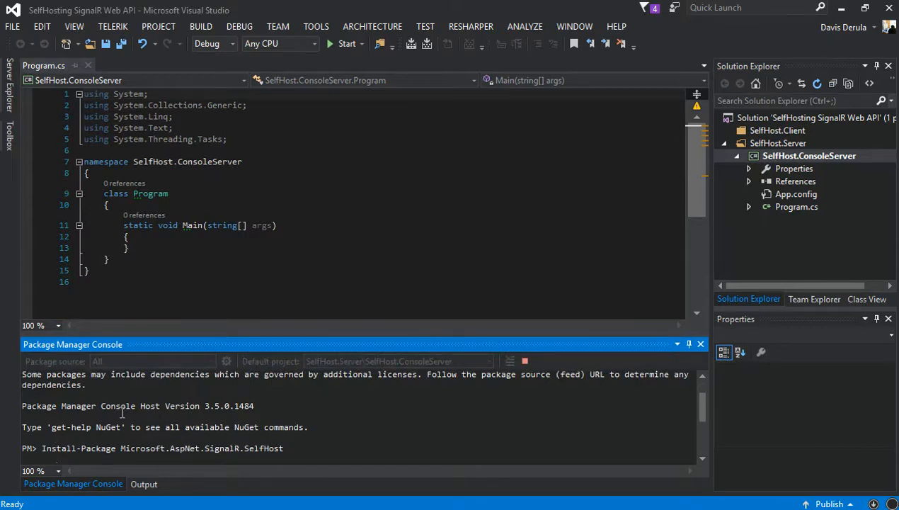
key(enter)
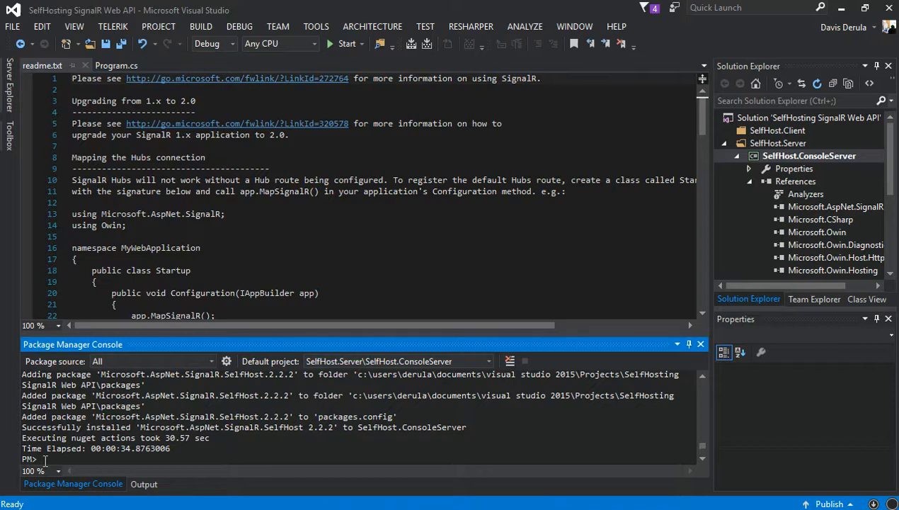
text(Install-Package Microsoft.AspNet.WebApi.OwinSelfHost)
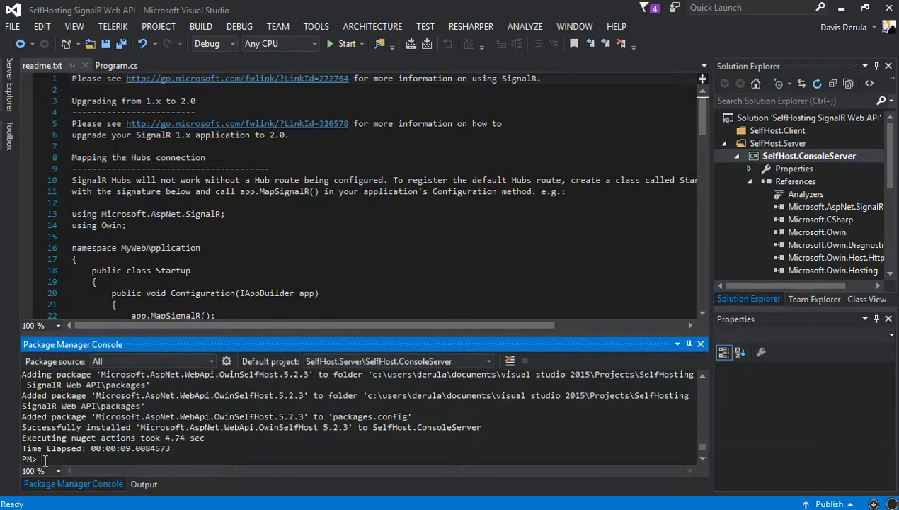
mouse_move(677, 149)
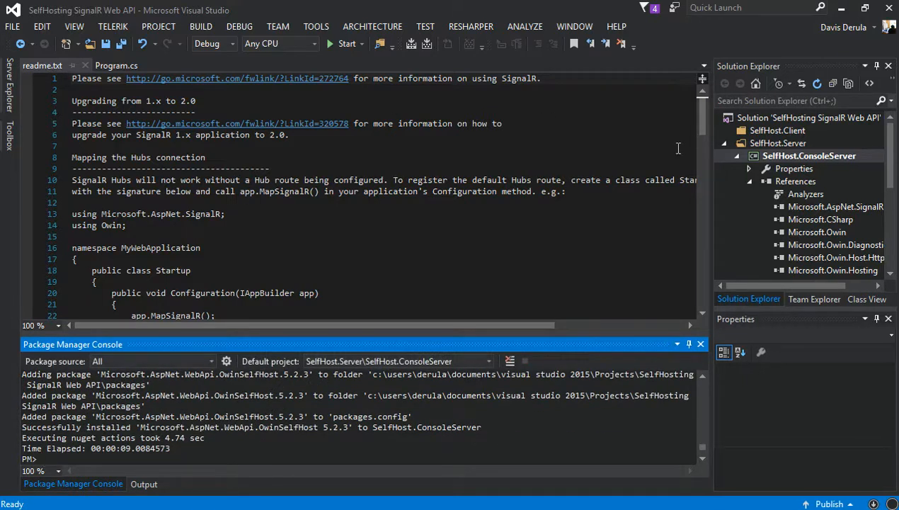
Add a folder named Configurations to the SelfHost.ConsoleServer project.
click(810, 155)
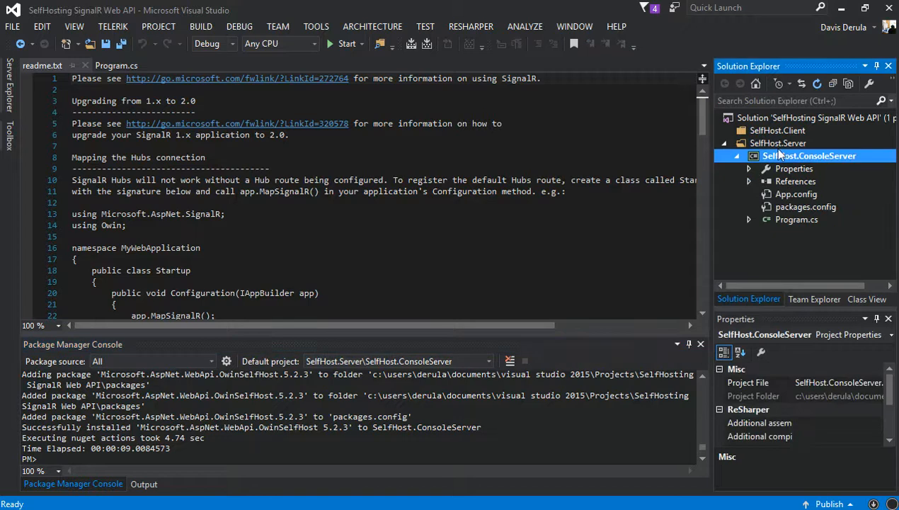
right_click(814, 155)
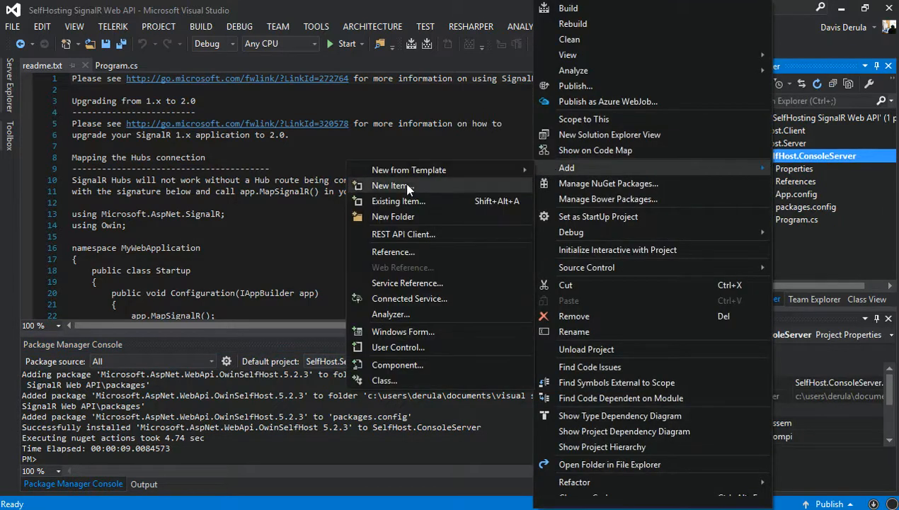
click(393, 216)
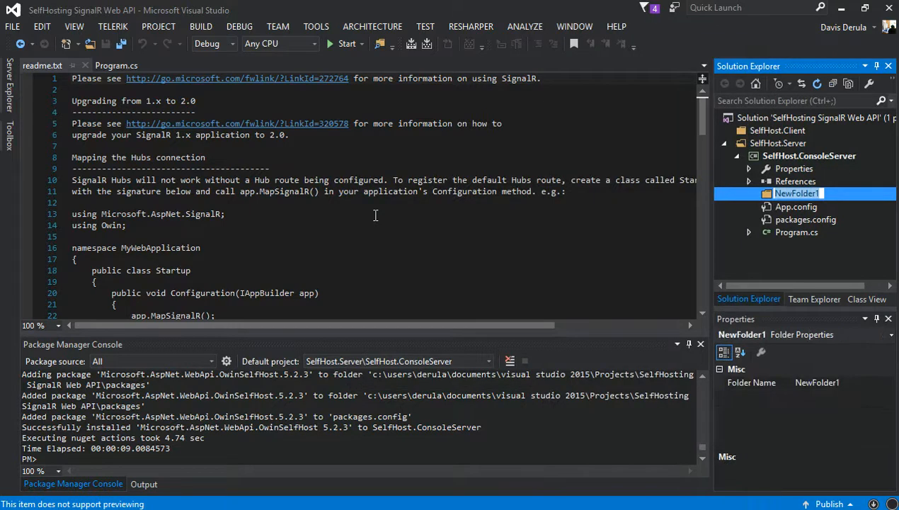
text(Config)
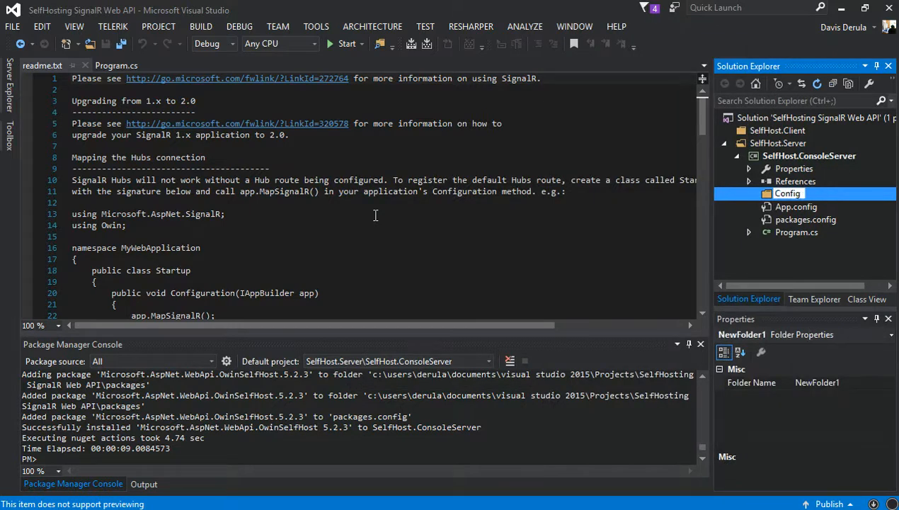
text(s)
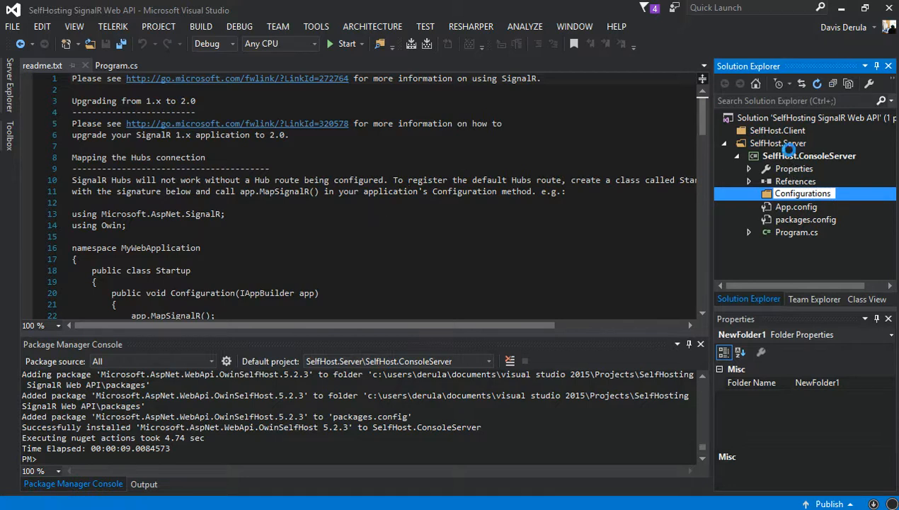
Add a Startup.cs class to SelfHost.ConsoleServer and declare Startup public.
right_click(810, 154)
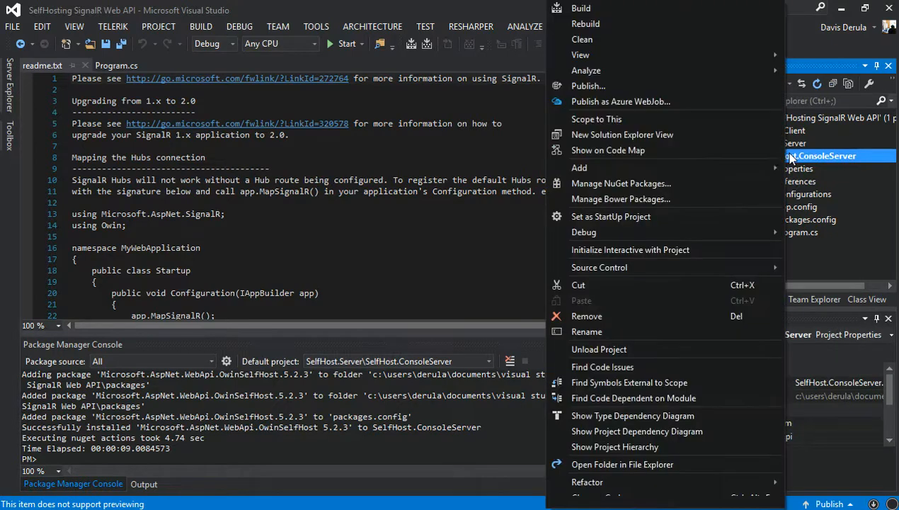
mouse_move(579, 167)
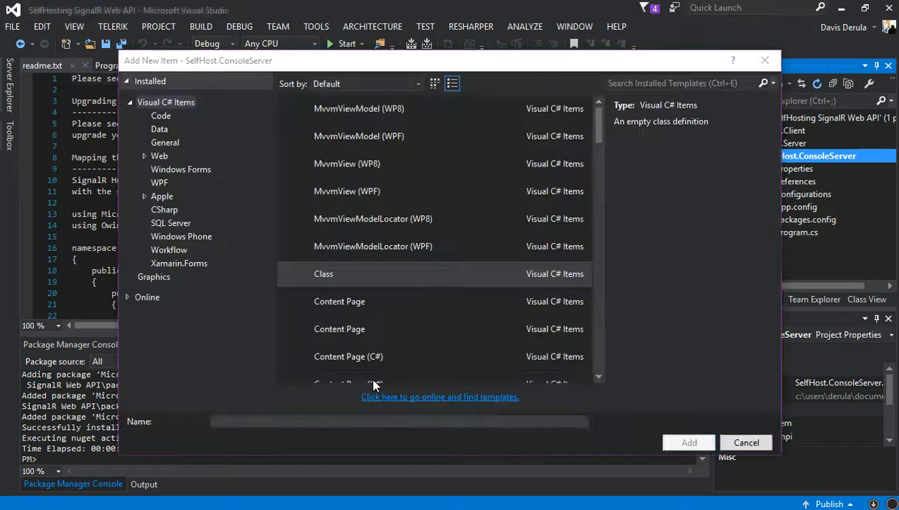
click(323, 273)
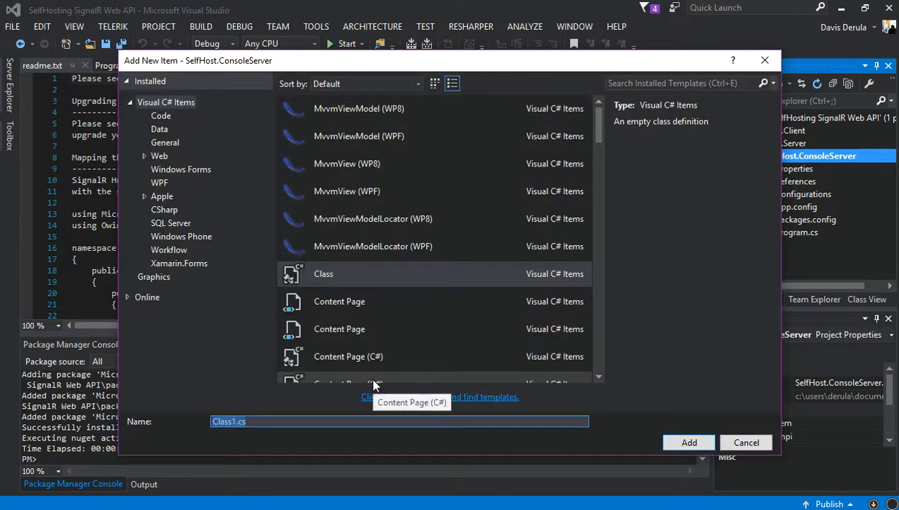
text(Startu)
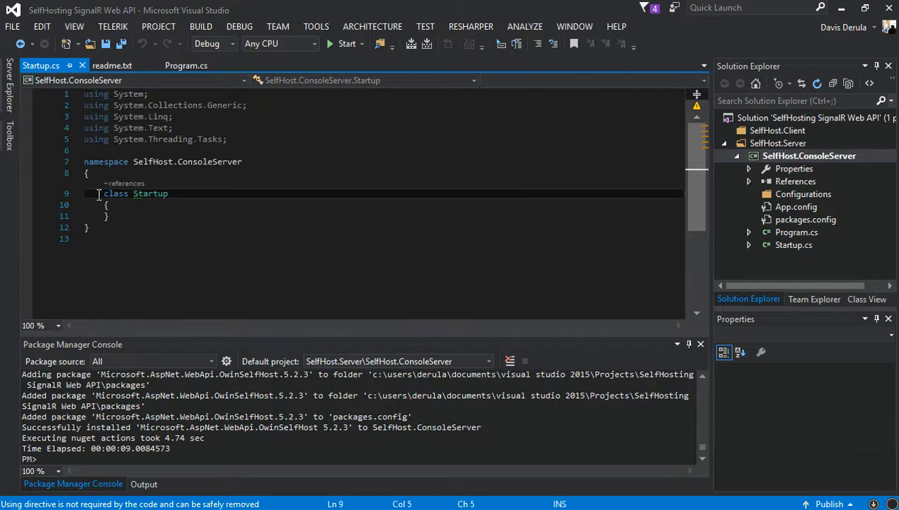
text(public)
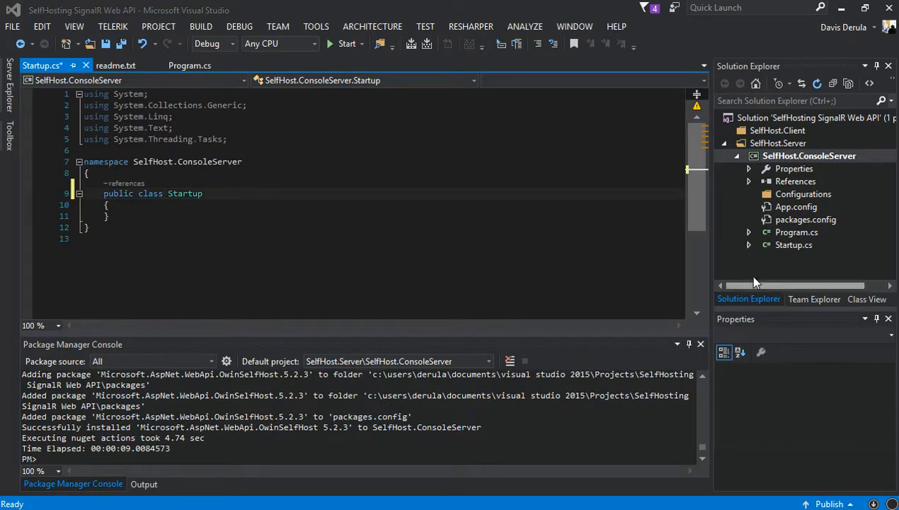
Add a Startup.cs class to Configurations declared as public partial.
click(803, 192)
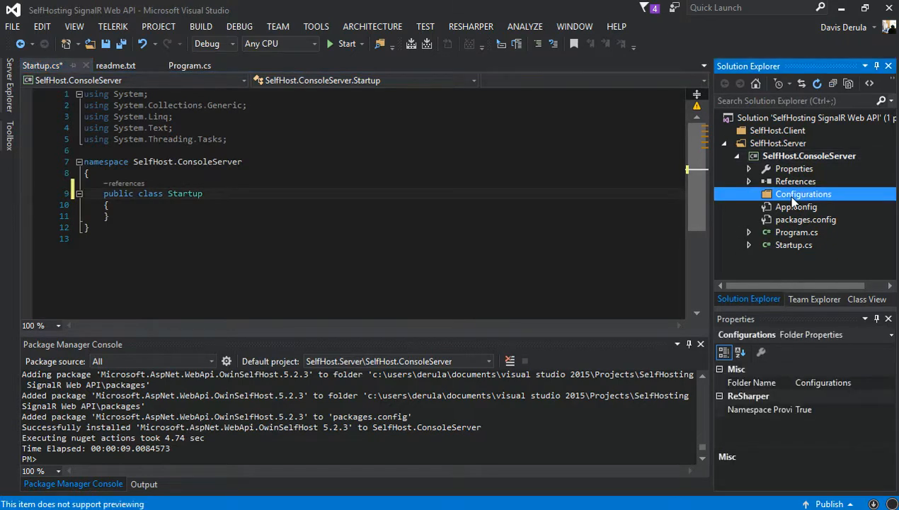
right_click(803, 193)
text(S)
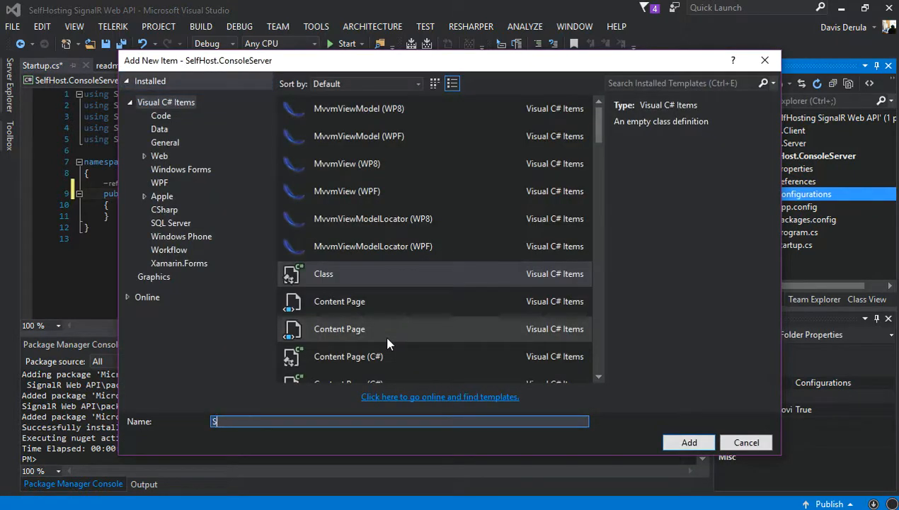
text(tartup)
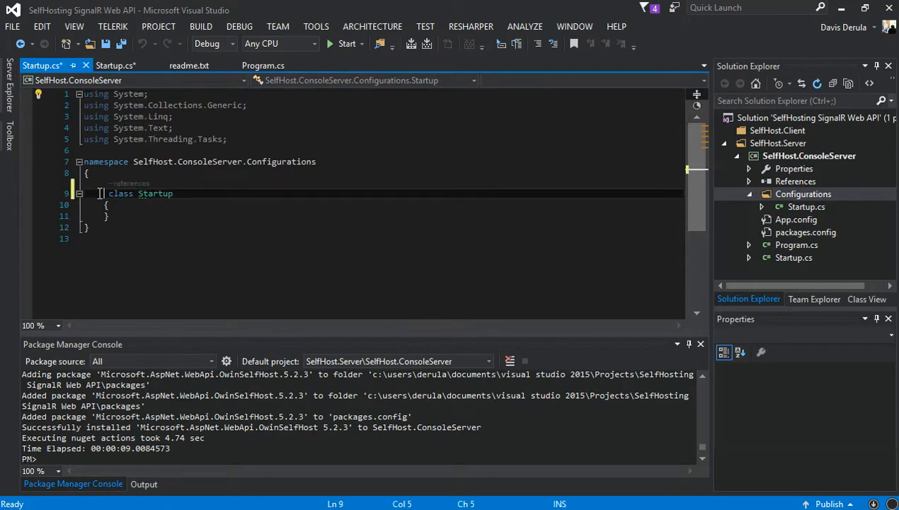
text(public p)
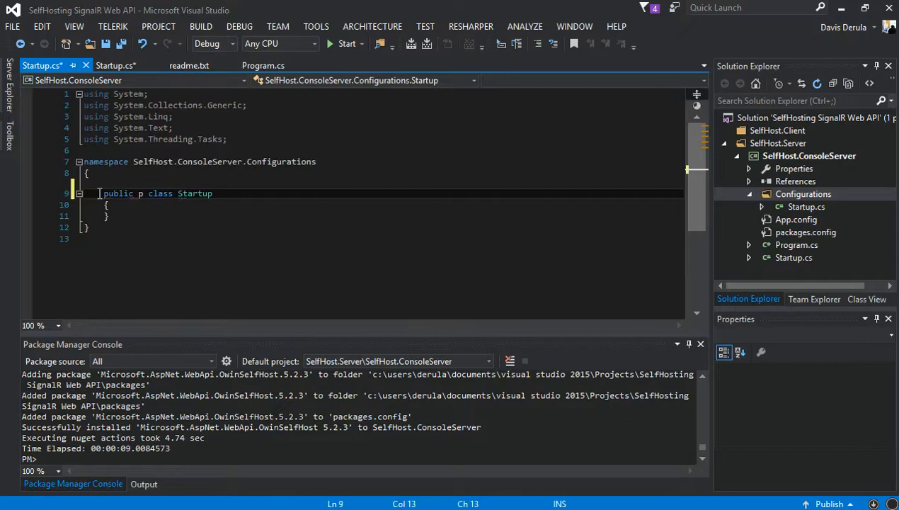
text(artial)
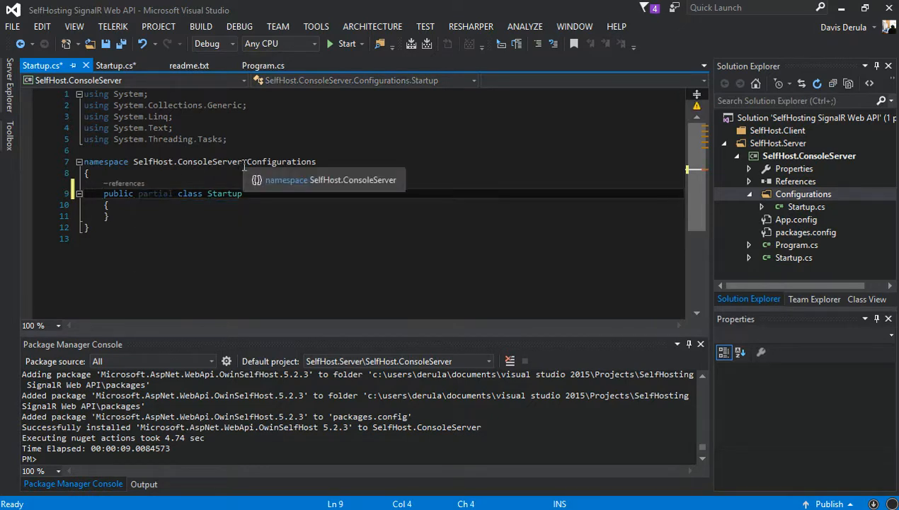
Drop .Configurations from the namespace and make the root Startup class partial.
double_click(281, 161)
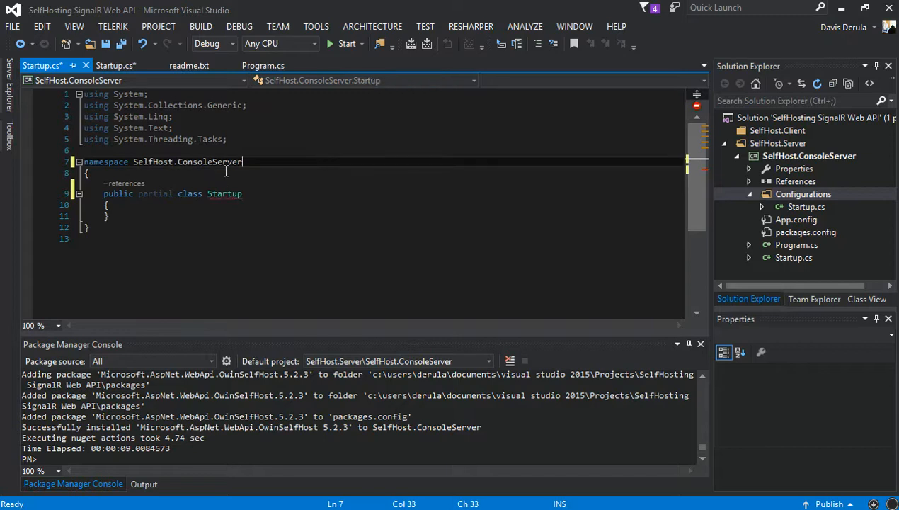
double_click(210, 162)
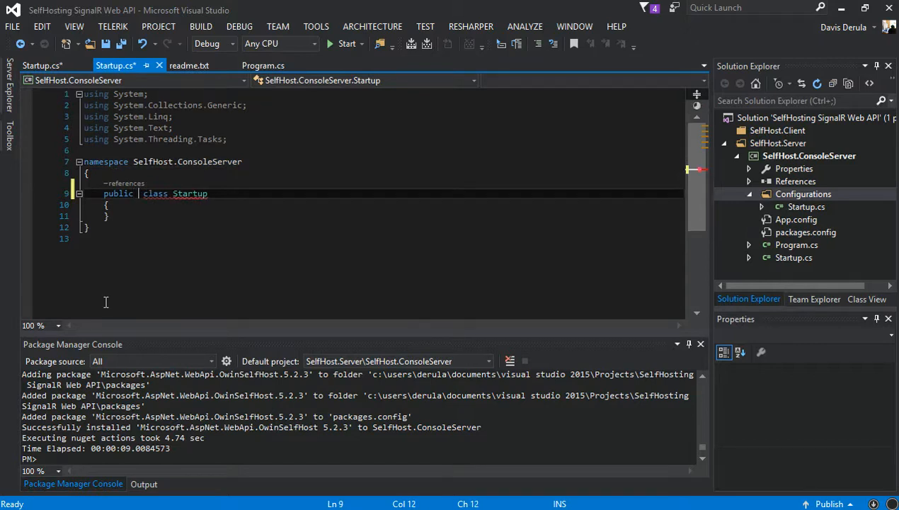
text(partial)
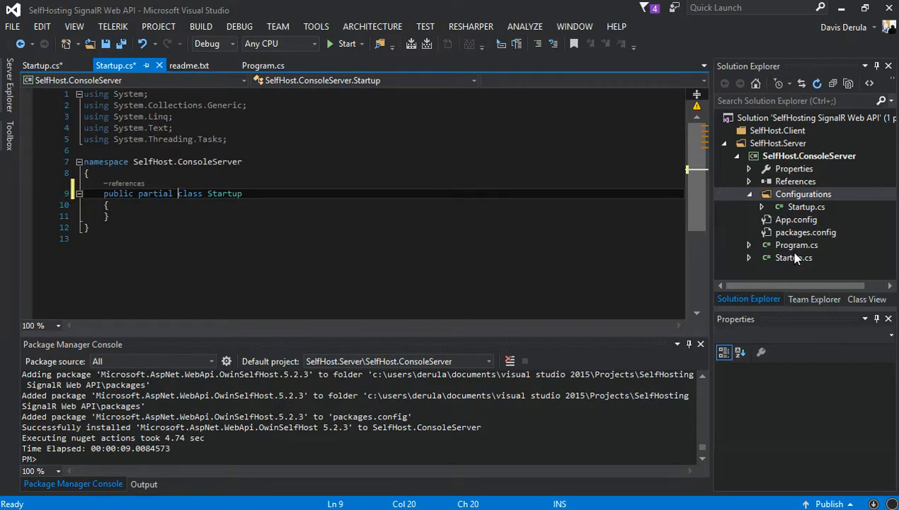
click(793, 258)
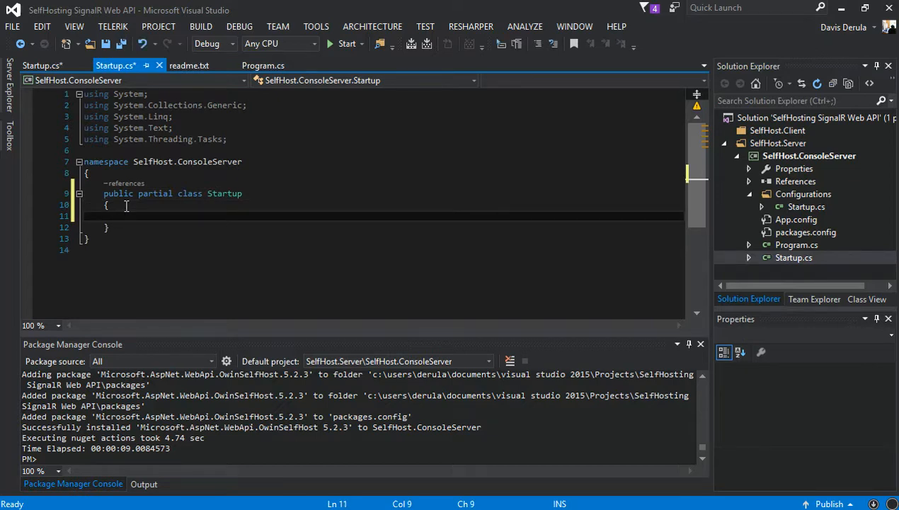
Declare public void Configurations(IAppBuilder app) in the root Startup class.
text(public)
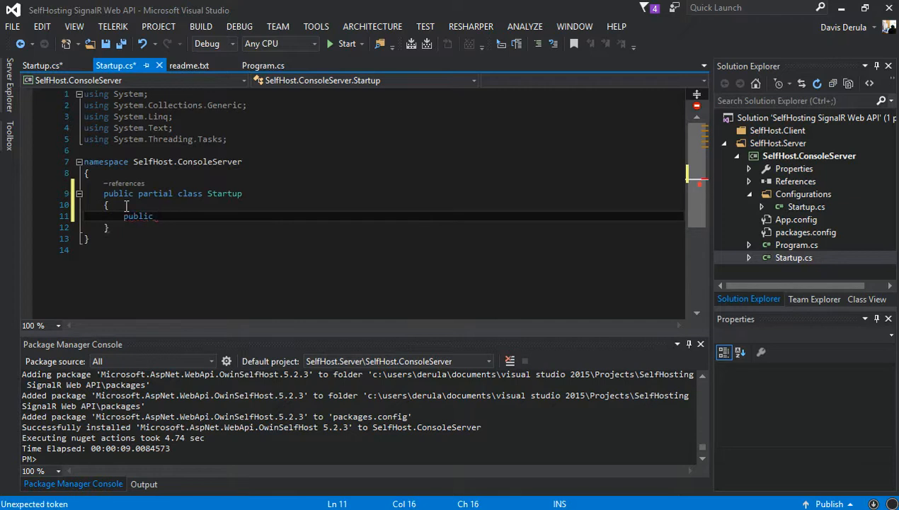
text(void)
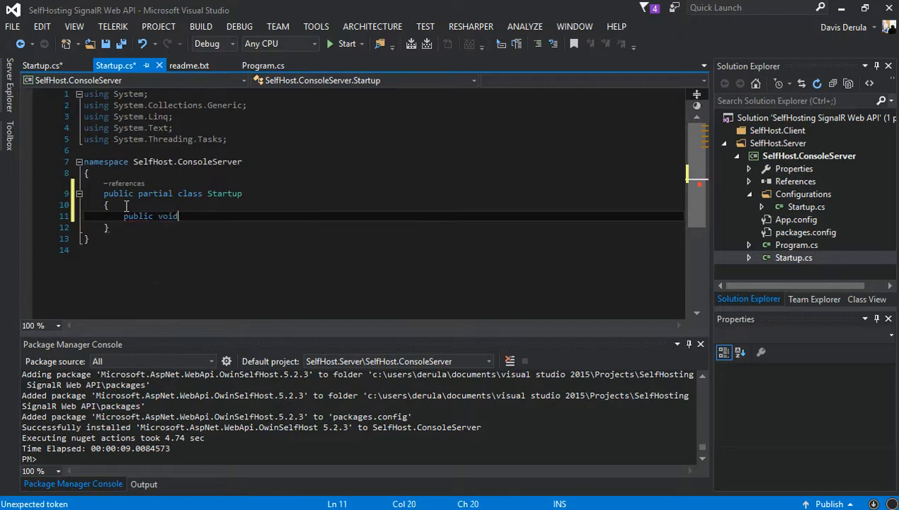
text(Conf)
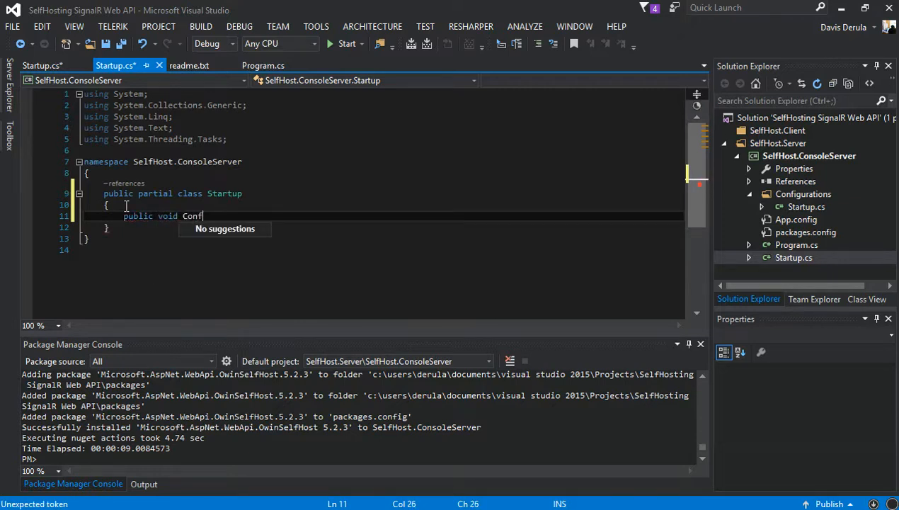
text(igura)
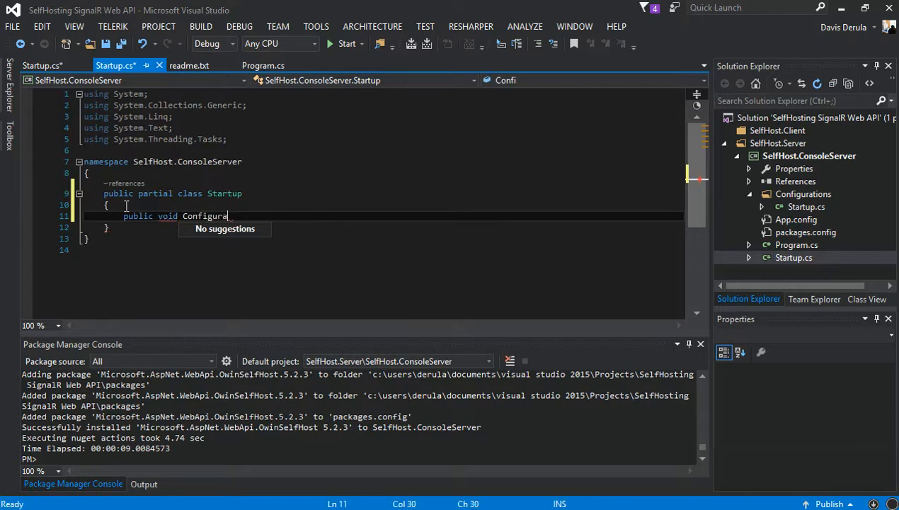
text(tions)
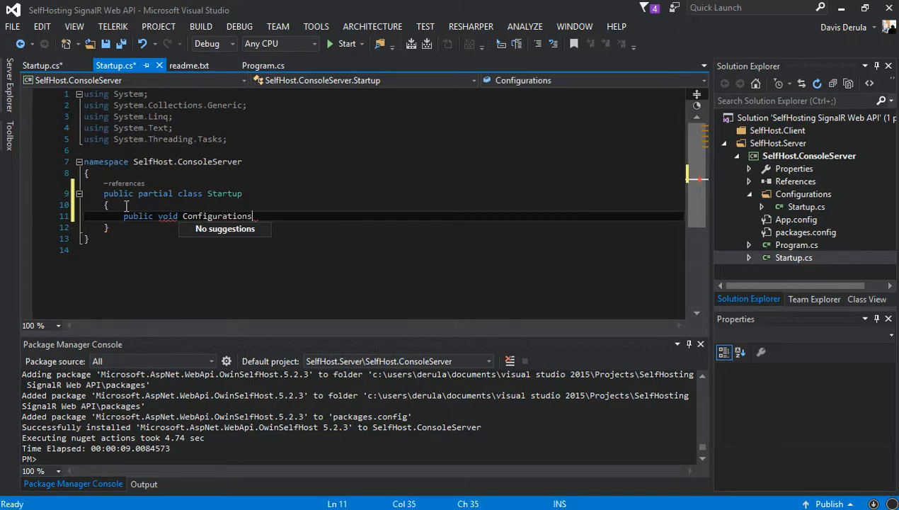
text(()
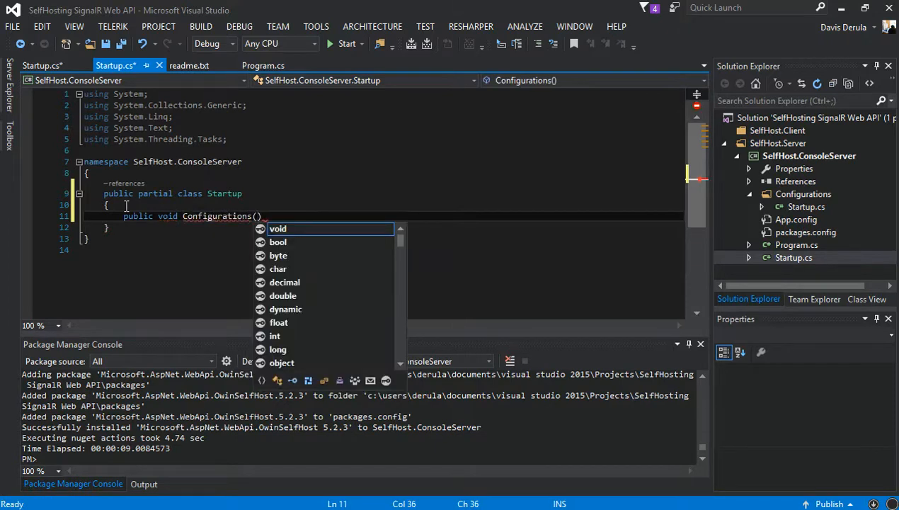
text(IAppbui)
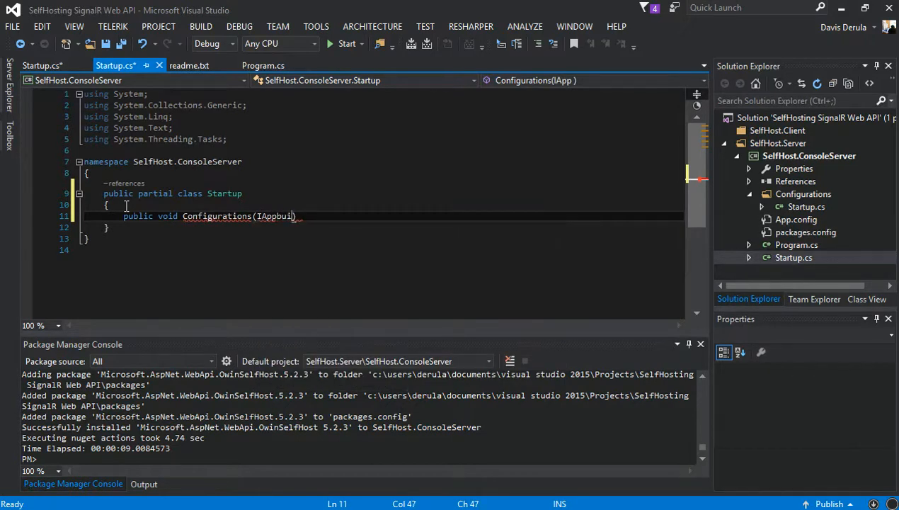
text(lder)
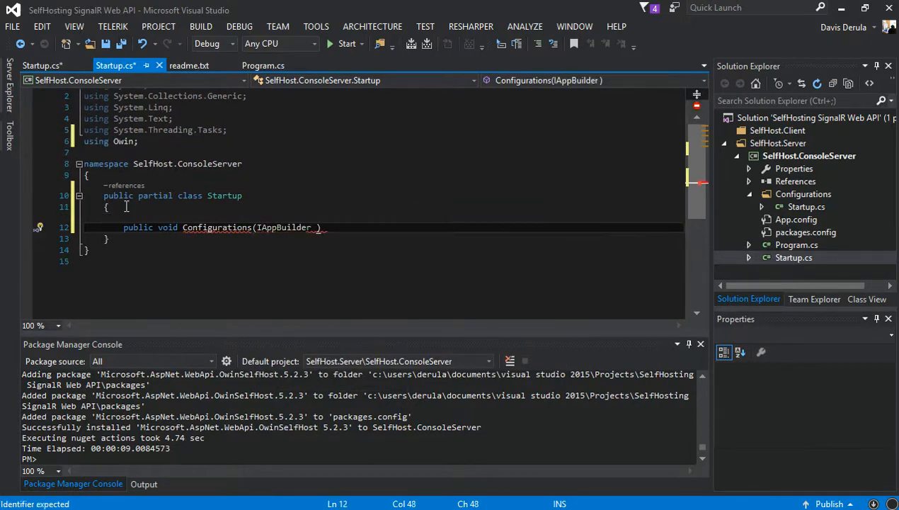
text(app)
text({)
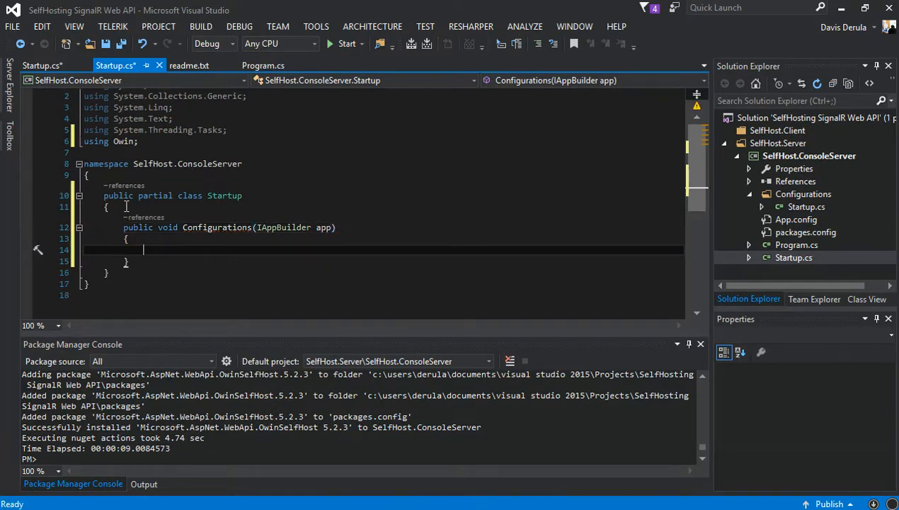
Call AuthConfig(app) inside Configurations and return to the Configurations Startup file.
text(Au)
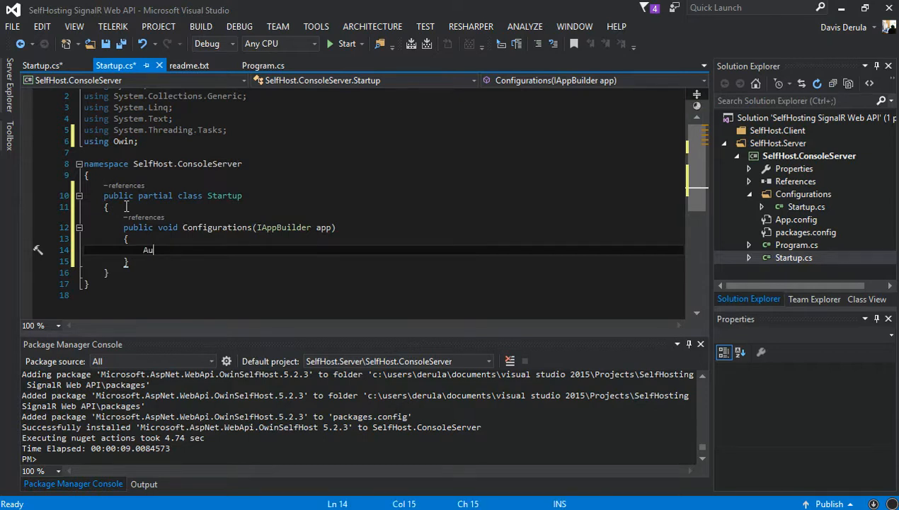
text(th)
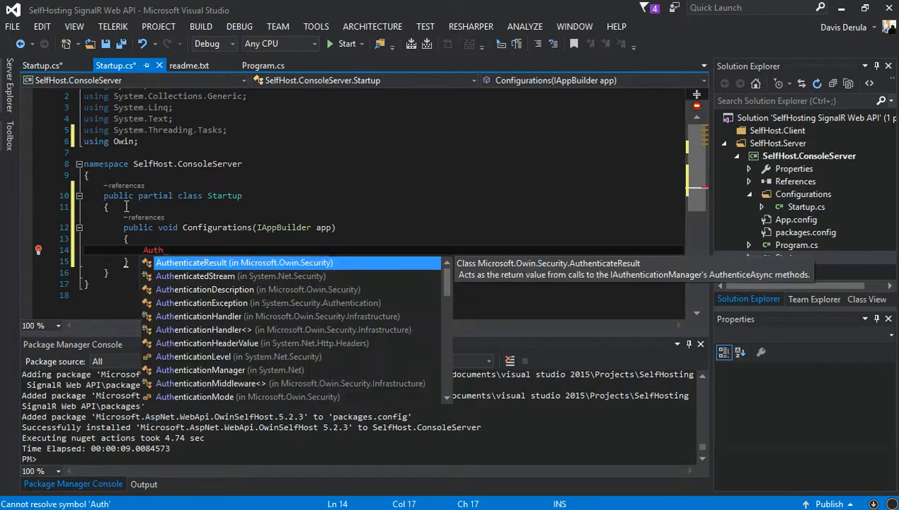
text(Config)
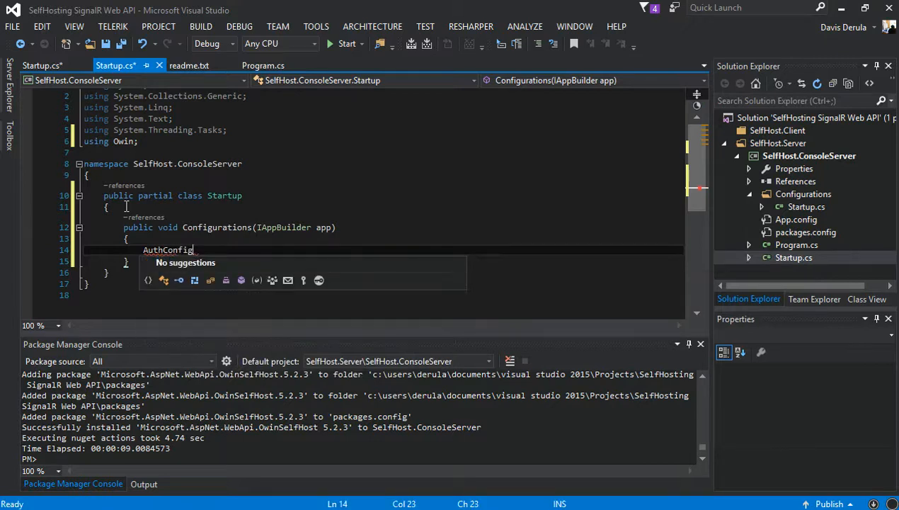
text(()
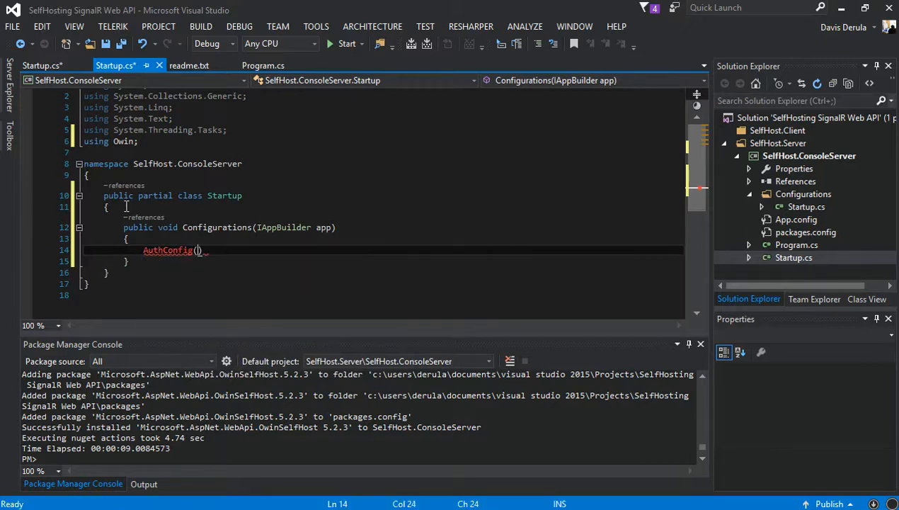
text(app)
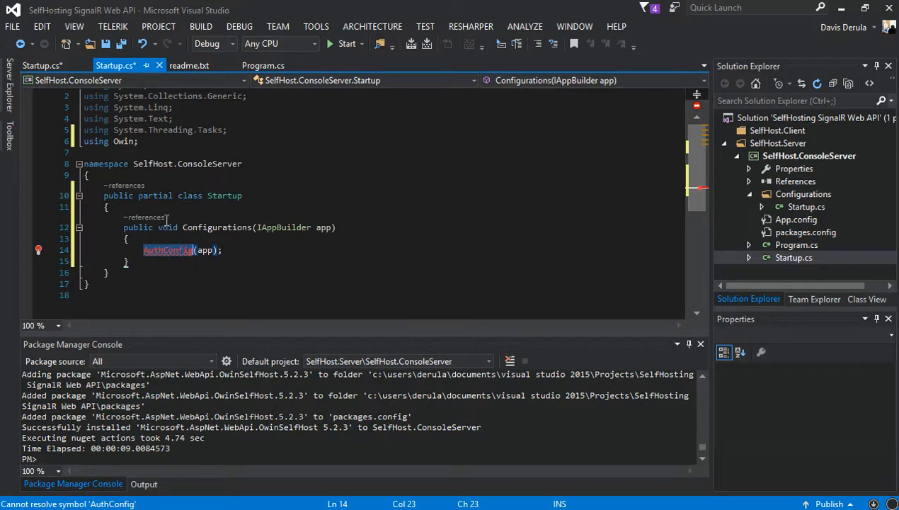
click(41, 65)
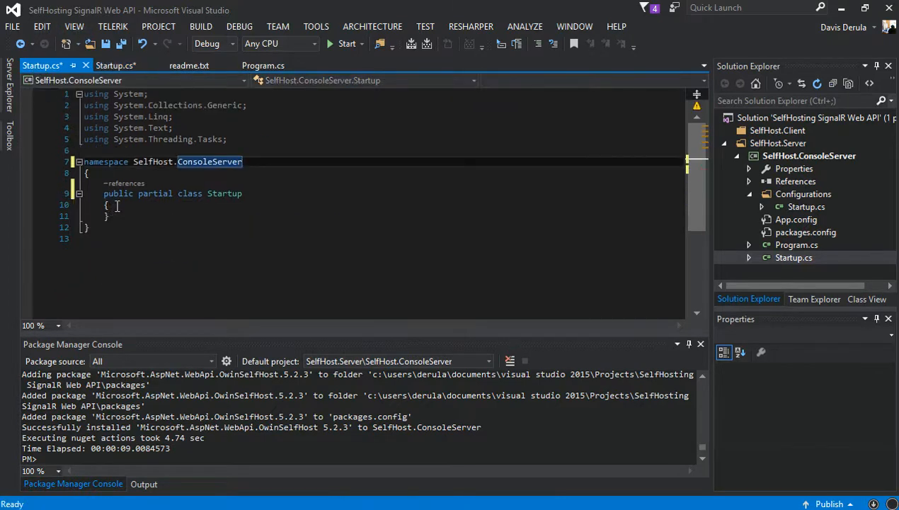
Write an empty public void AuthConfig(IAppBuilder app) method in the Configurations Startup class.
text(public void)
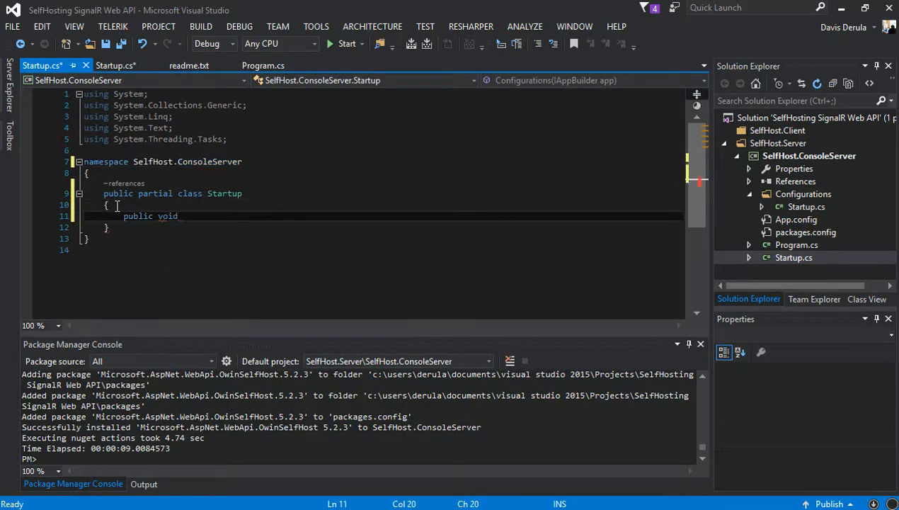
text(AuthConfig)
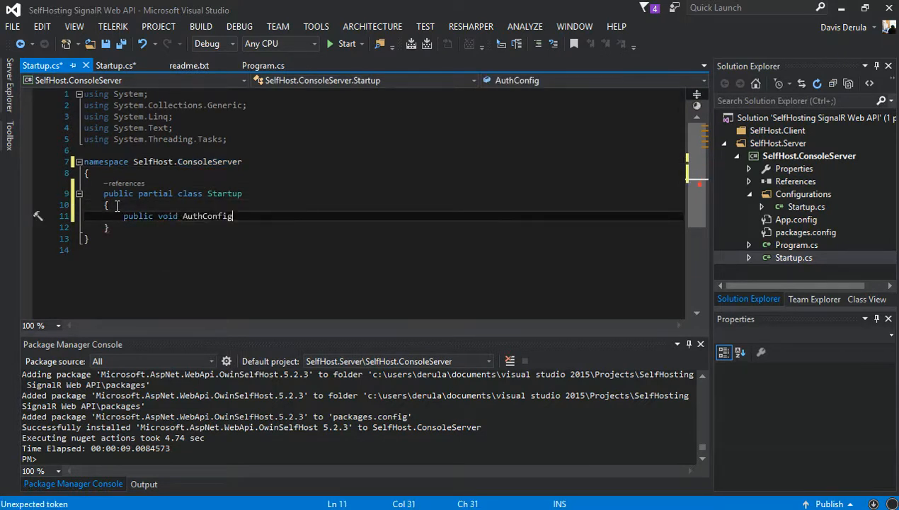
text((i)
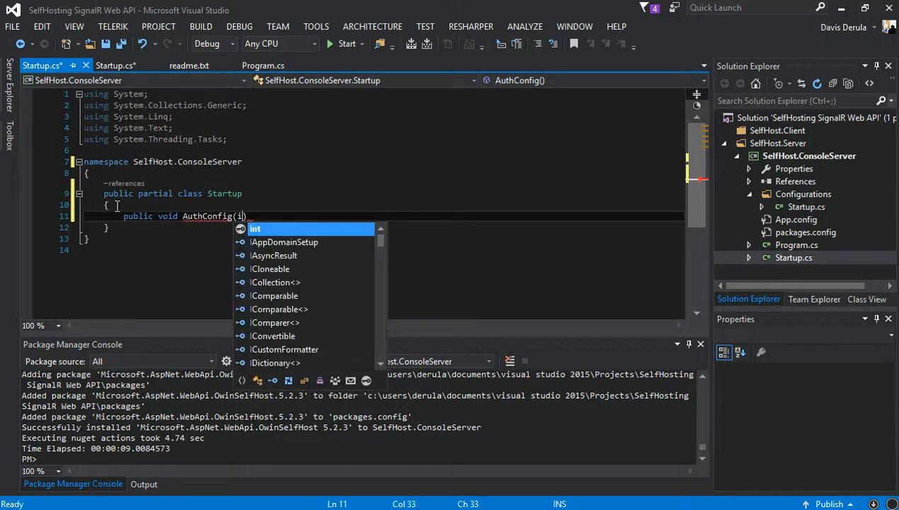
text(app)
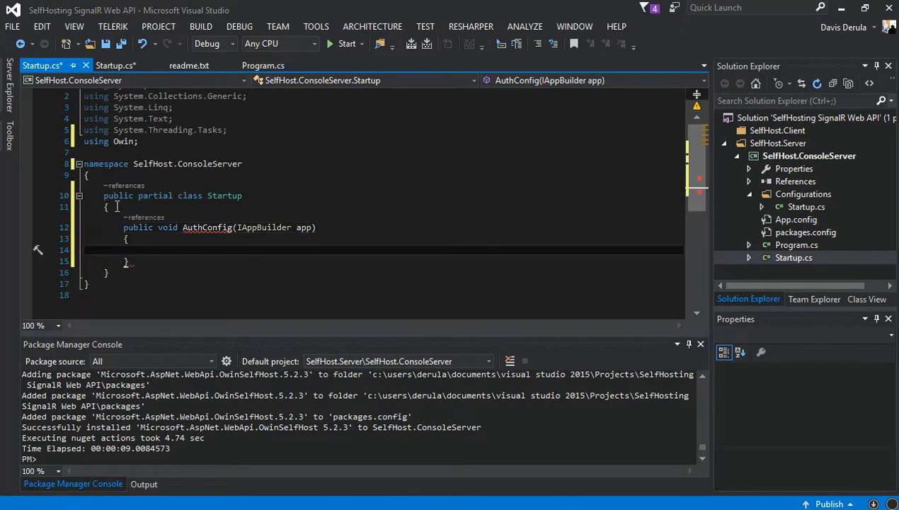
click(116, 65)
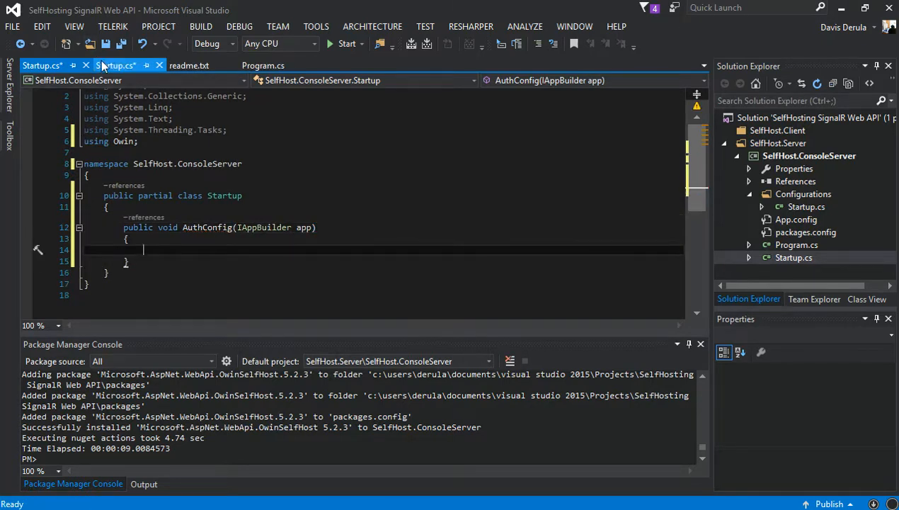
text(AuthConfig(app);)
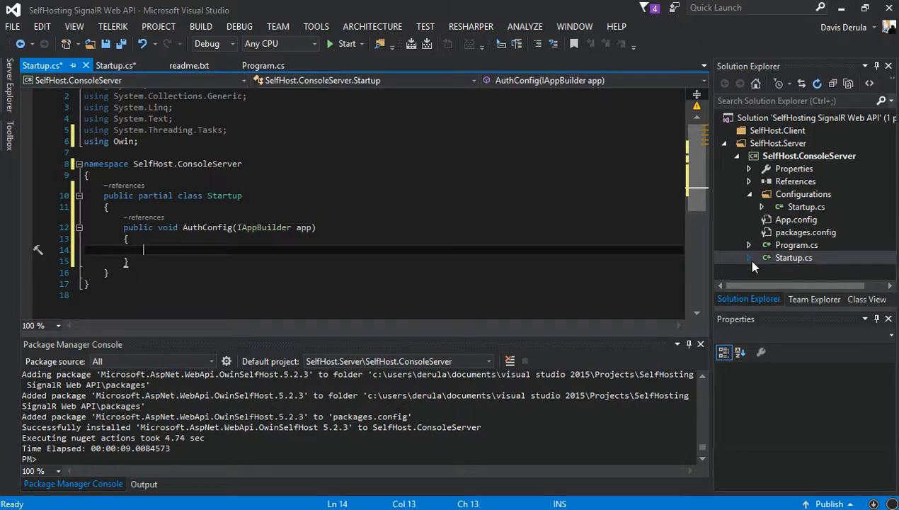
Add a RouteConfig class file to the Configurations folder.
right_click(805, 194)
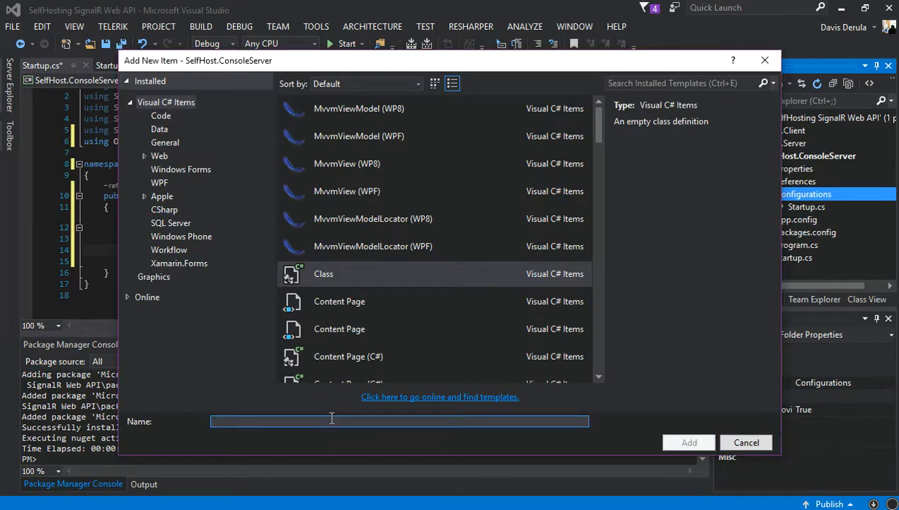
text(Route)
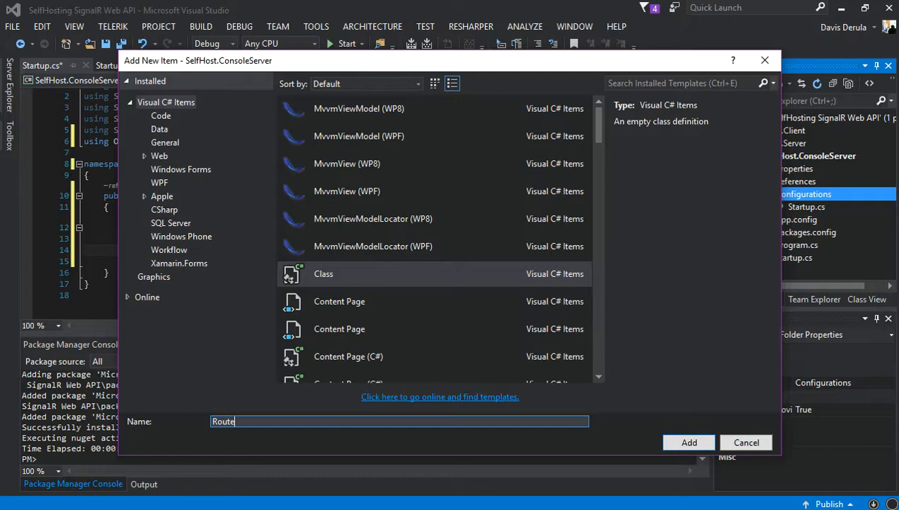
text(Config)
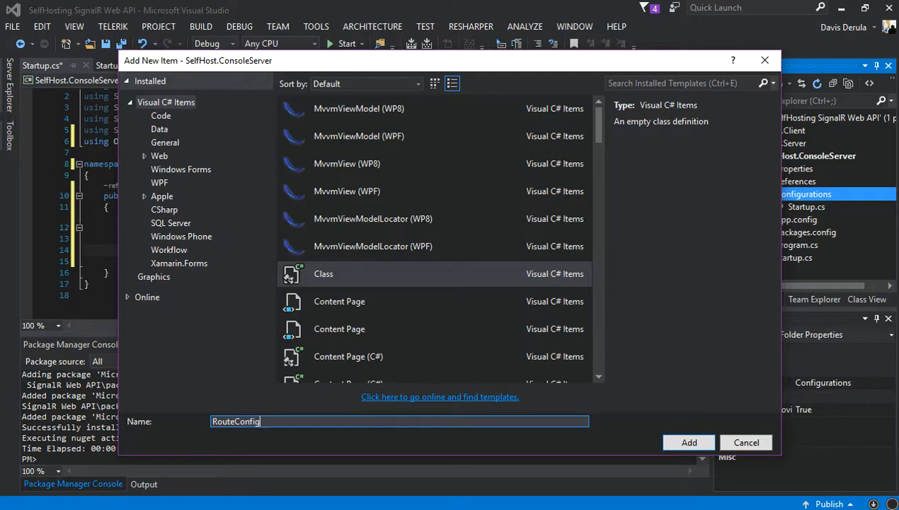
click(688, 442)
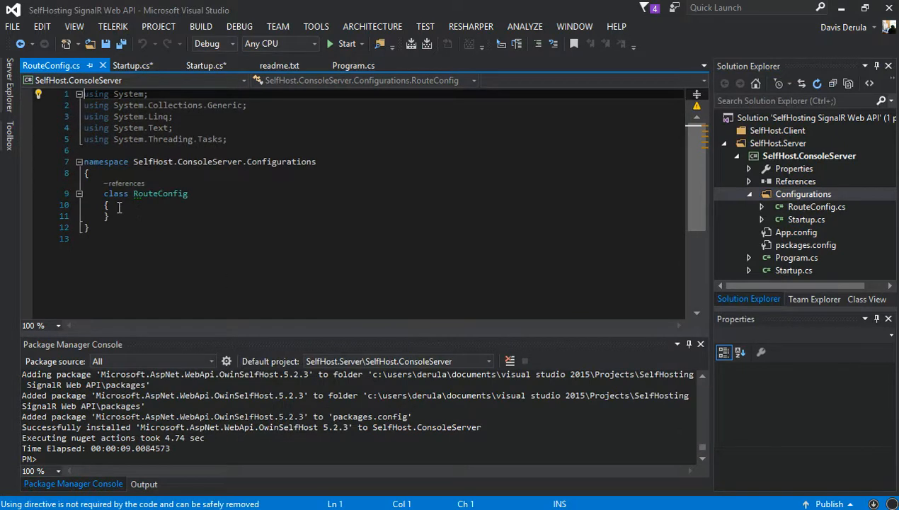
Begin a public member inside RouteConfig, correcting the MyClass snippet to Route.
key(enter)
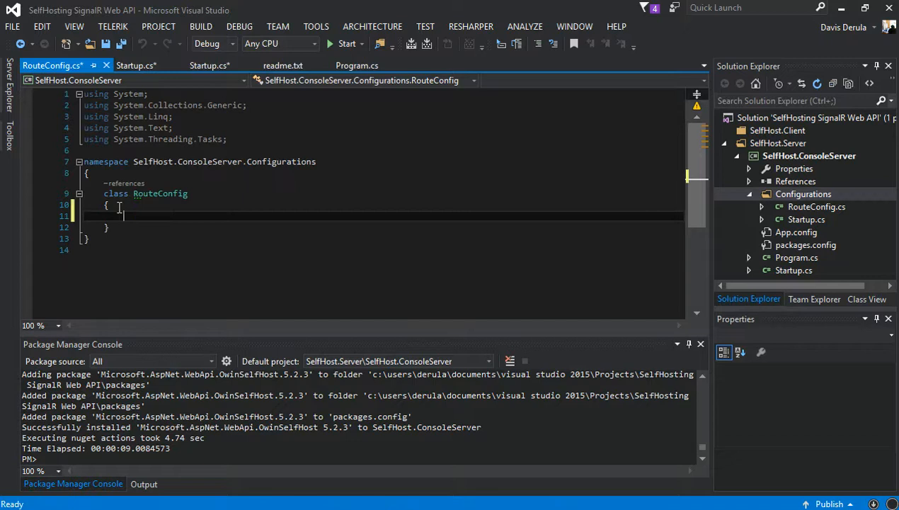
text(public cl)
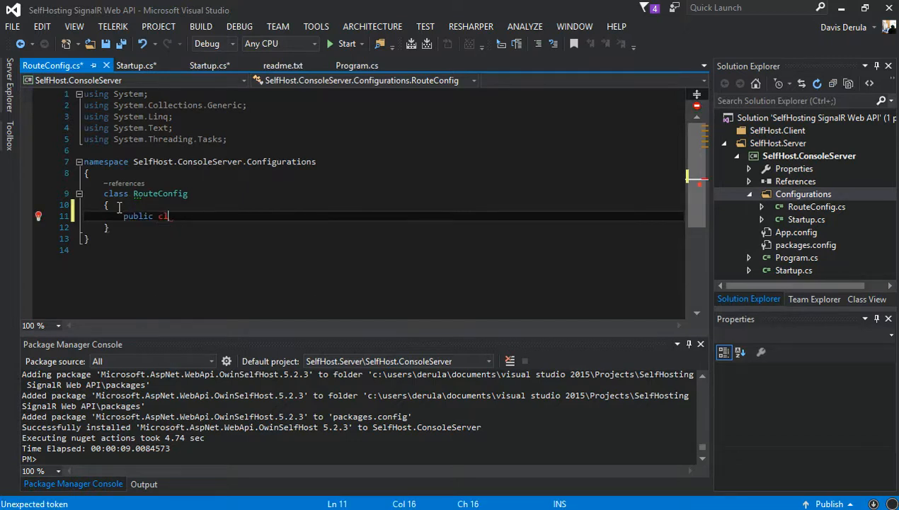
text(ass MyClass)
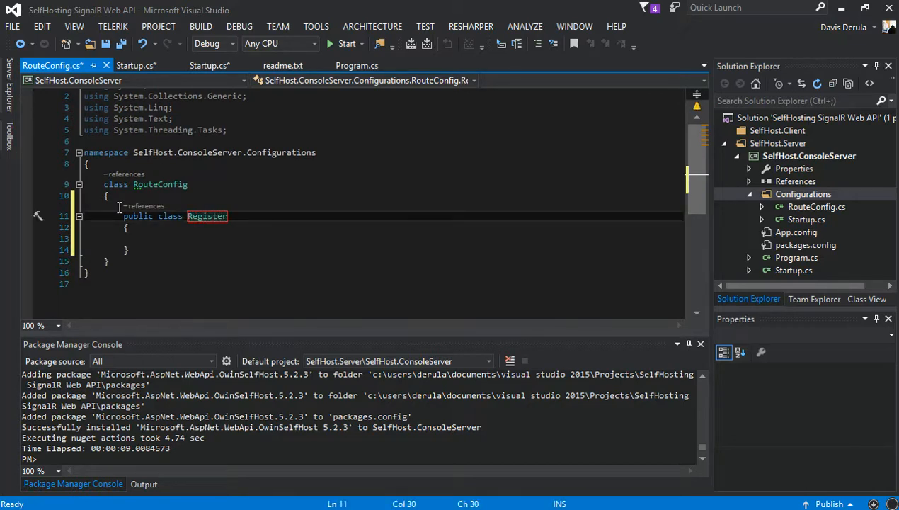
text(Route)
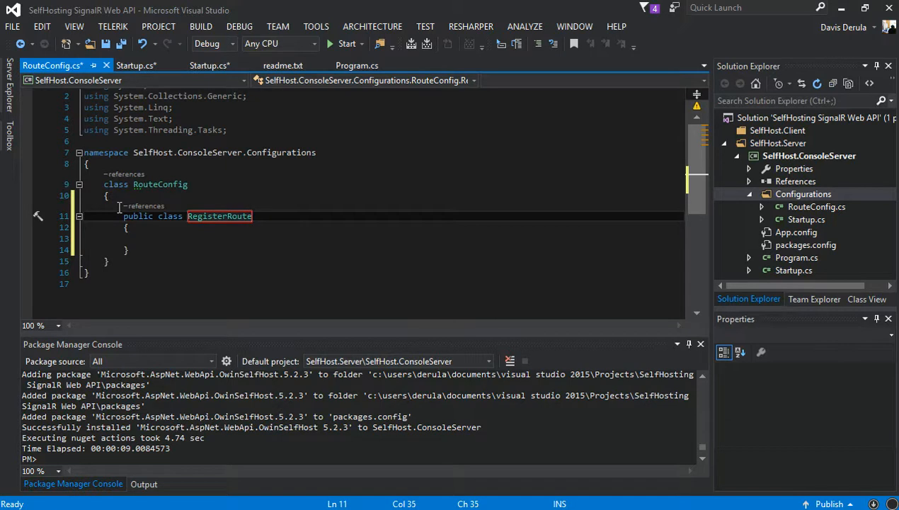
text(())
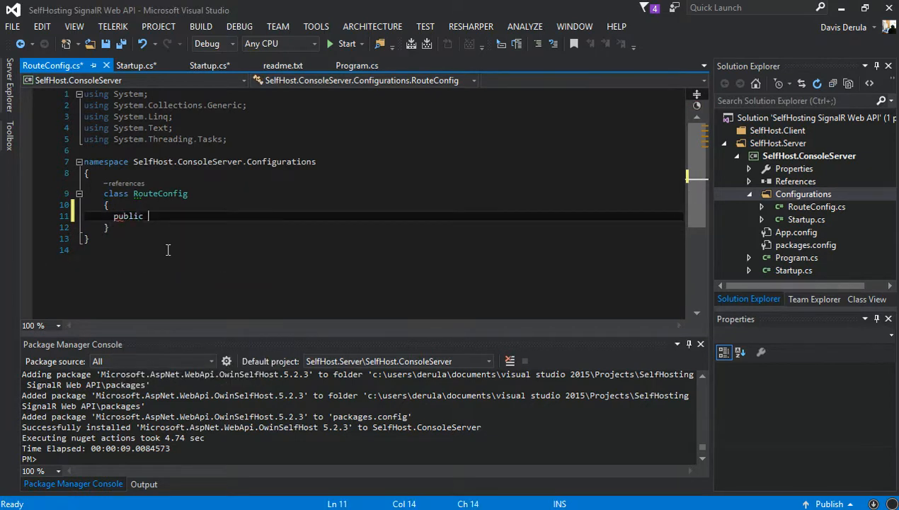
Declare public static void RegisterRoutes with an HttpConfiguration parameter started.
text(static)
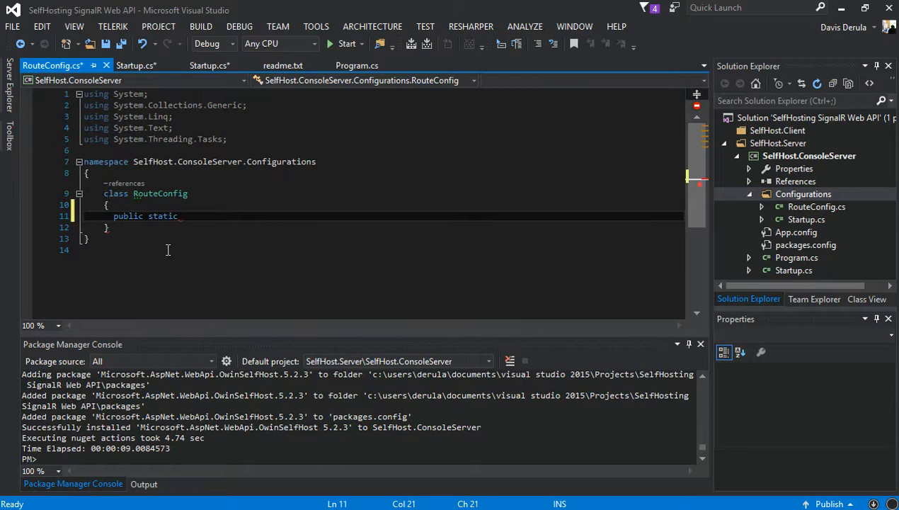
text(void)
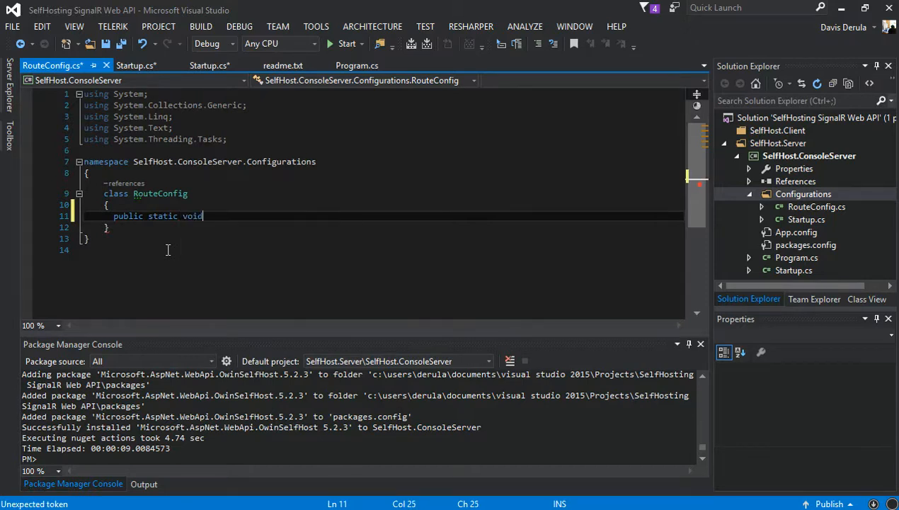
text(Reg)
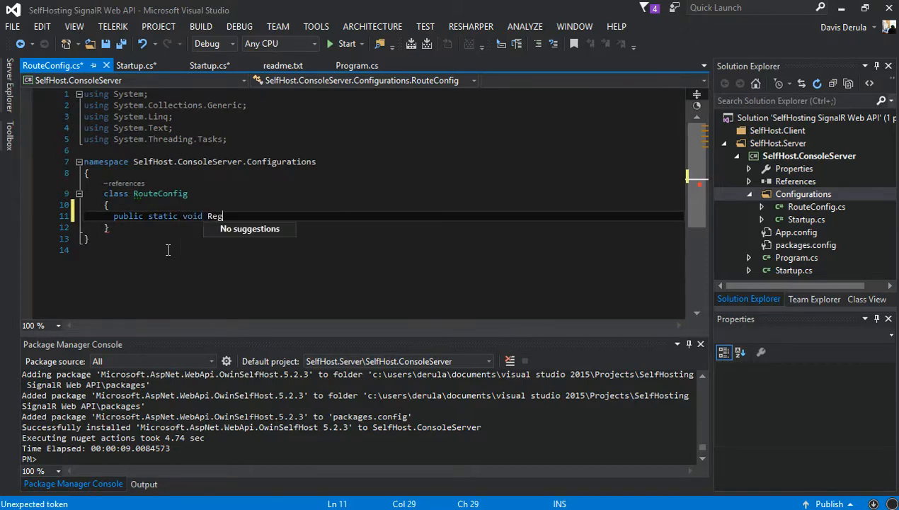
text(ister)
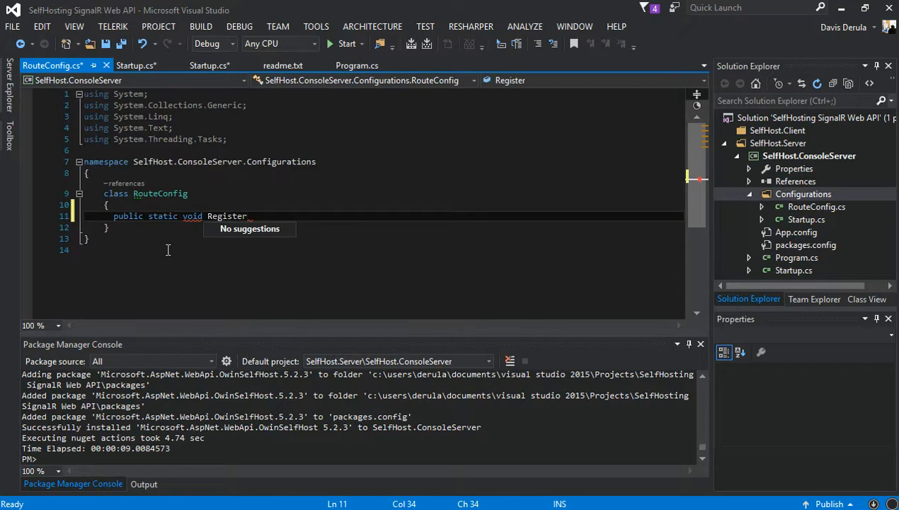
text(Routes)
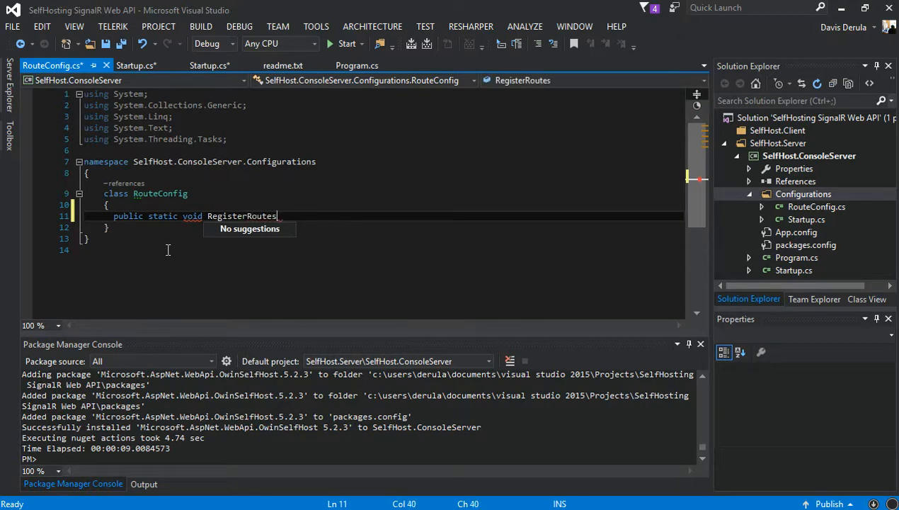
text((h)
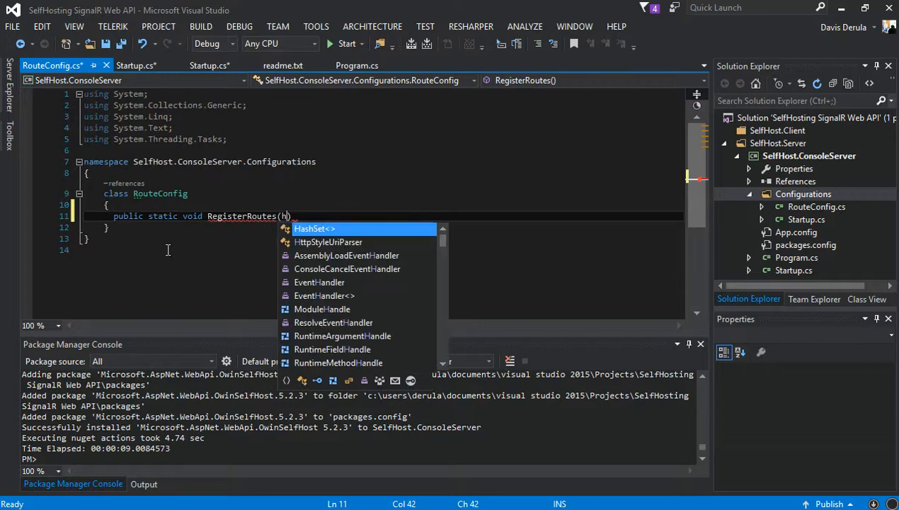
text(ttpConfiguration route)
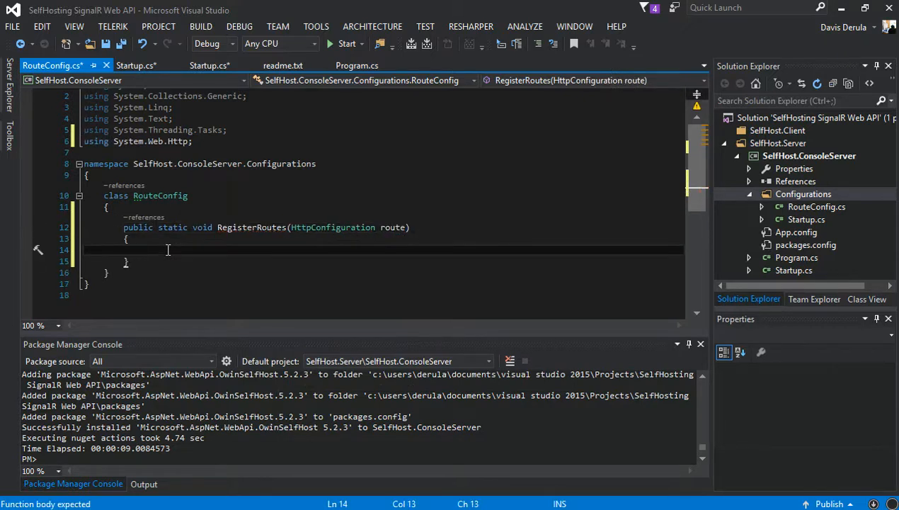
Start config.Routes.MapHttpRoute with the route name "DefaultApi".
text(route)
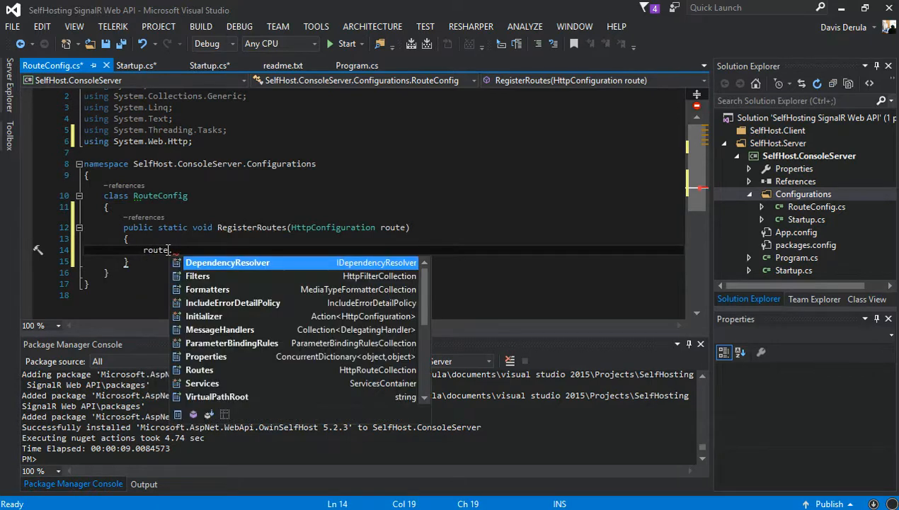
text(.to)
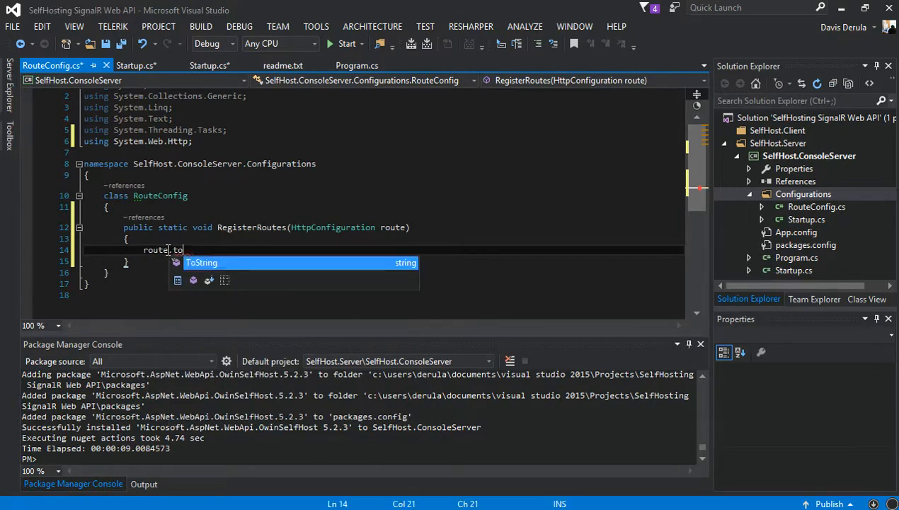
text(Routes)
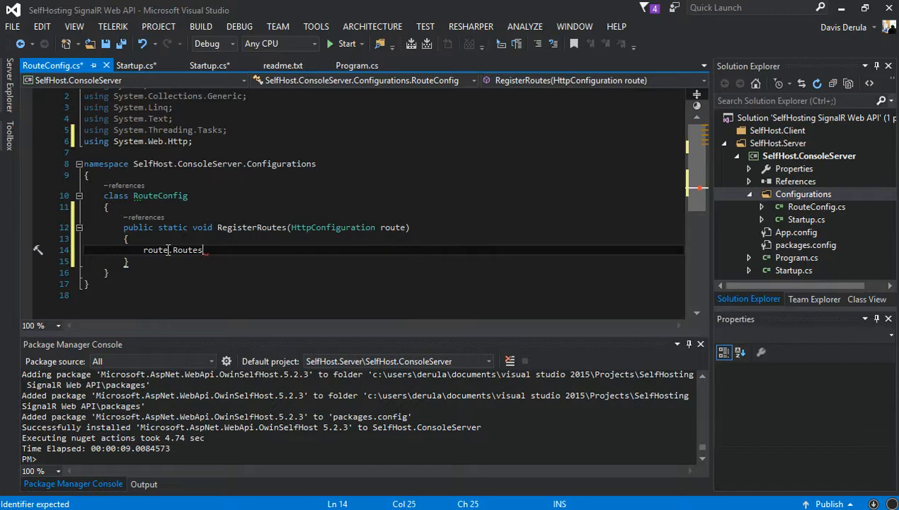
text(.)
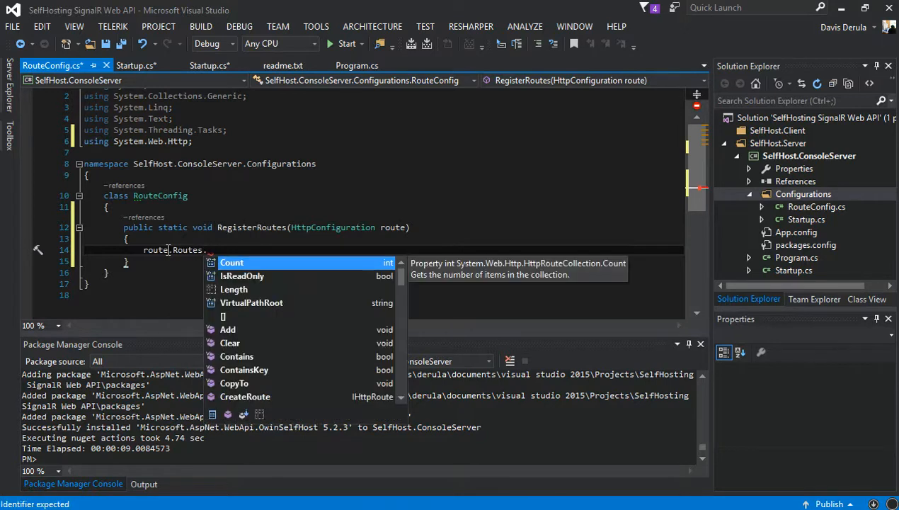
text(map)
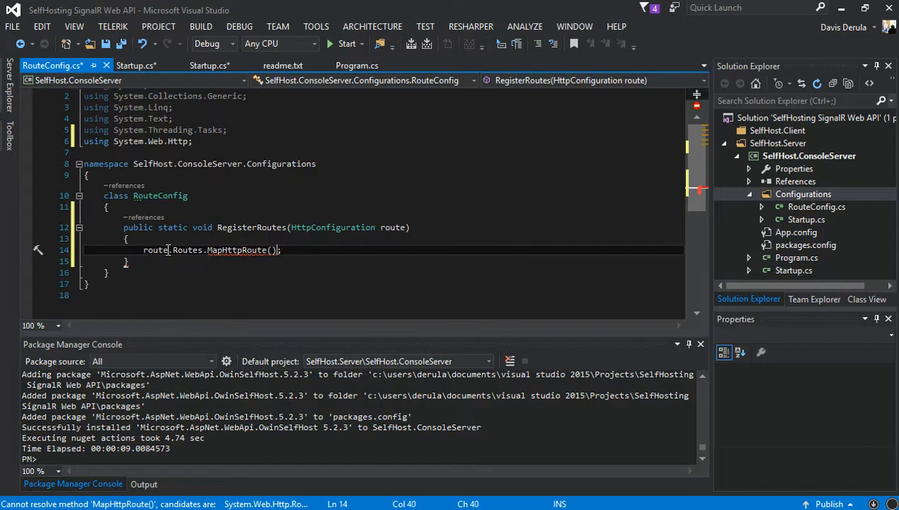
key(Enter)
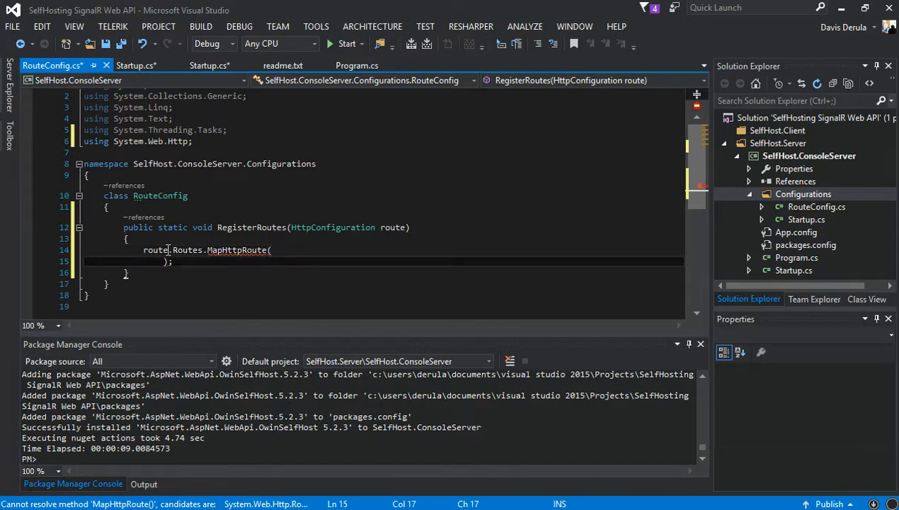
text(name:)
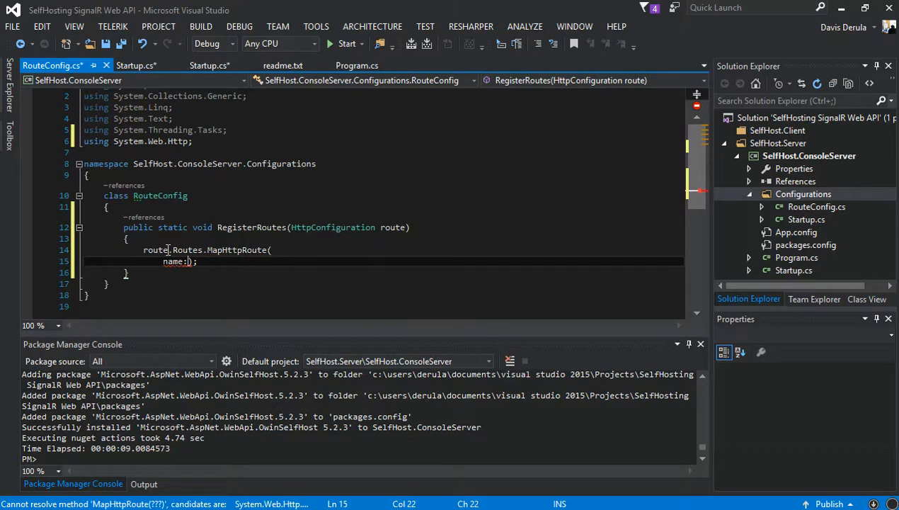
text(DefaultA")
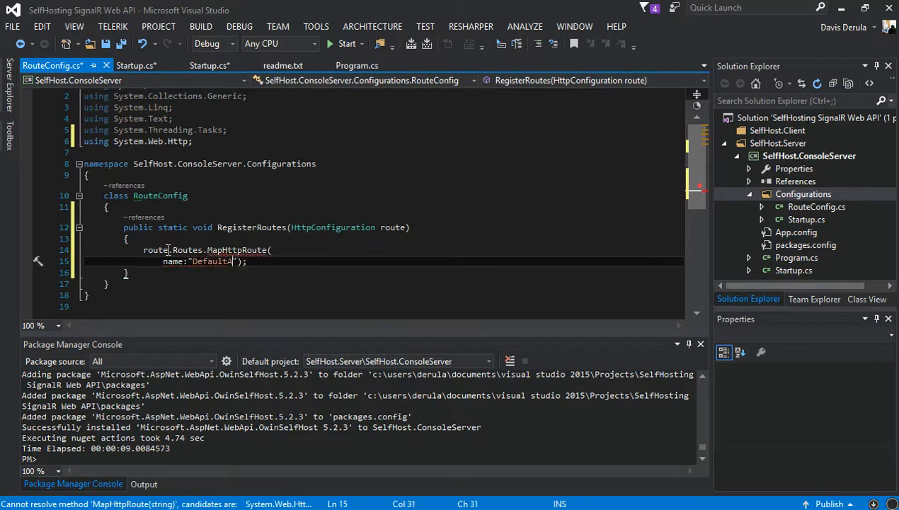
text(pi)
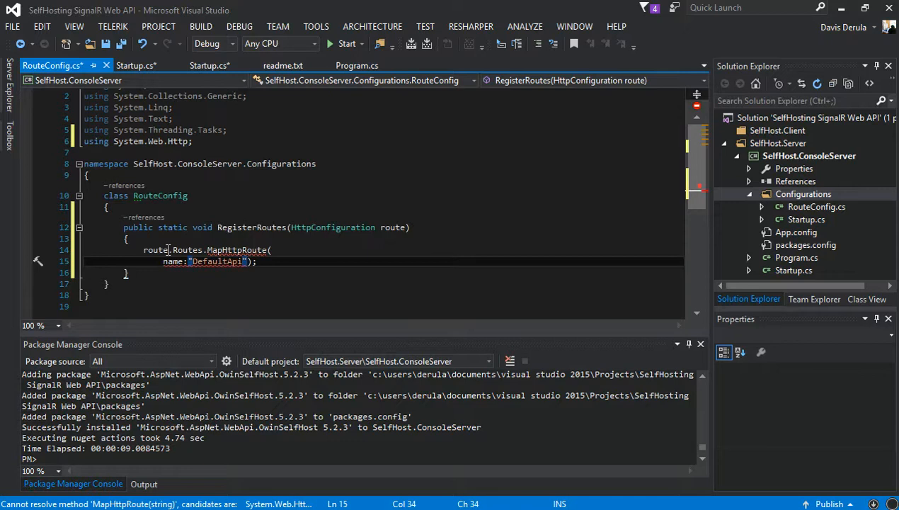
text(,)
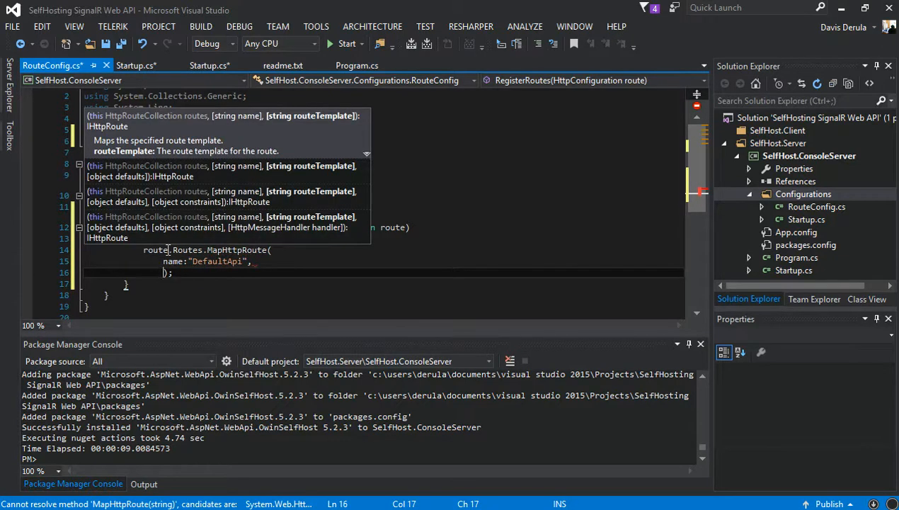
Add routeTemplate: "api/{controller}/{id}" to the MapHttpRoute call.
text(routeTemplate:"api)
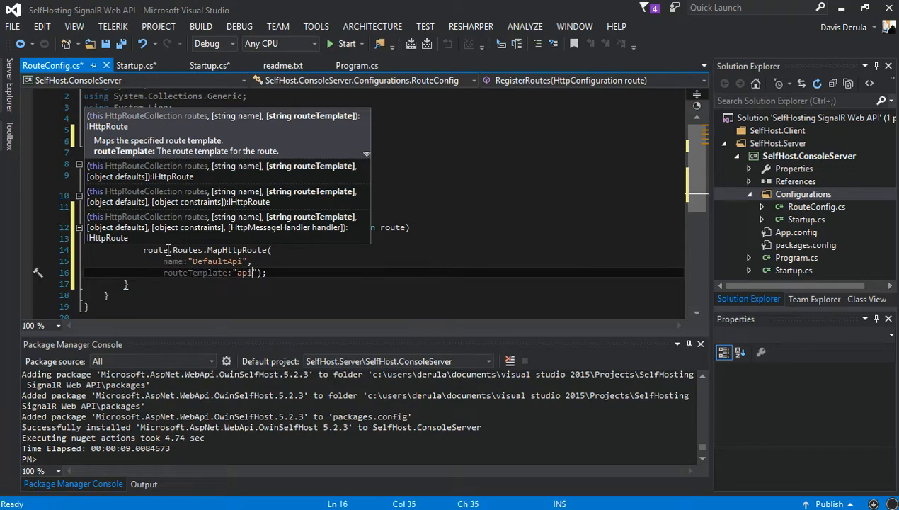
text(/)
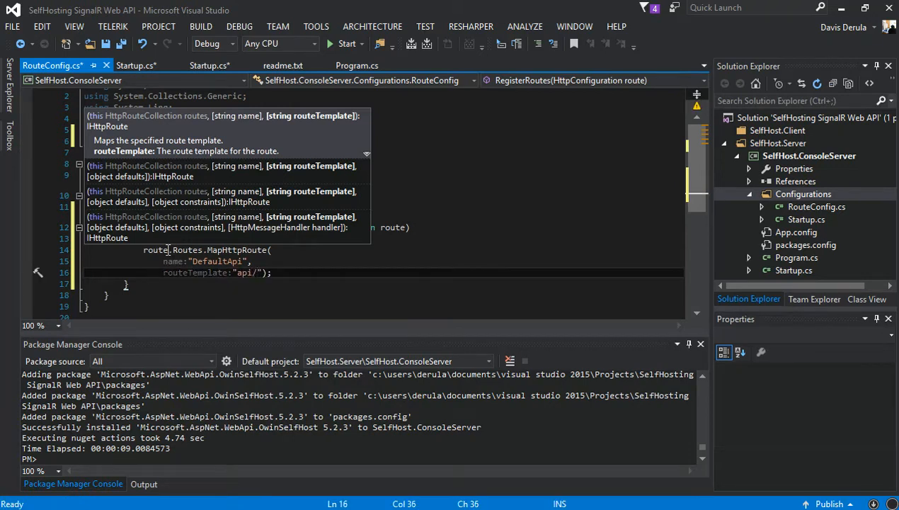
text({})
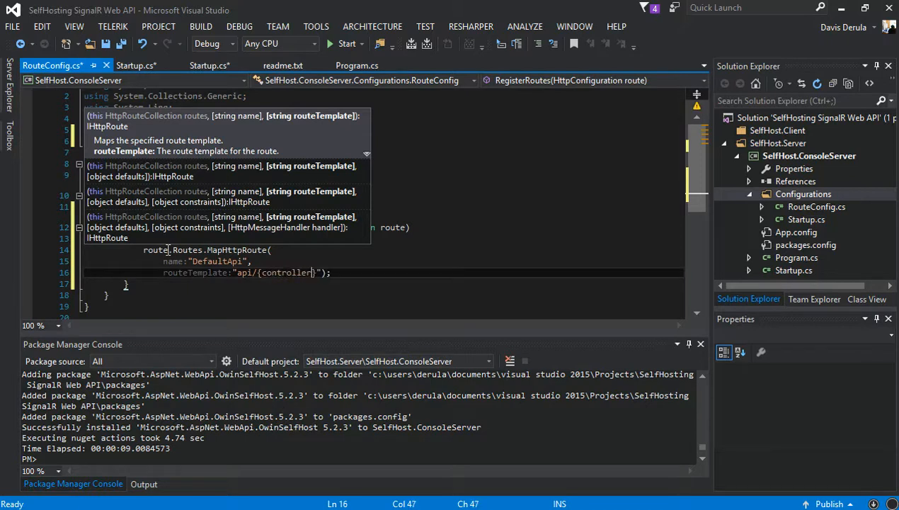
text(/)
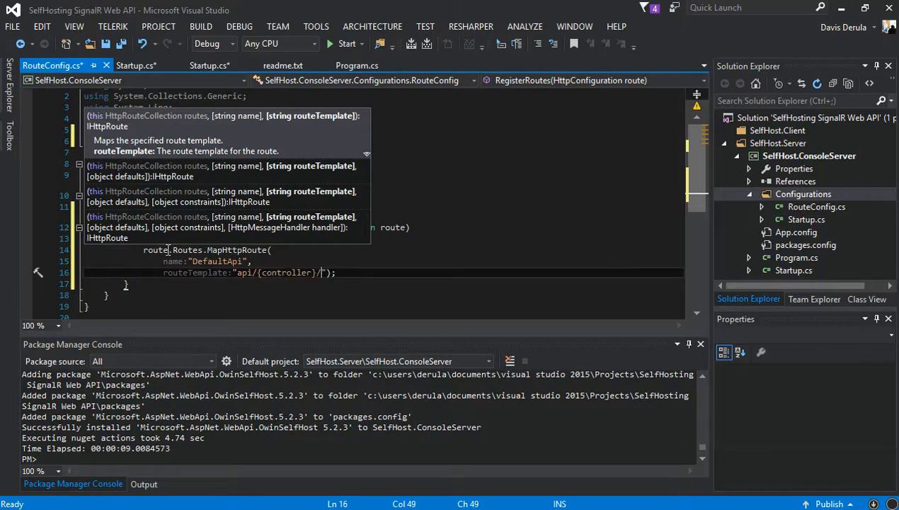
text(})
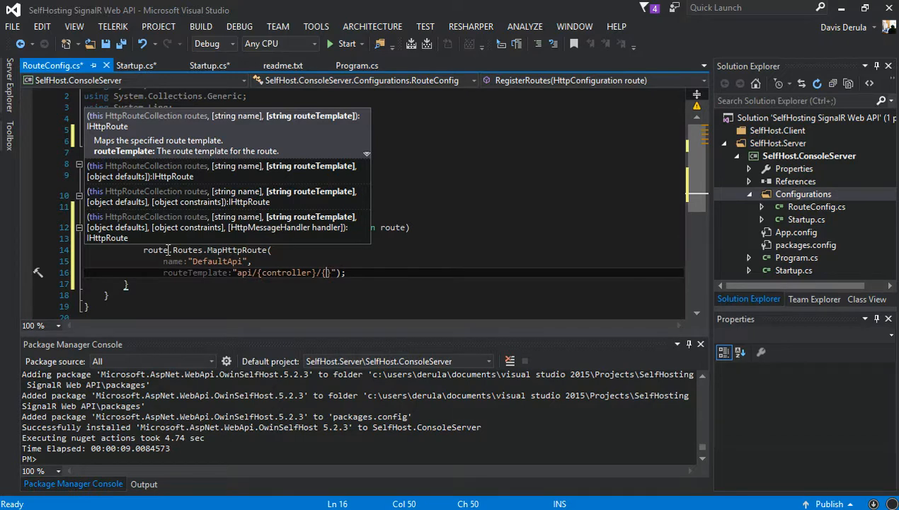
text(id)
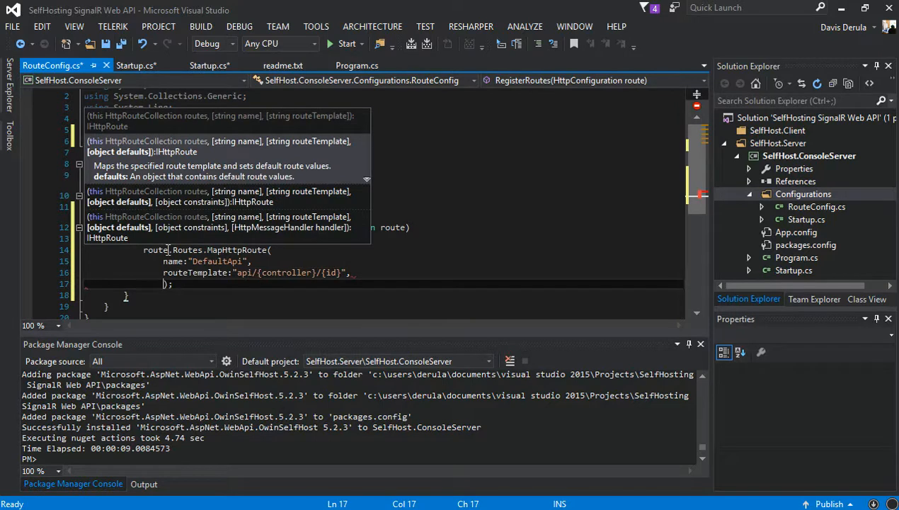
Add defaults: new { id = RouteParameter.Optional } to complete the route mapping.
text(defaults:)
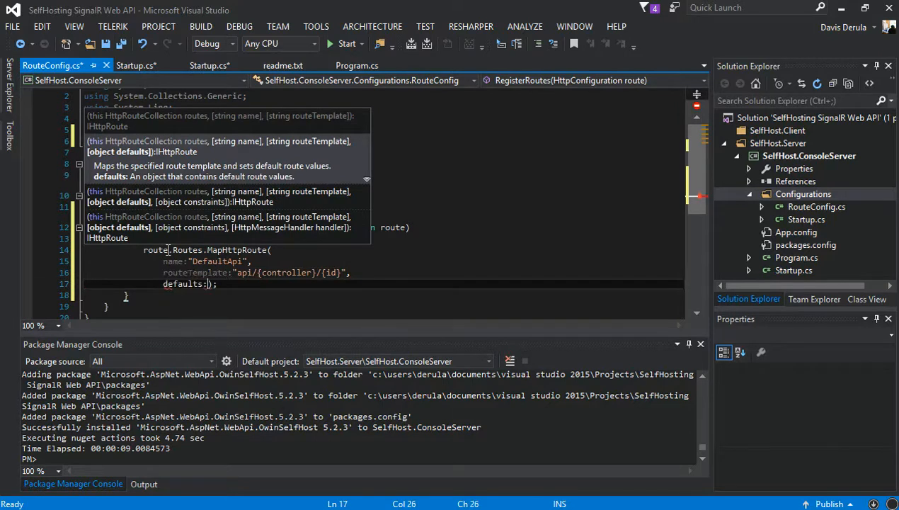
text(new)
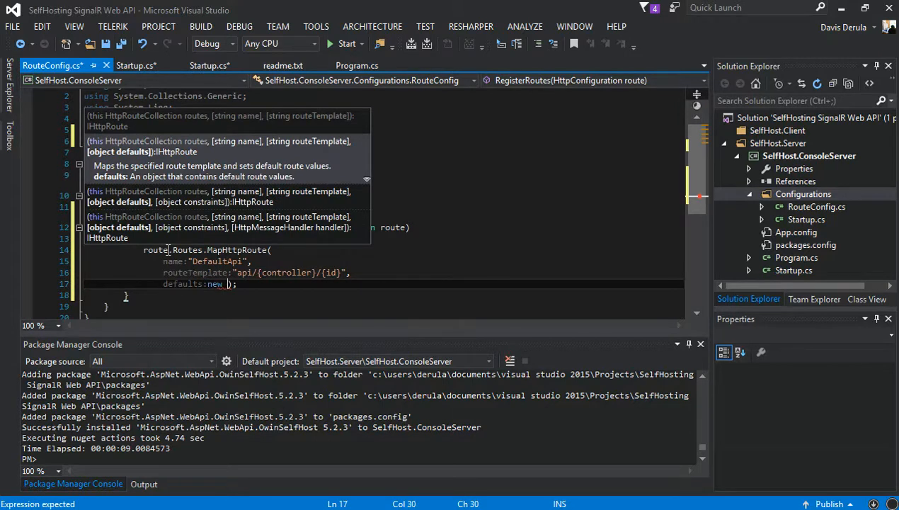
text({})
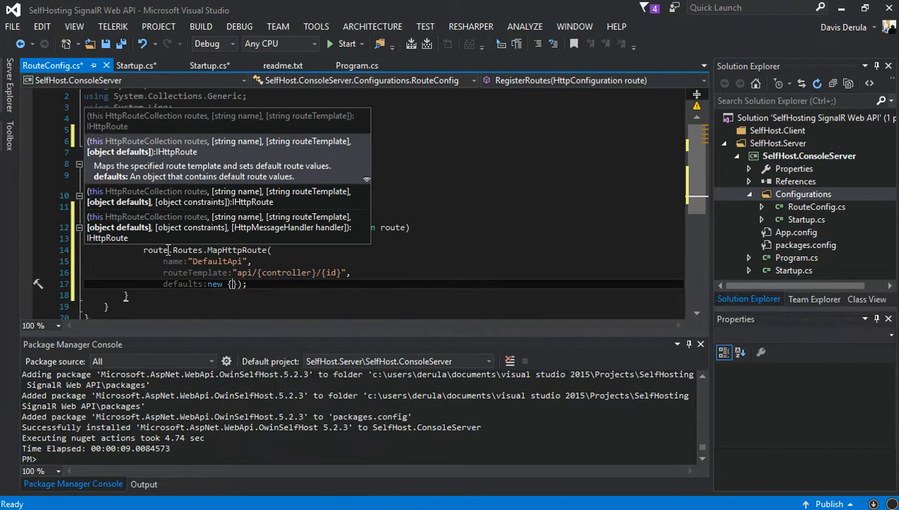
text(id=)
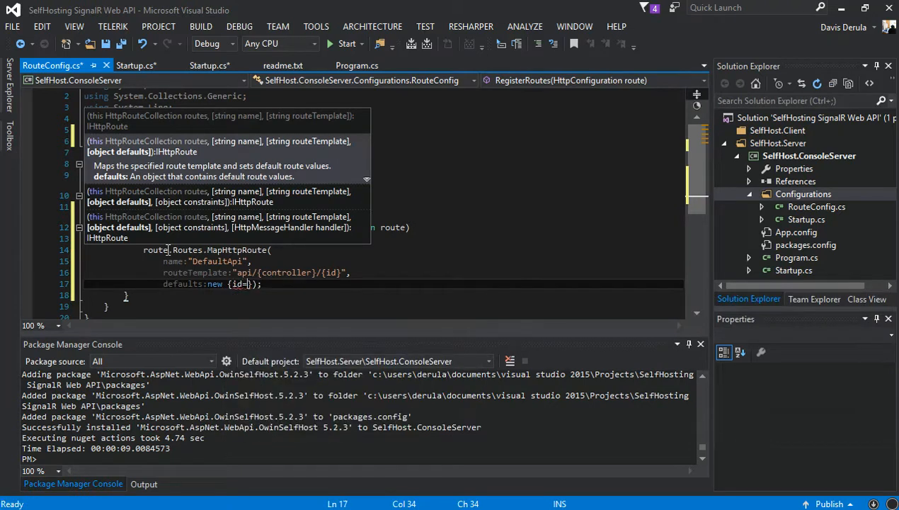
text(=)
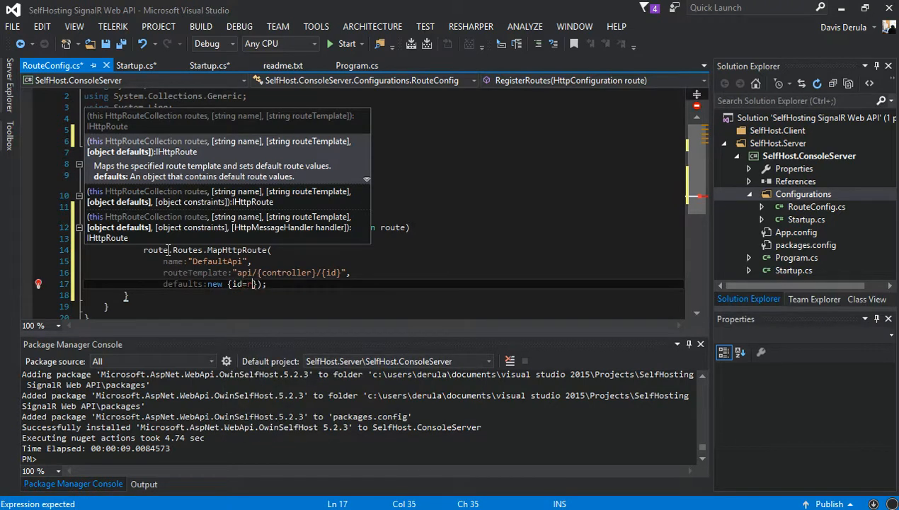
text(ro)
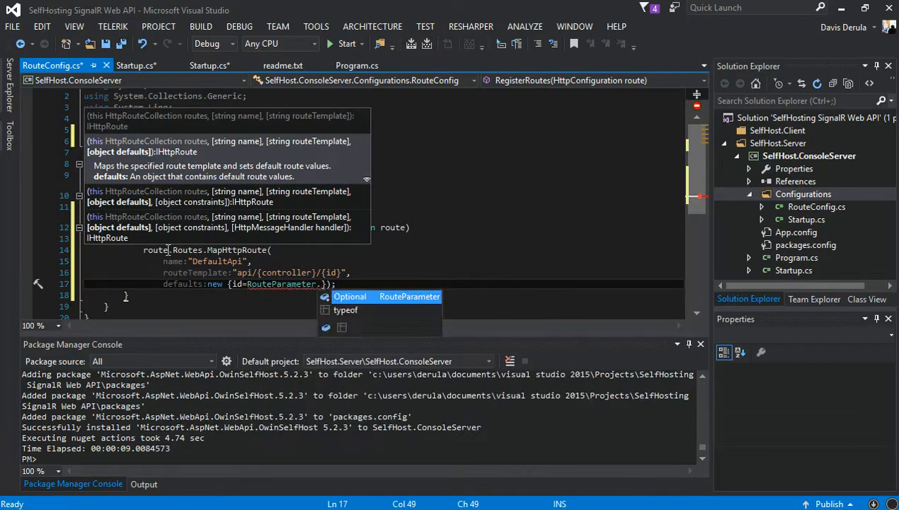
text(Optional)
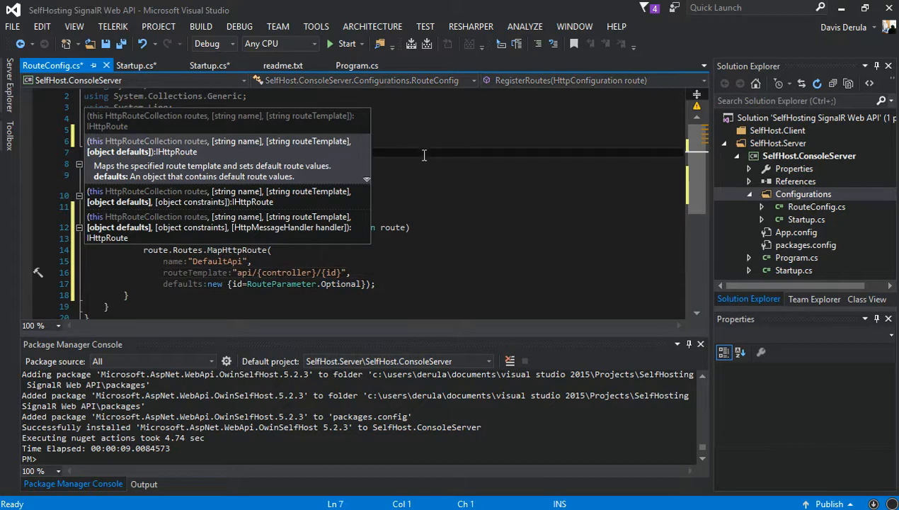
click(135, 65)
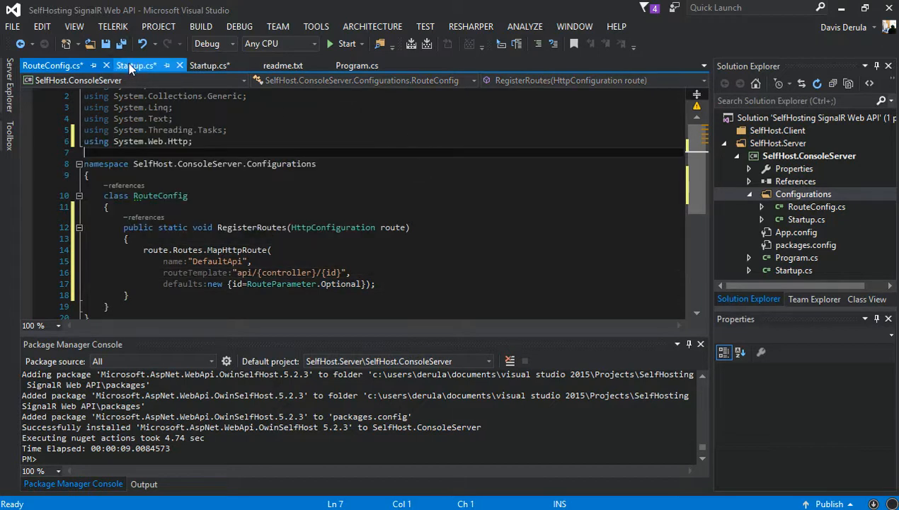
In Startup's AuthConfig, declare HttpConfiguration config = new HttpConfiguration();.
click(136, 65)
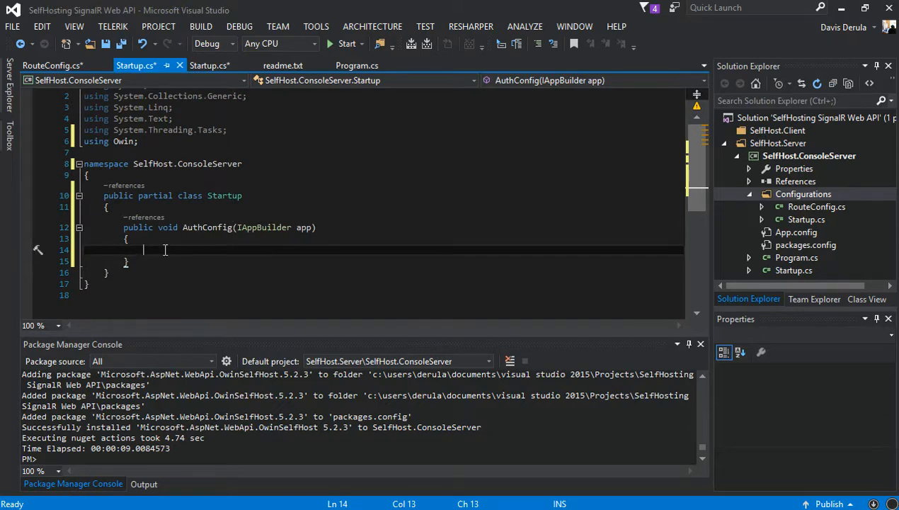
text(http)
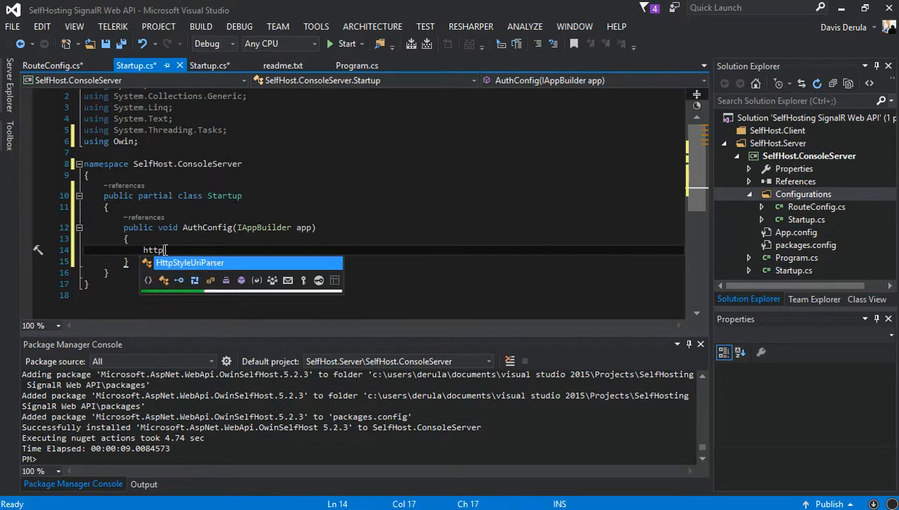
text(config = new)
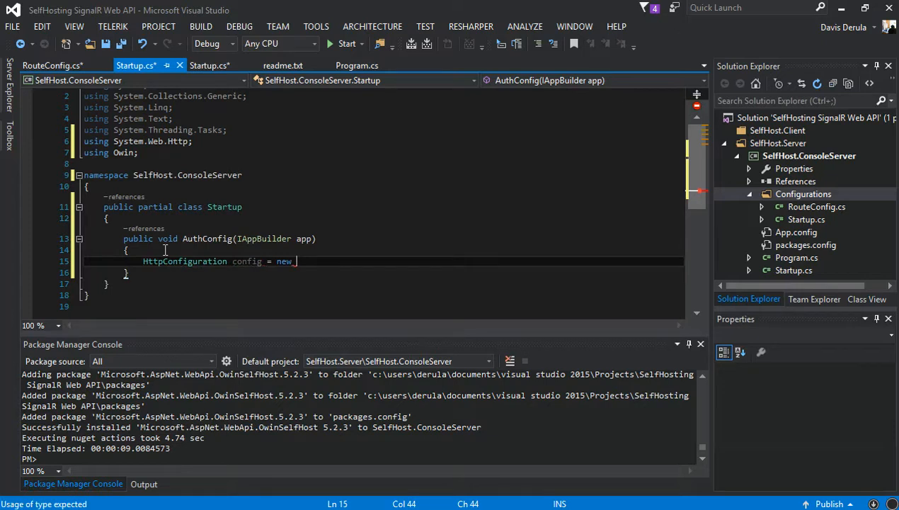
text(HttpConfiguration();)
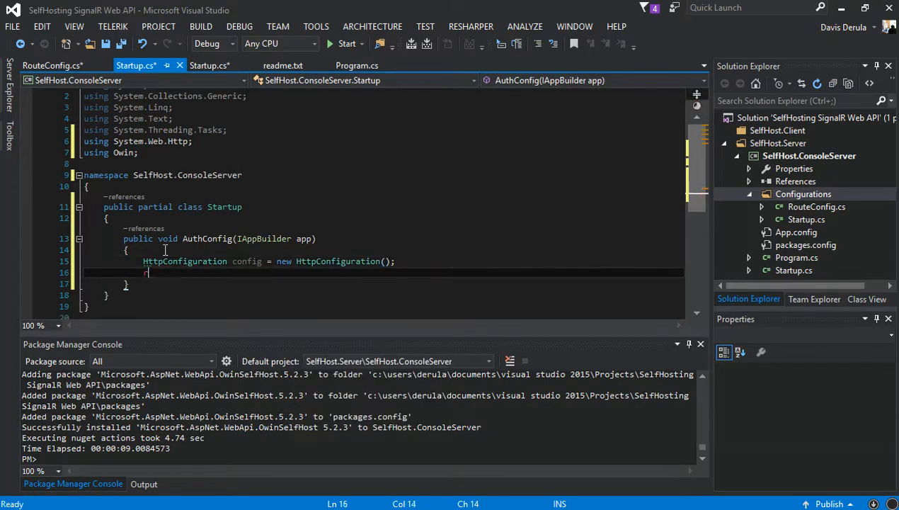
Call RouteConfig.RegisterRoutes(config) and begin the next app statement.
text(rout)
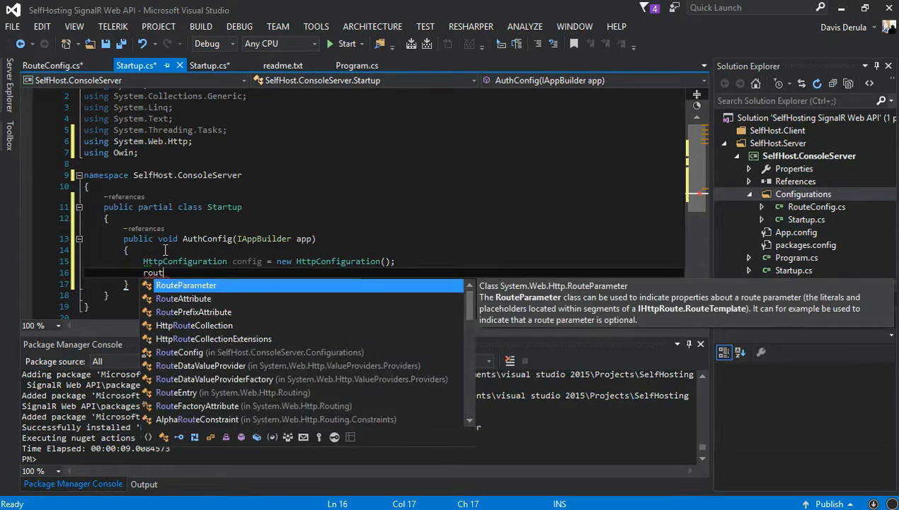
text(eco)
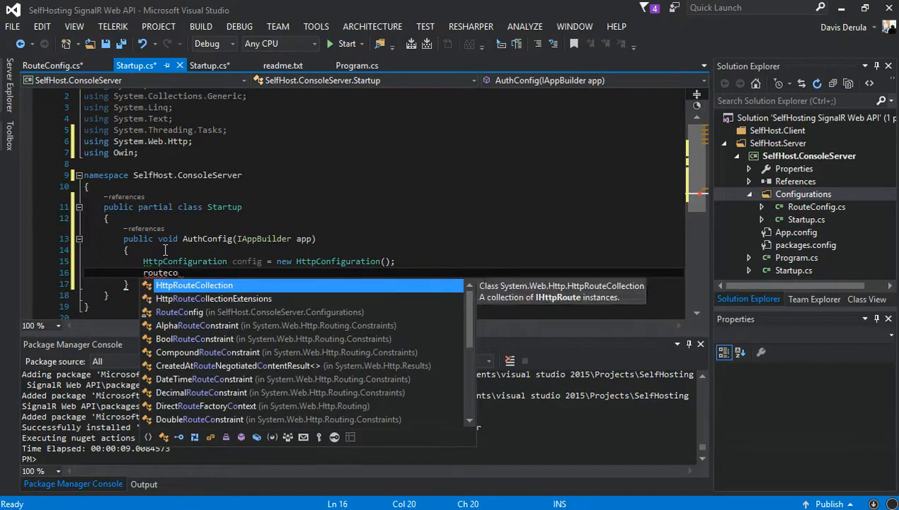
text(nfig)
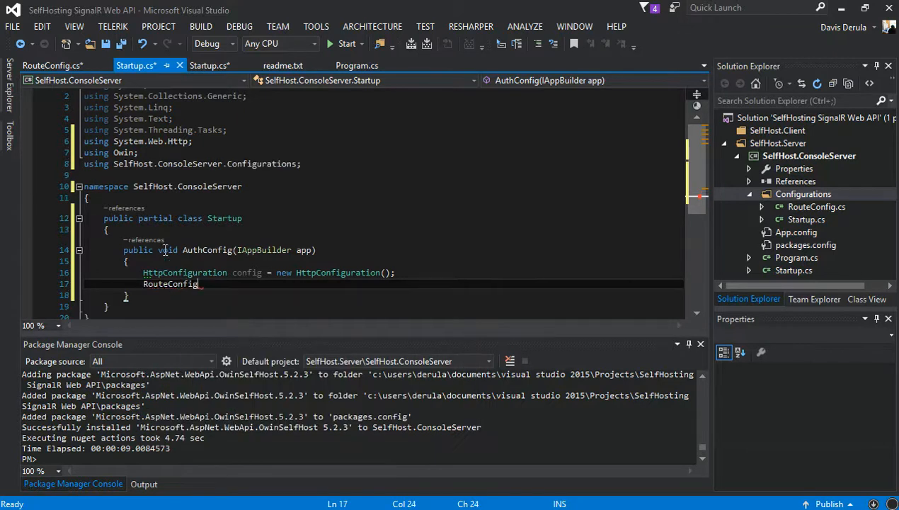
text(.RegisterRoutes();)
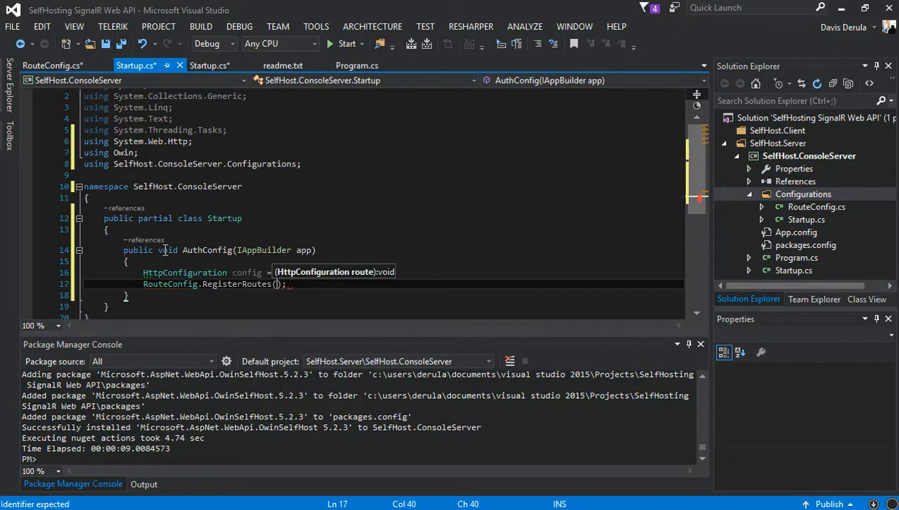
text(config)
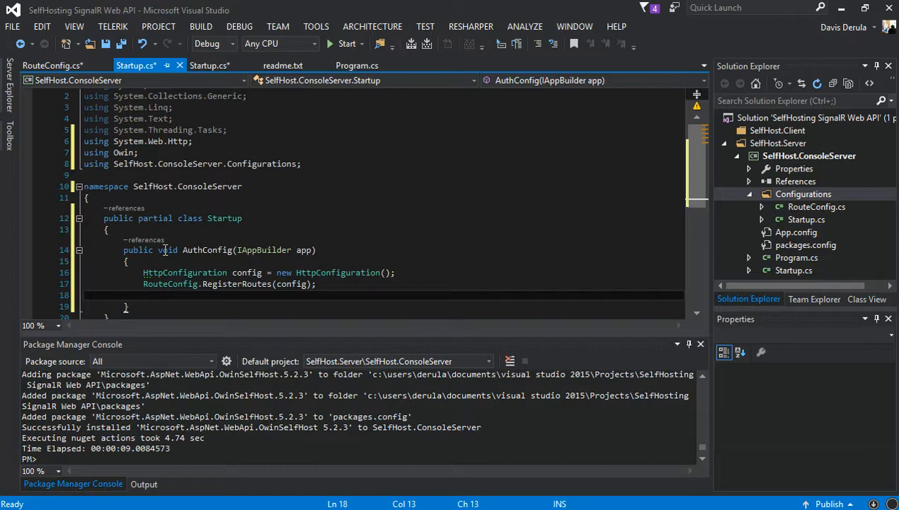
text(app)
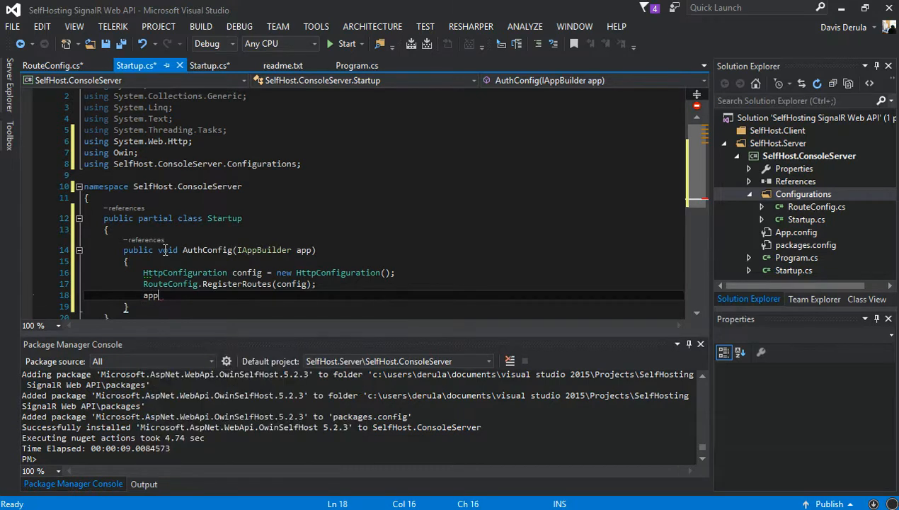
Write app.UseCors(CorsOptions.AllowAll); and bring up fixes for the unresolved CorsOptions.
text(.)
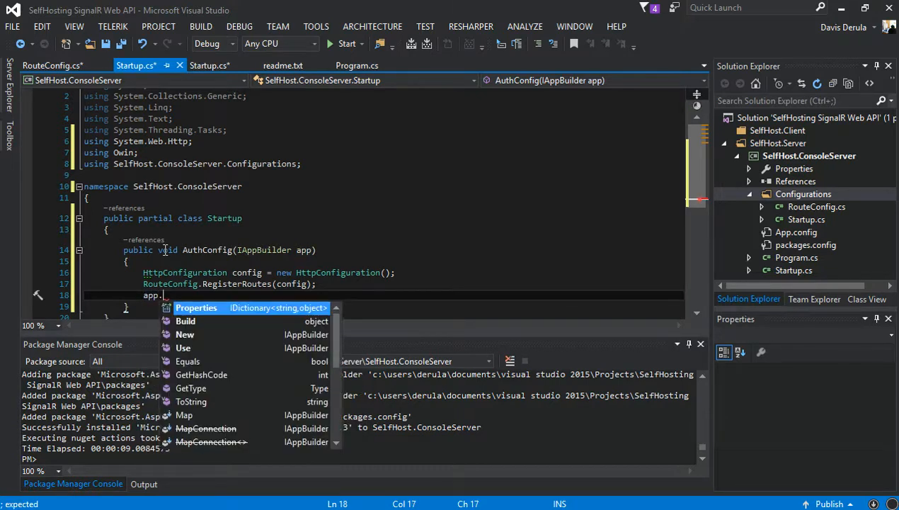
text(Use)
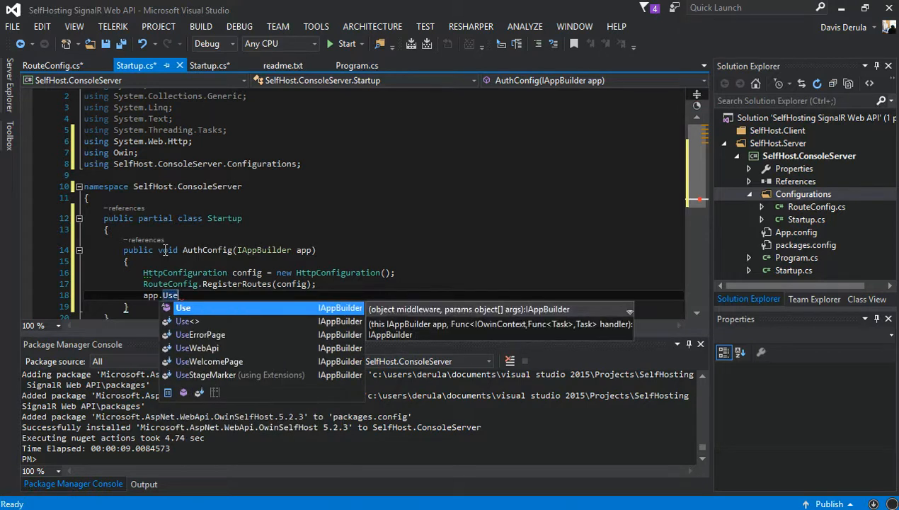
text(Cors)
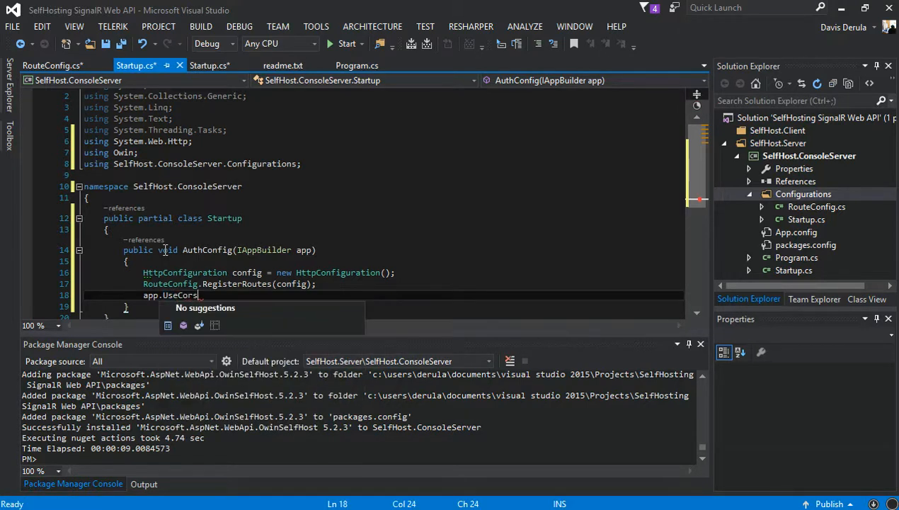
text(())
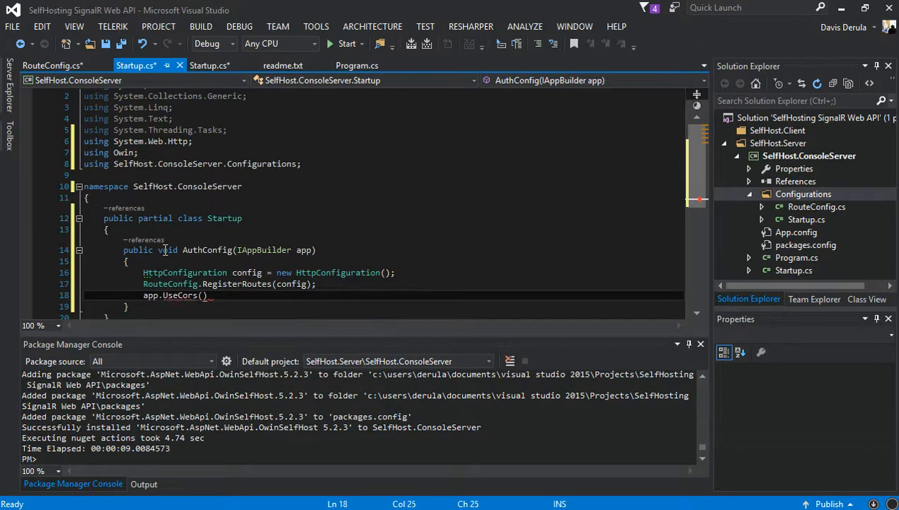
text(C)
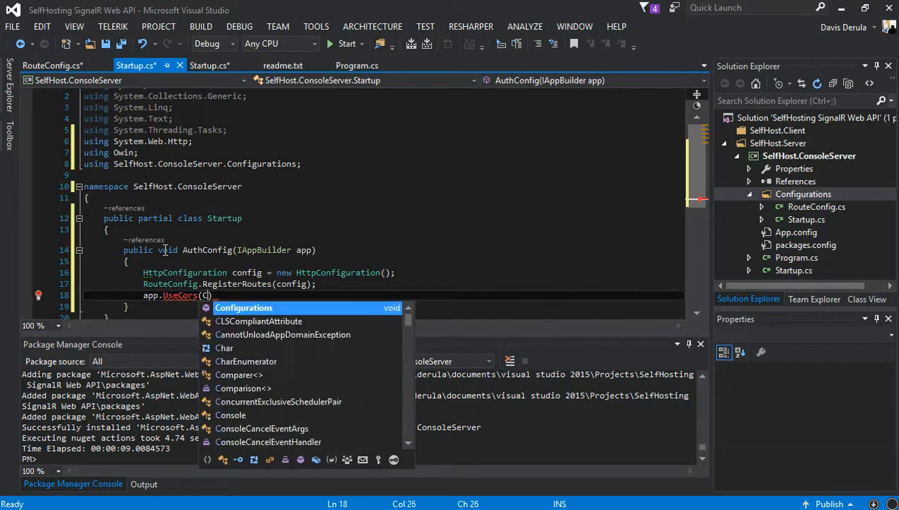
text(orsO)
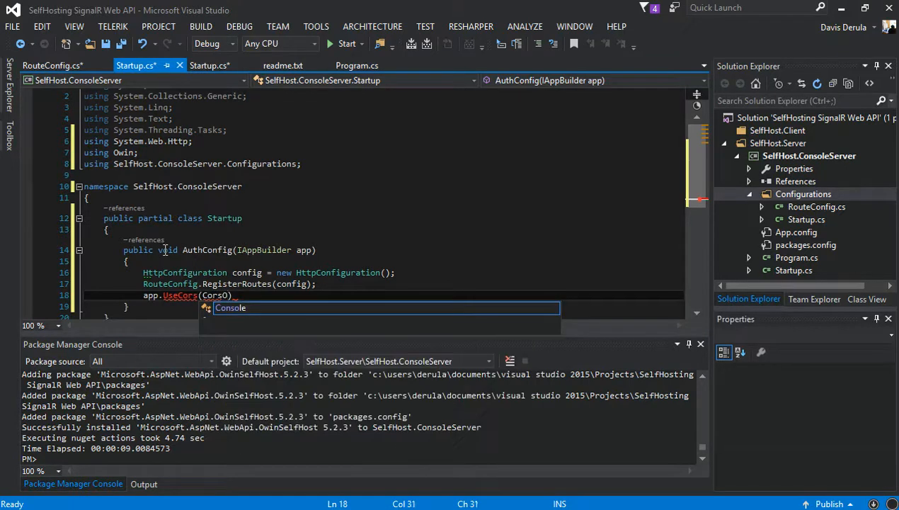
text(ptions)
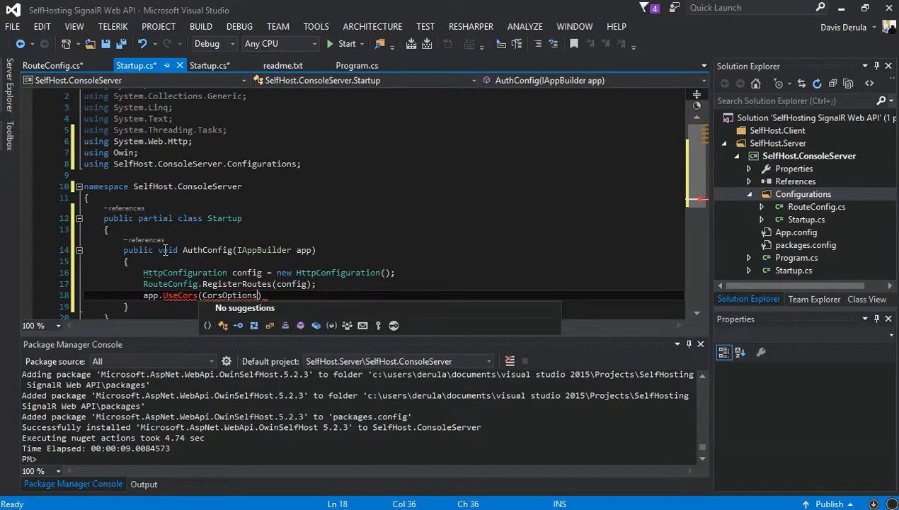
text(.AllowAll)
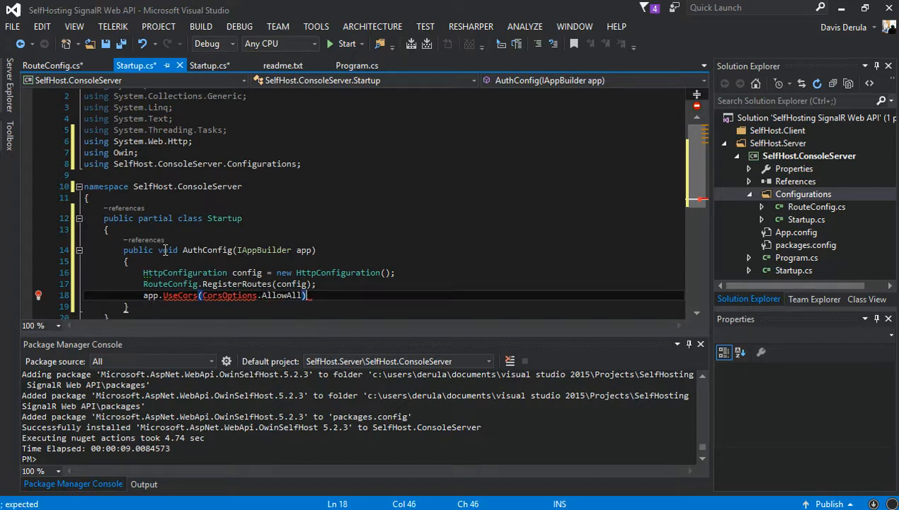
text(;)
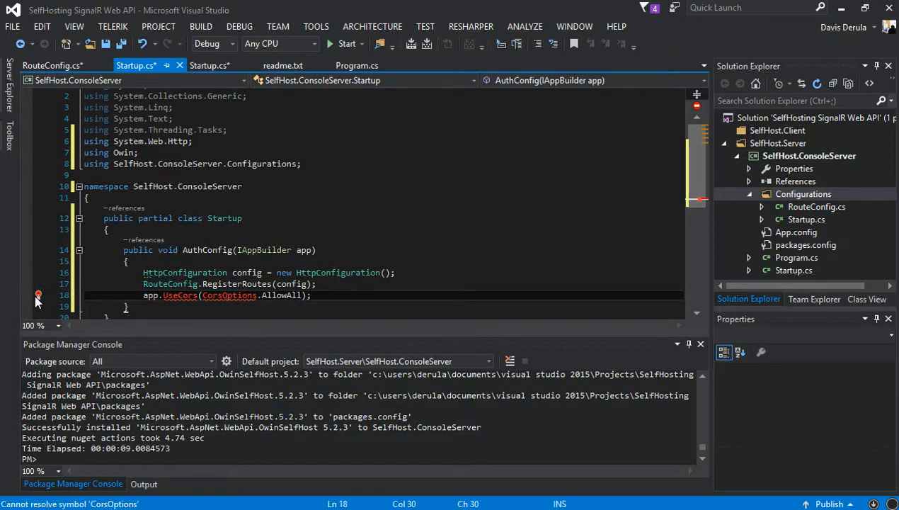
click(39, 296)
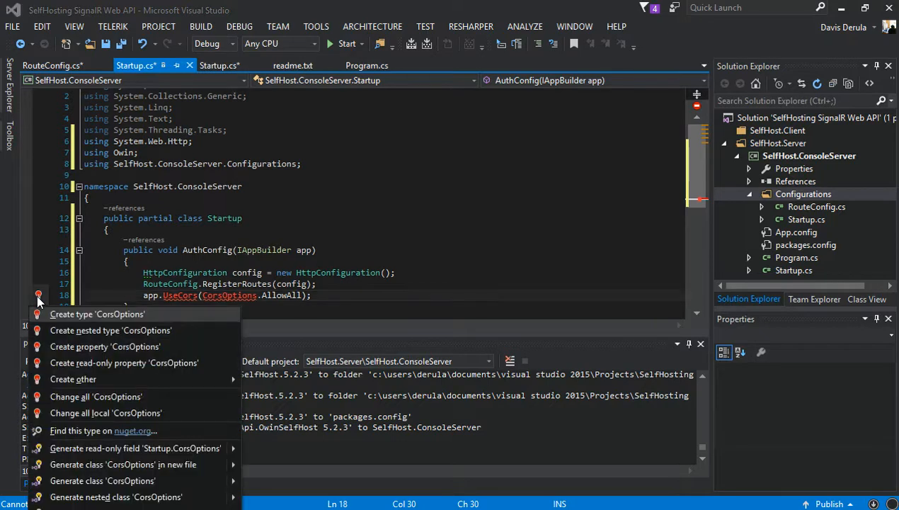
mouse_move(125, 430)
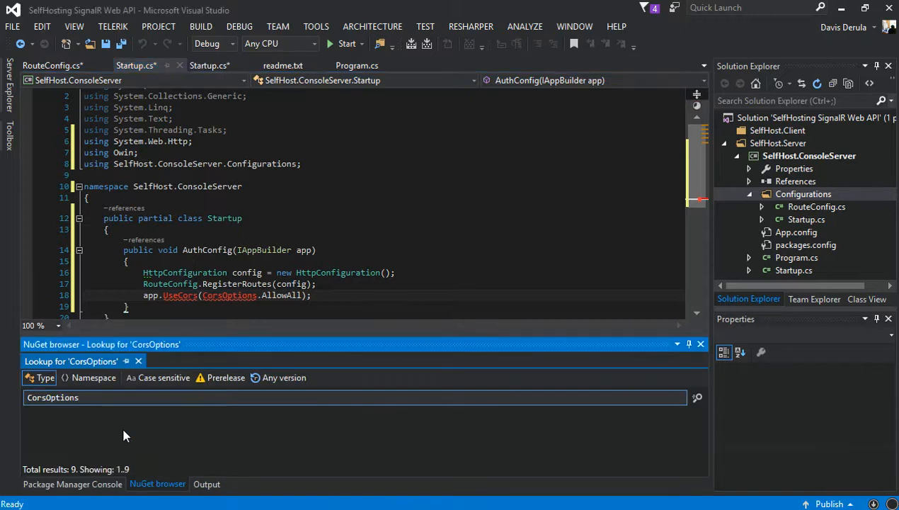
Install Microsoft.Owin.Cors into SelfHost.ConsoleServer and add using Microsoft.Owin.Cors.
click(697, 397)
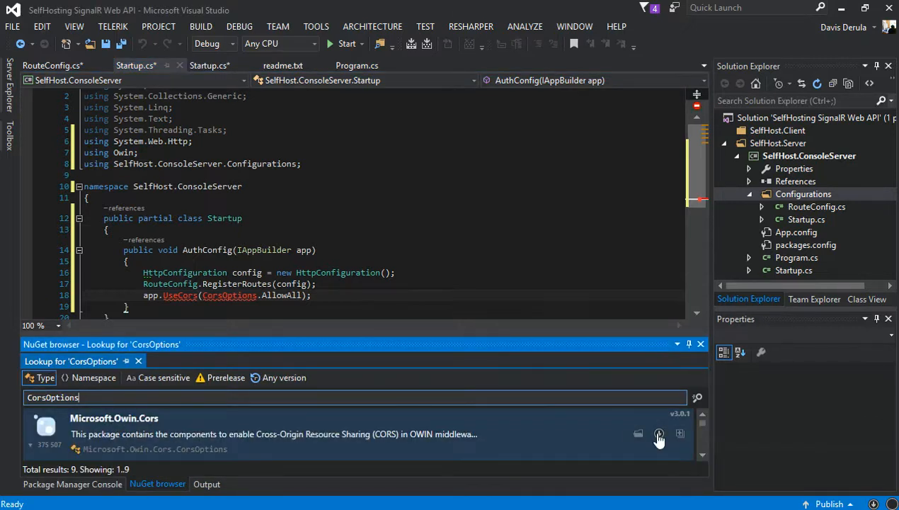
click(658, 434)
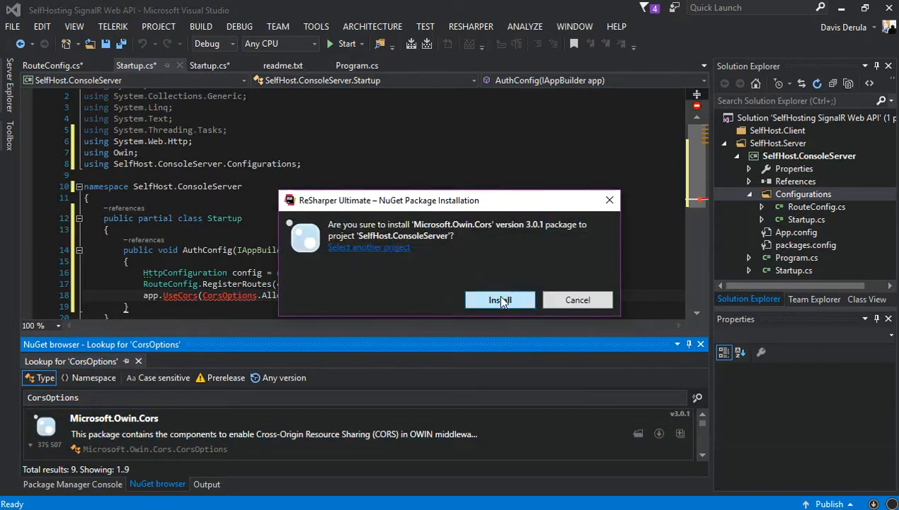
click(500, 300)
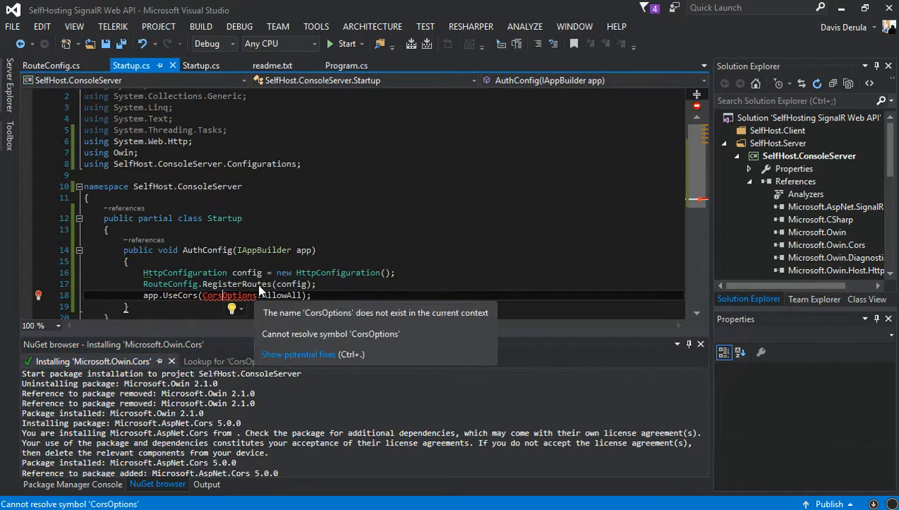
click(297, 354)
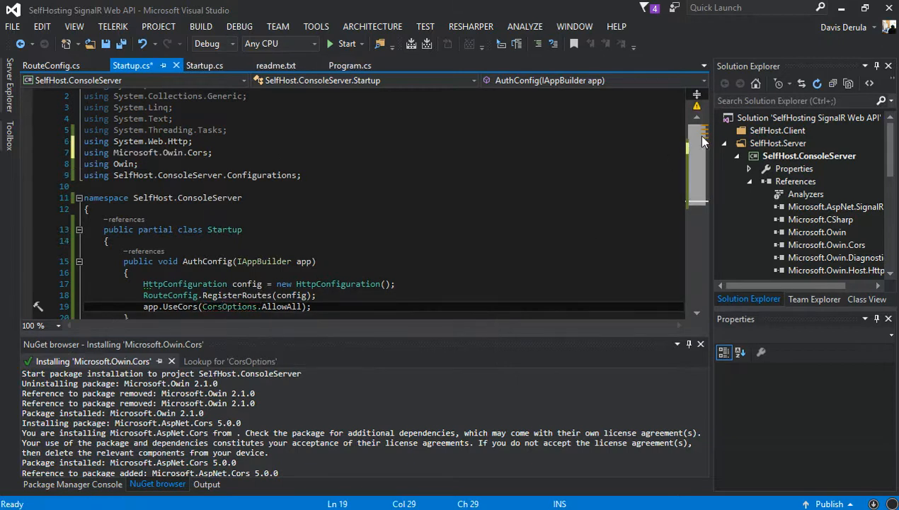
Below UseCors, write app.Map("signalr", map => { }) in AuthConfig.
scroll(down, 3)
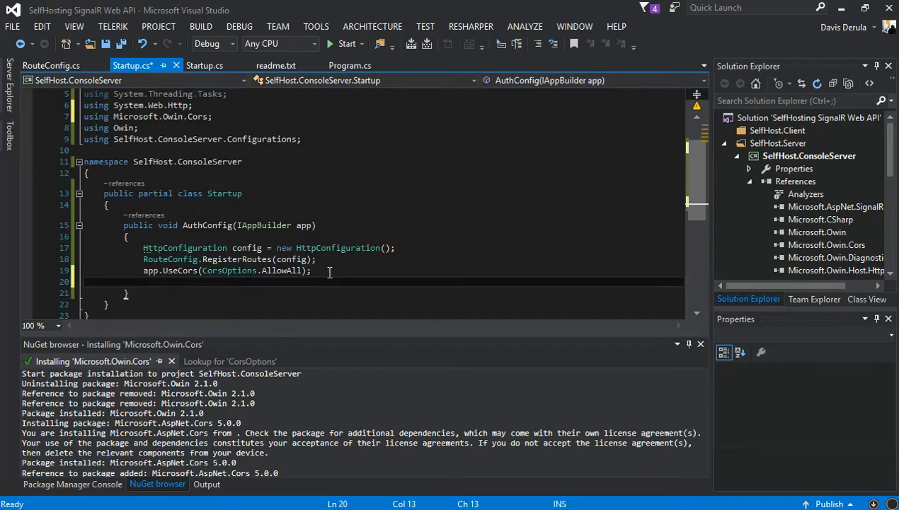
text(app.)
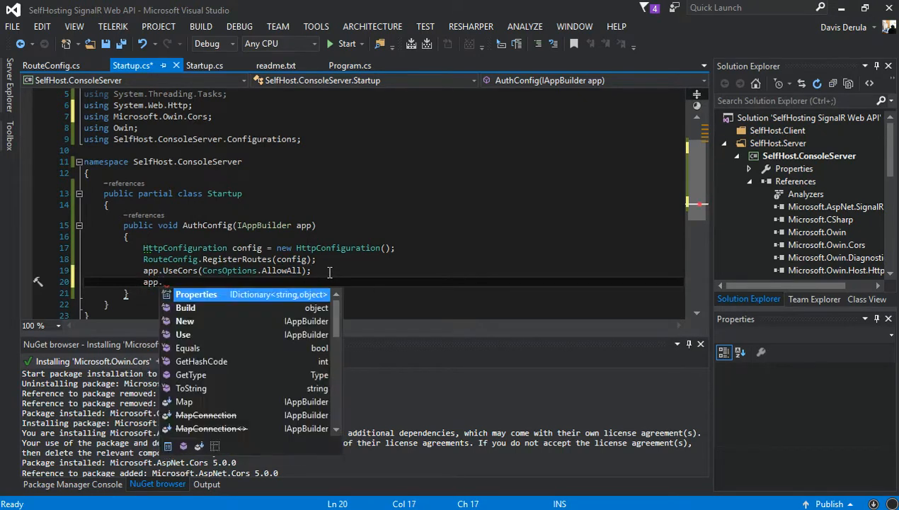
text(Map()
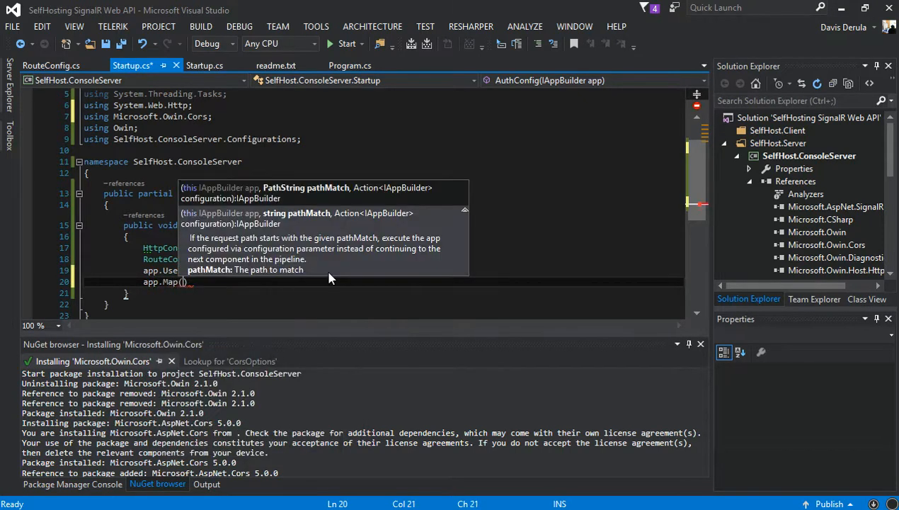
text(")
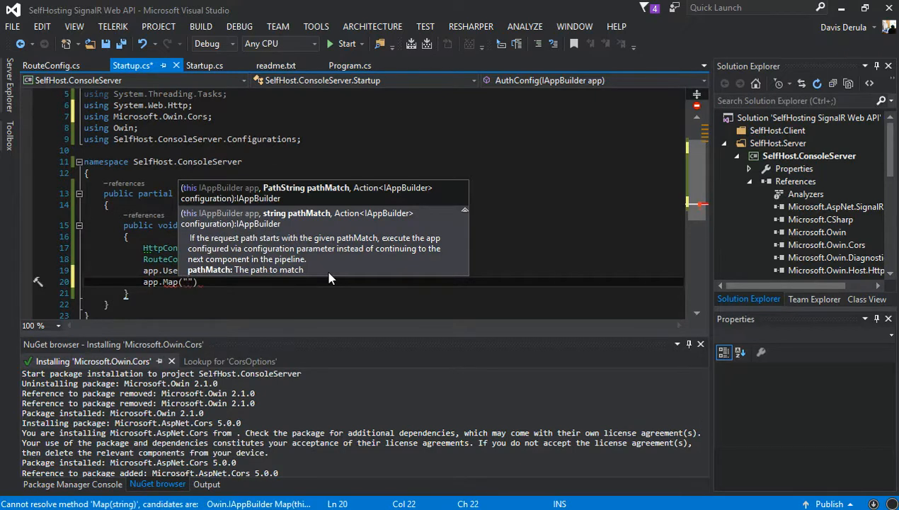
text(signalr)
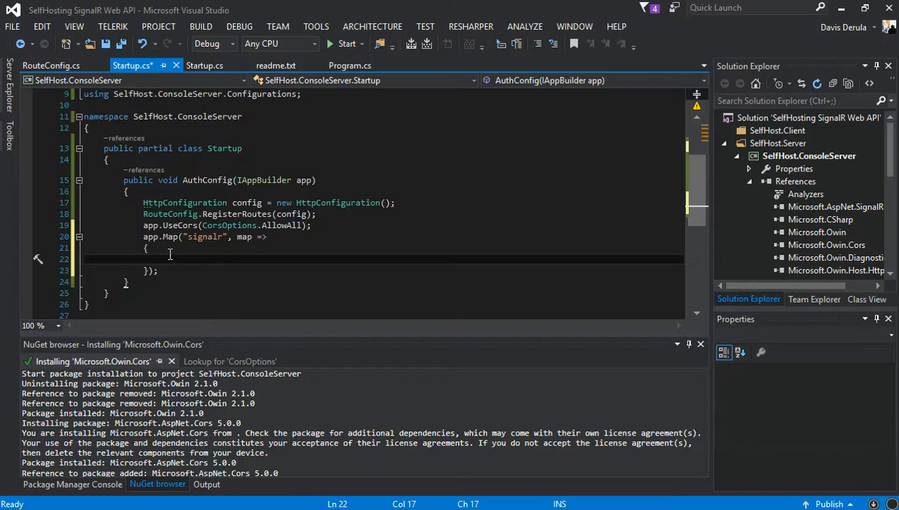
Inside the signalr lambda, create HubConfiguration hcf = new HubConfiguration(); and start map.Run.
text(Hu)
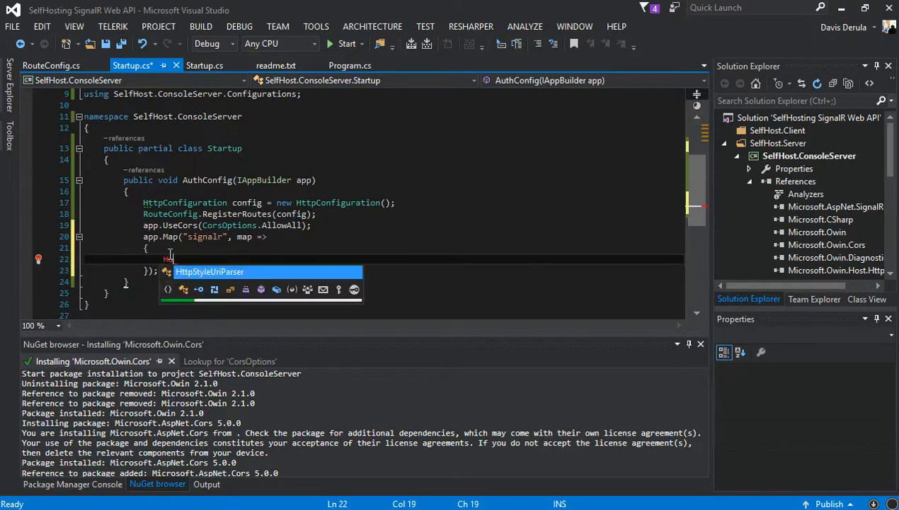
text(Hubc)
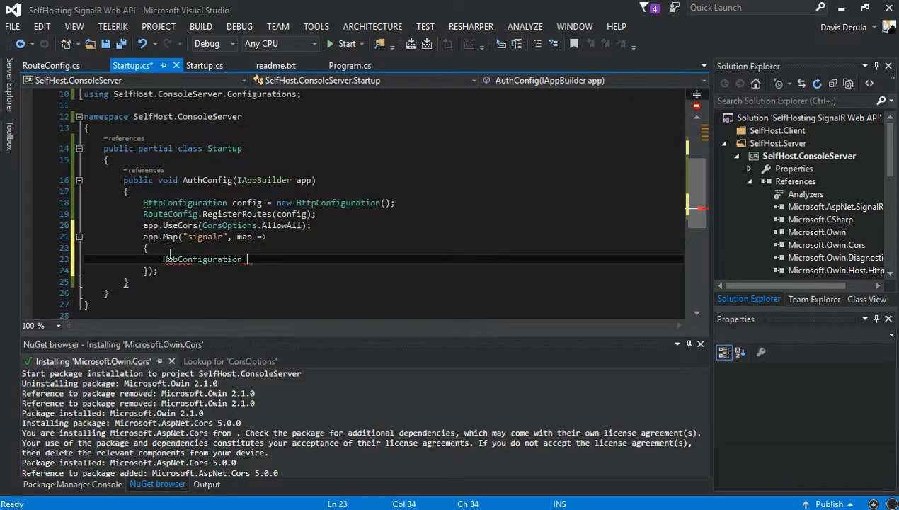
text(hcf = n)
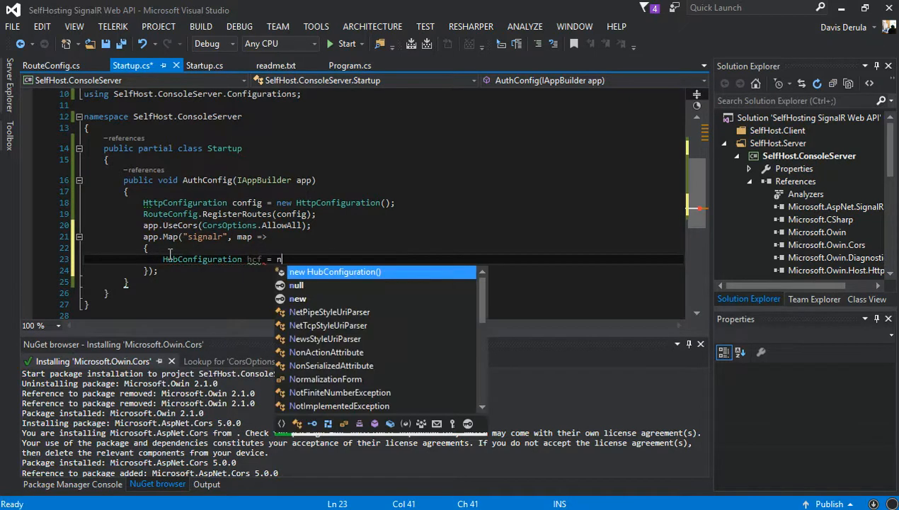
key(tab)
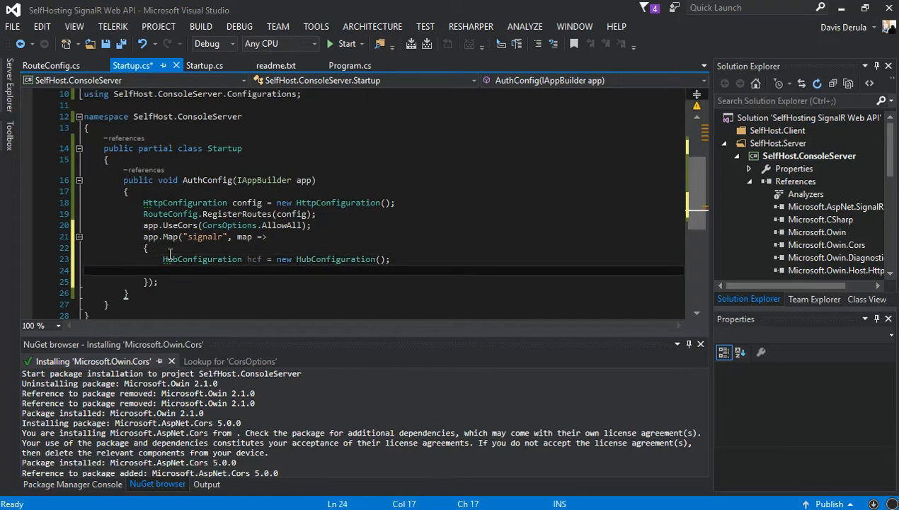
text(map)
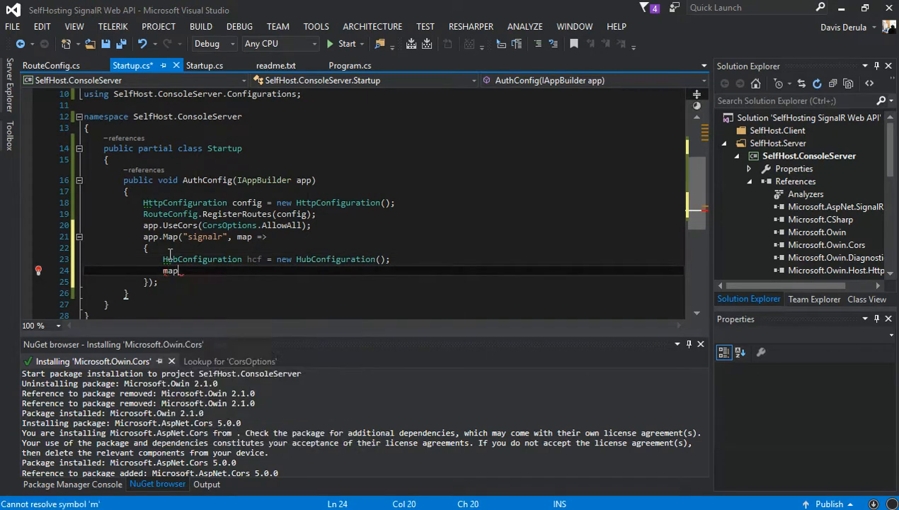
text(ru)
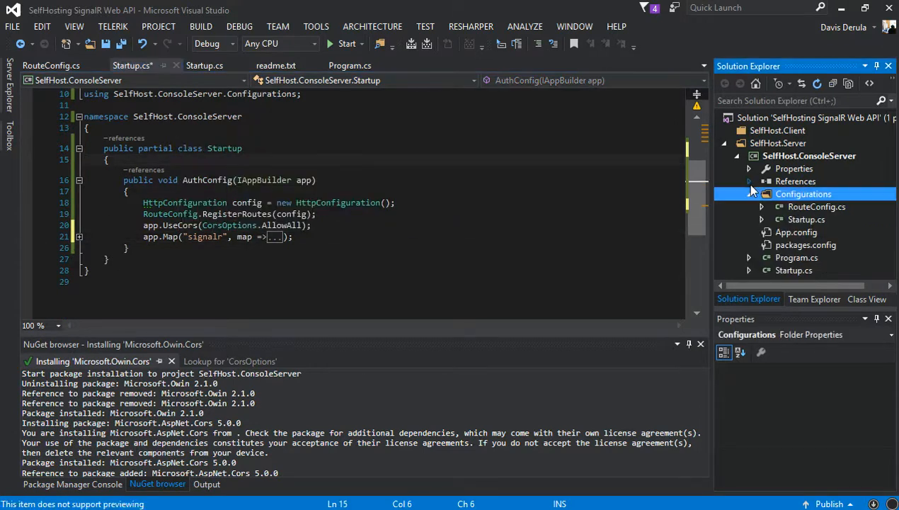
click(803, 194)
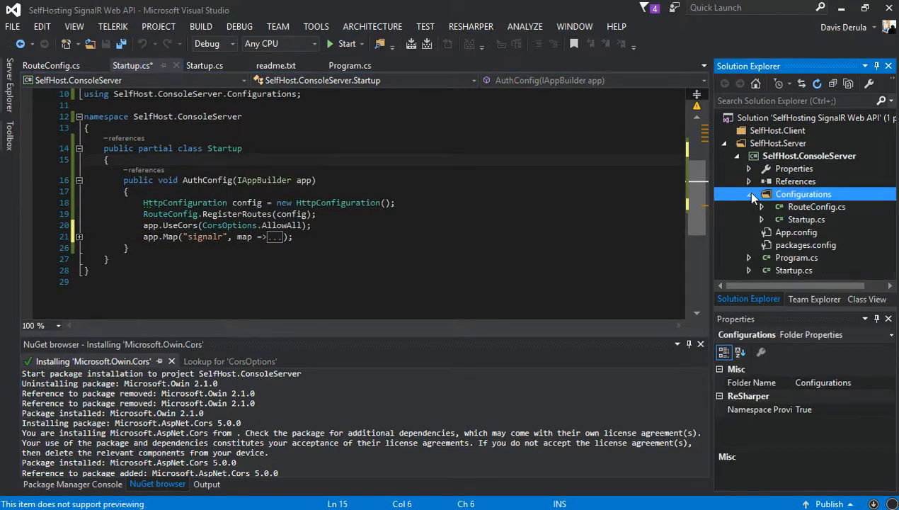
Add a new Hubs folder to the SelfHost.ConsoleServer project.
click(810, 154)
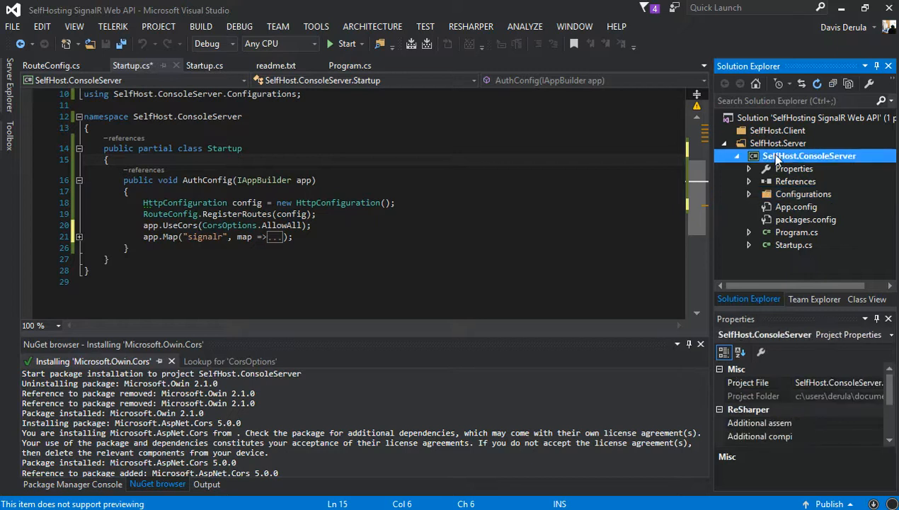
right_click(810, 154)
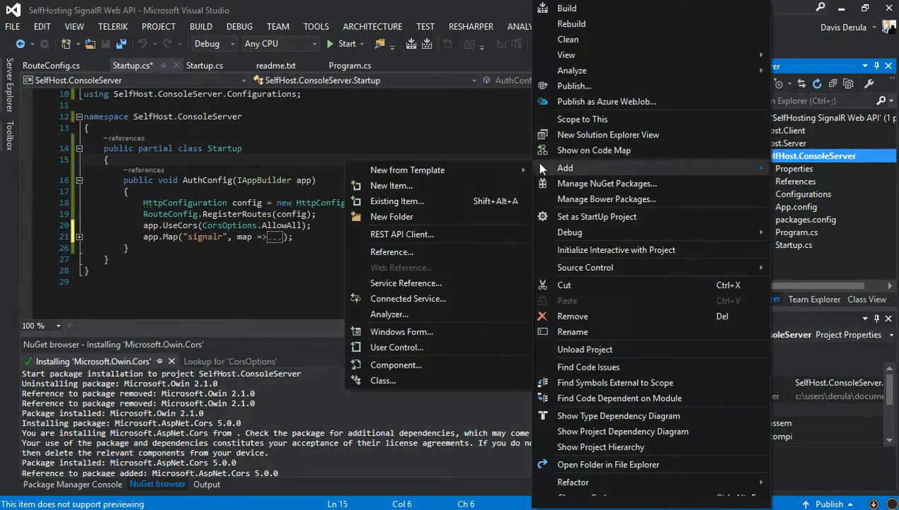
click(391, 215)
text(Hubs)
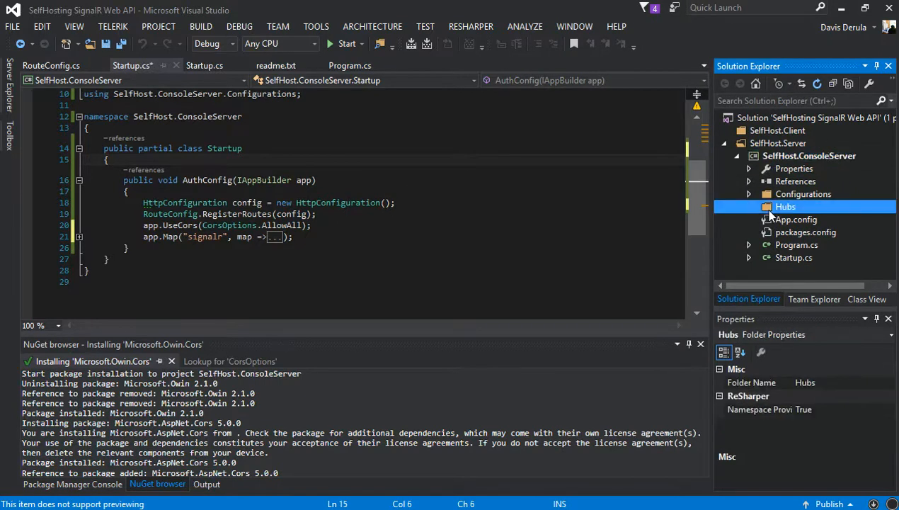
right_click(786, 207)
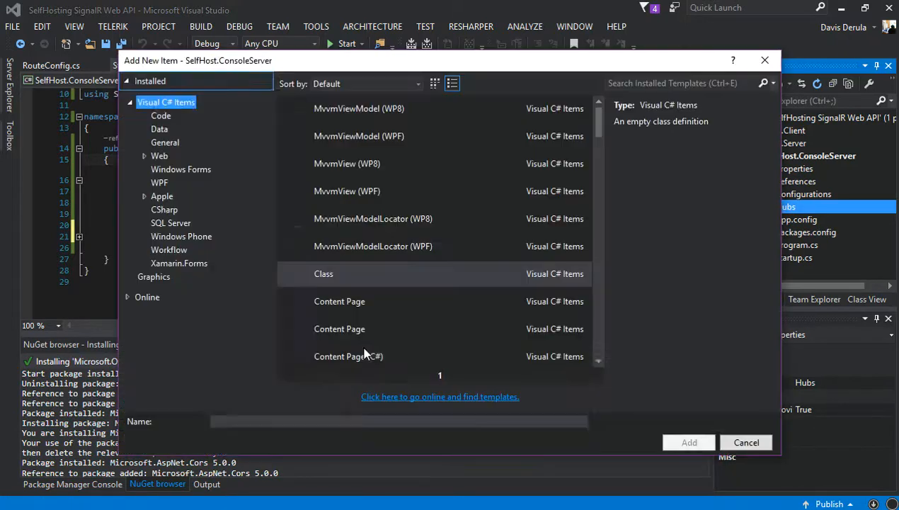
Add a new class file named NotificationHub to the Hubs folder.
text(N)
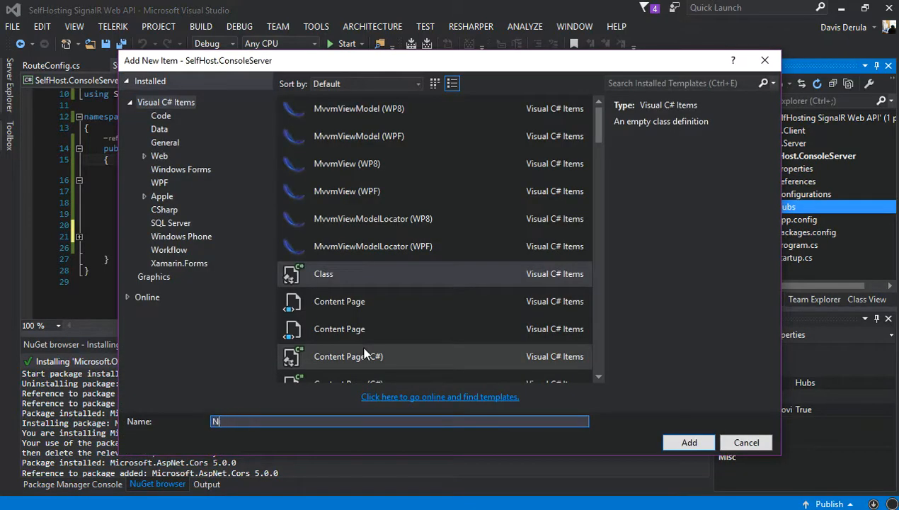
text(otificationHub)
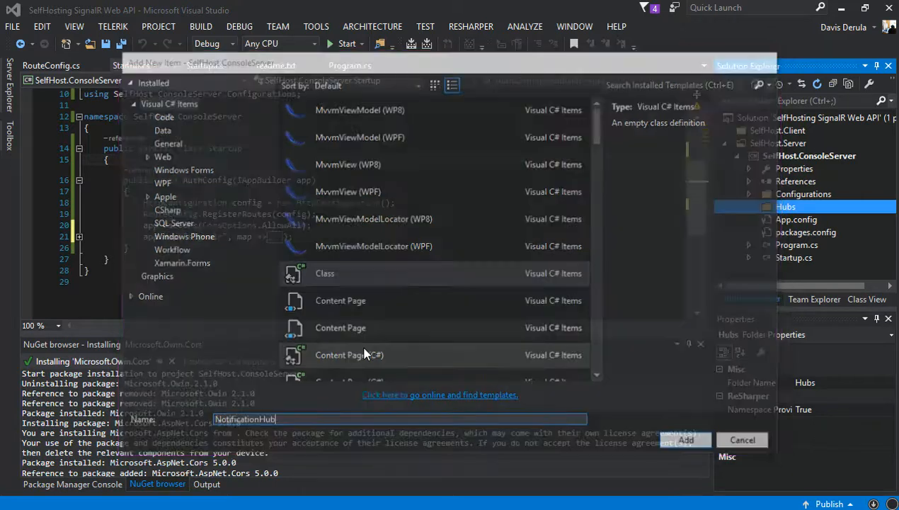
click(685, 439)
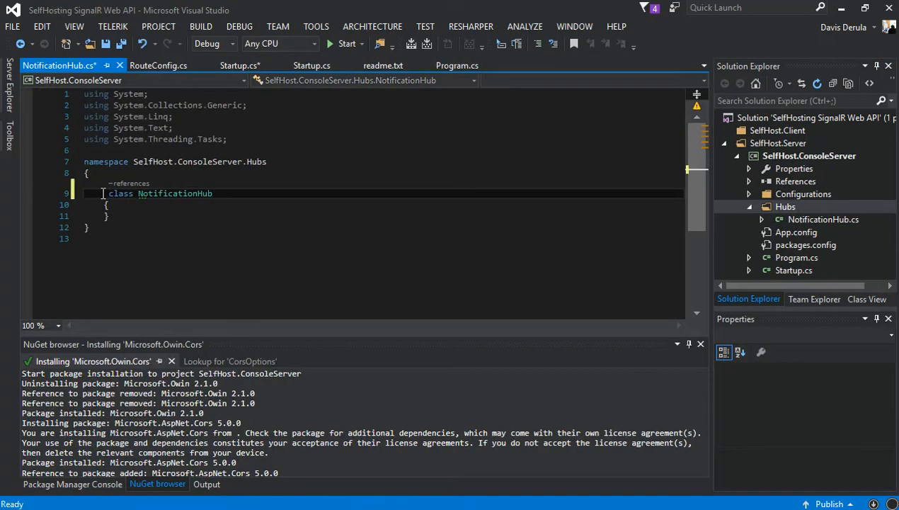
Make NotificationHub a public class deriving from Hub with a public void SeverTime method.
text(public)
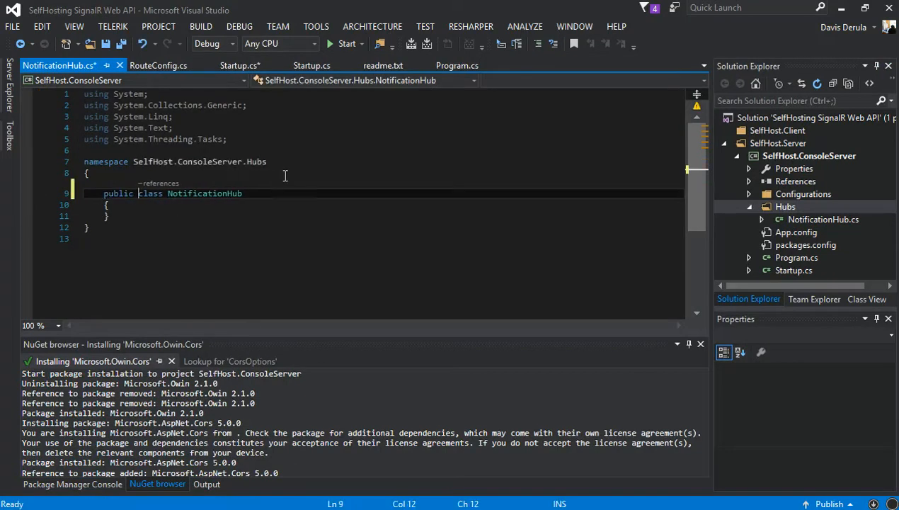
text(;)
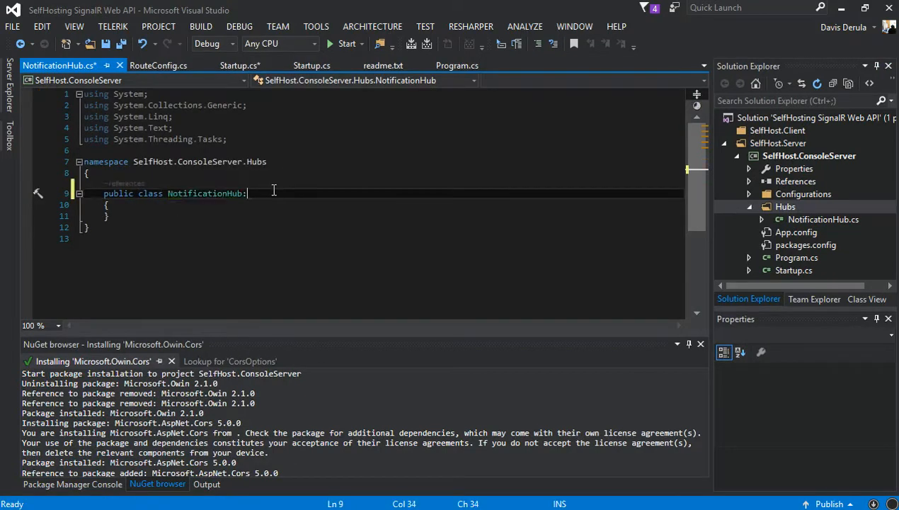
text(Hub)
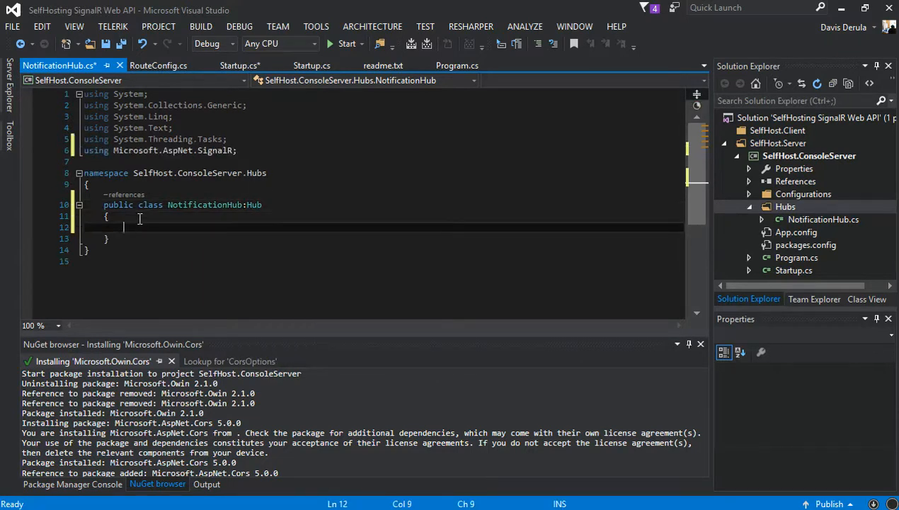
text(public)
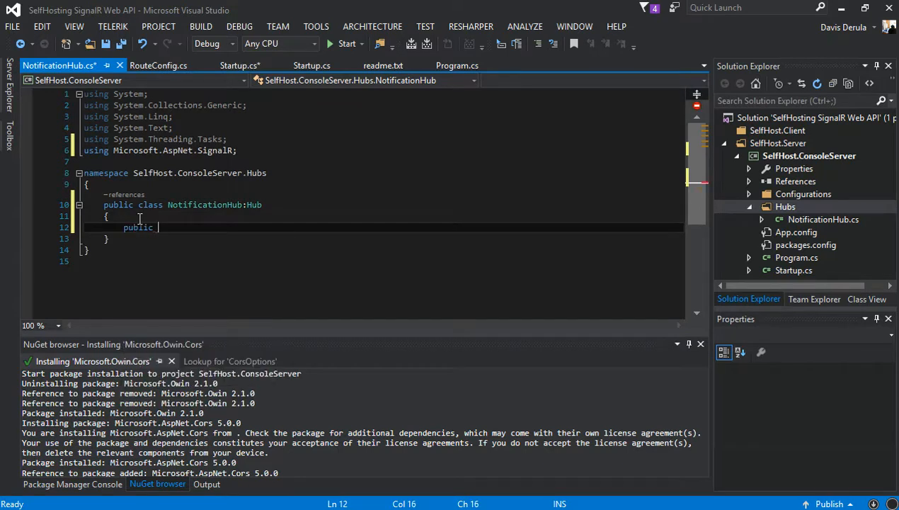
text(void)
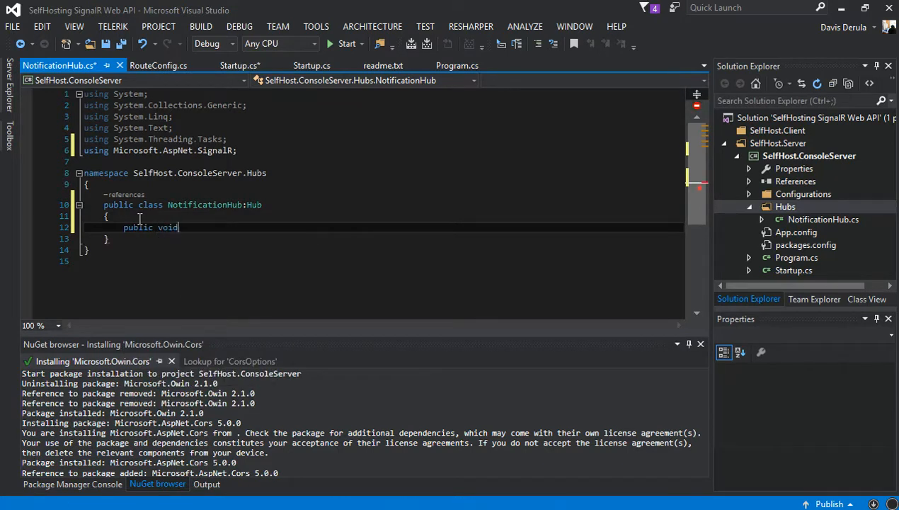
text(S)
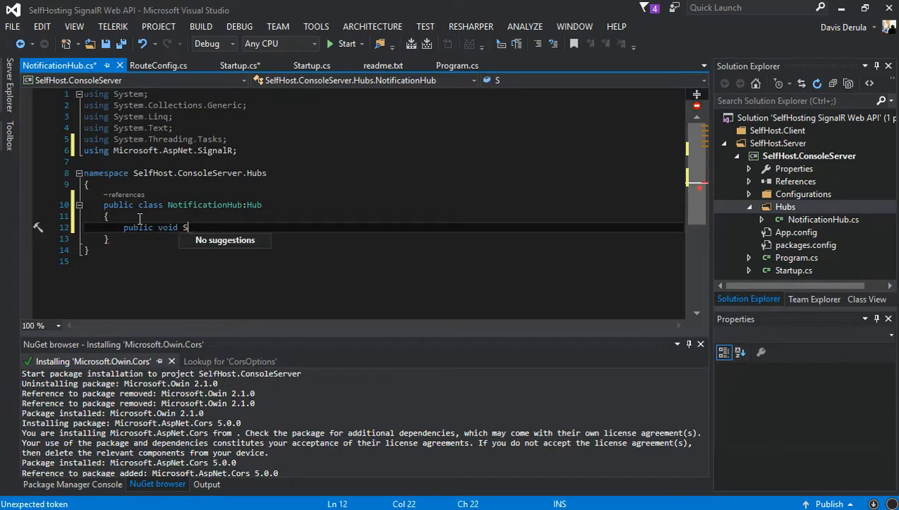
text(everTime()
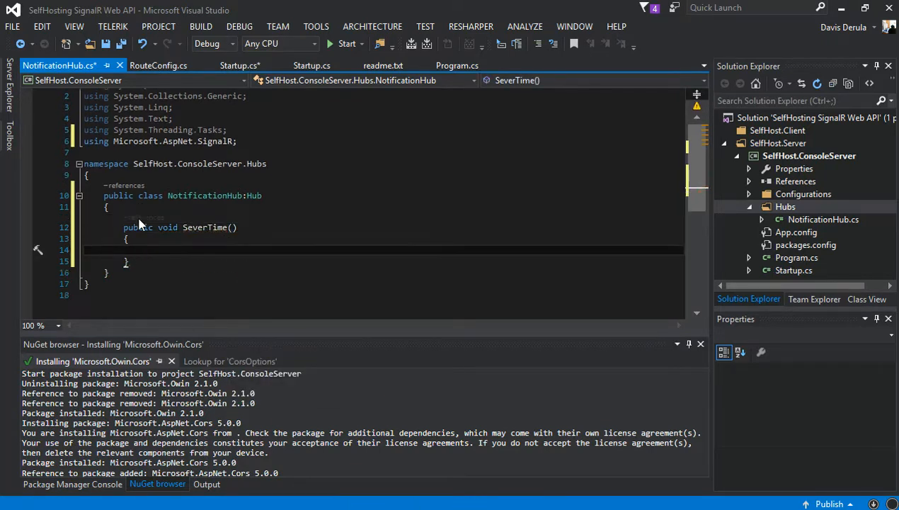
Inside SeverTime, call Clients.All.displayTime($"{date}").
text(c)
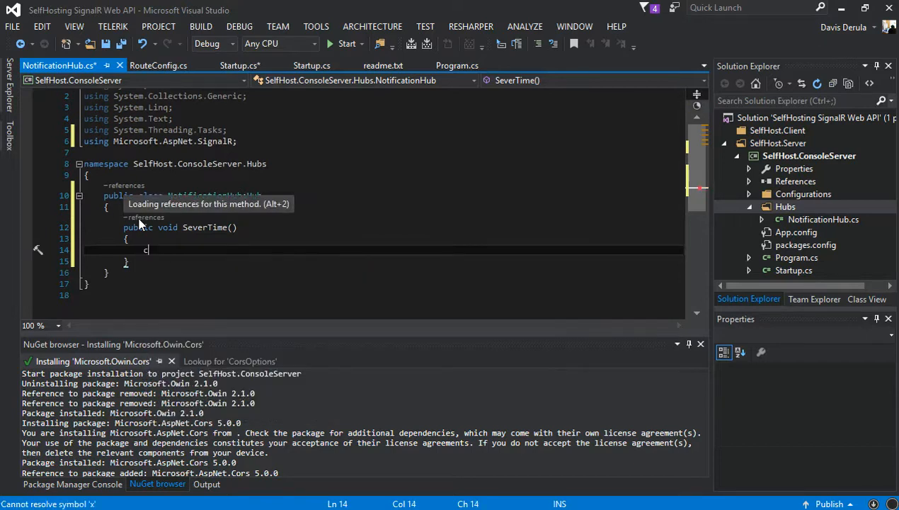
text(lients)
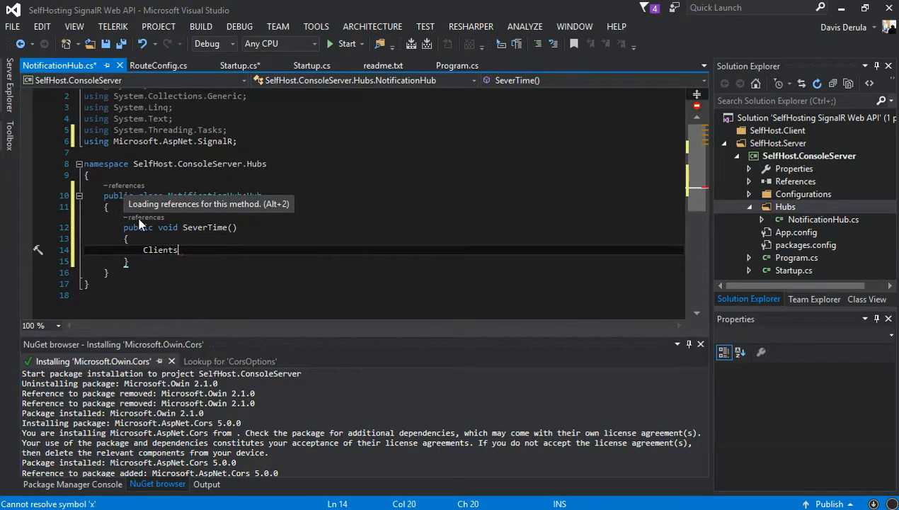
text(.All.)
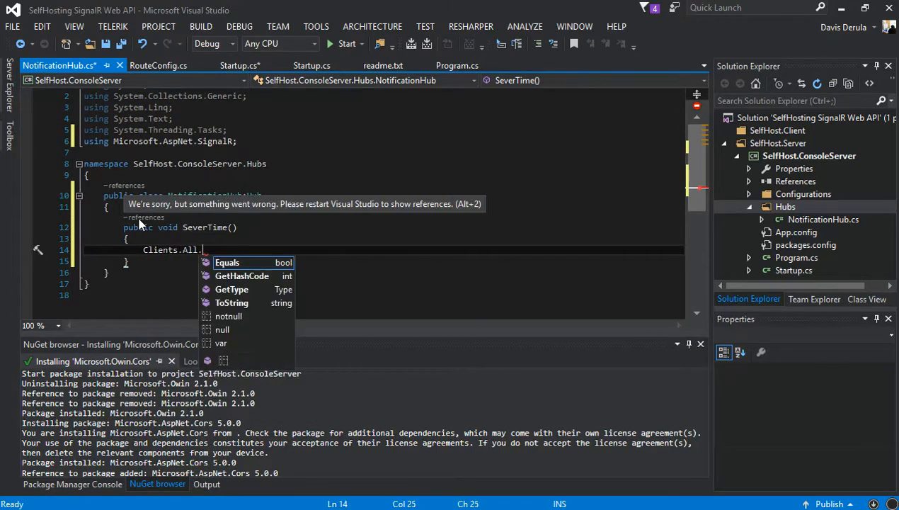
text(displa)
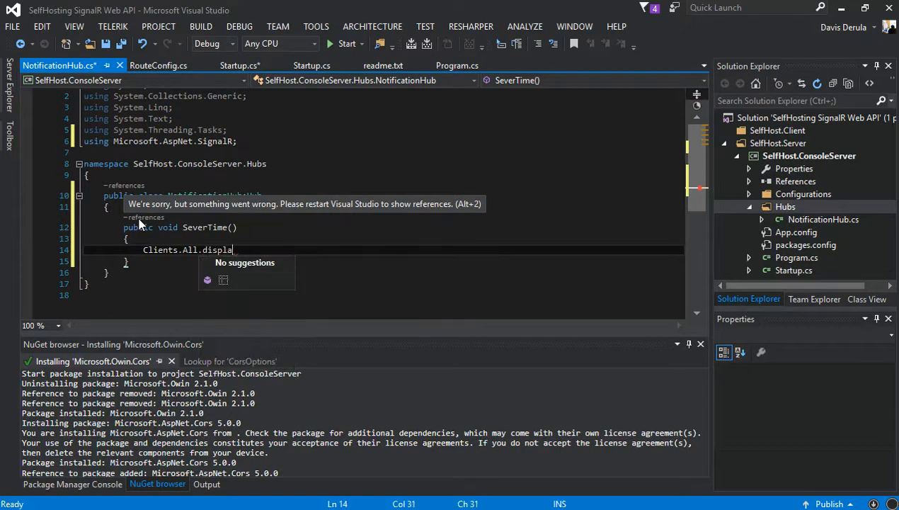
text(yTime()
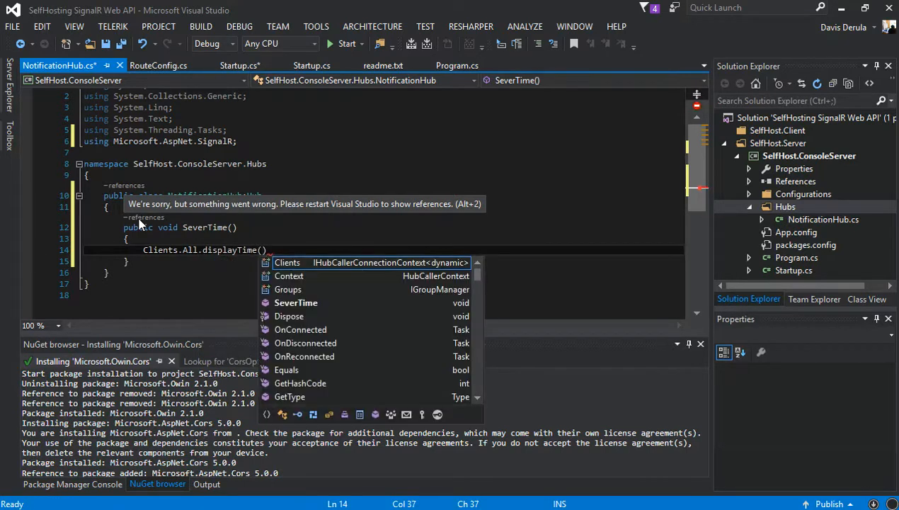
text($" ")
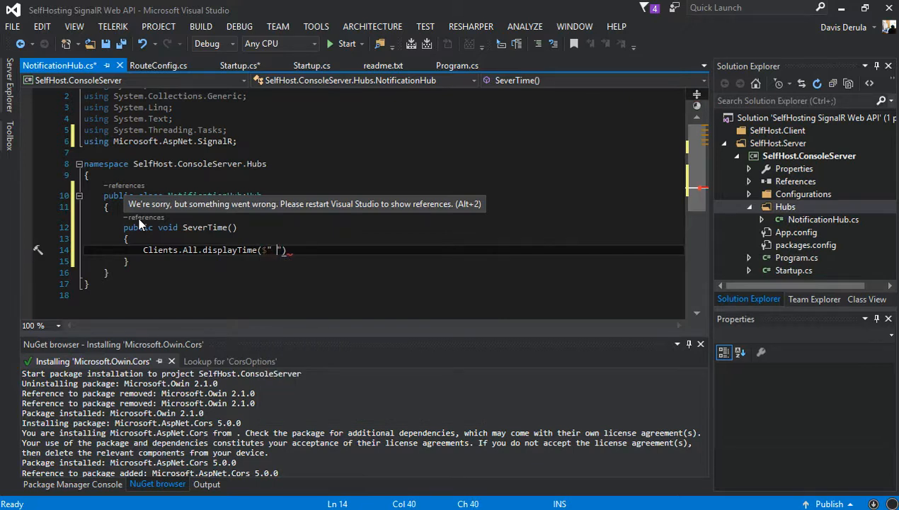
text({date})
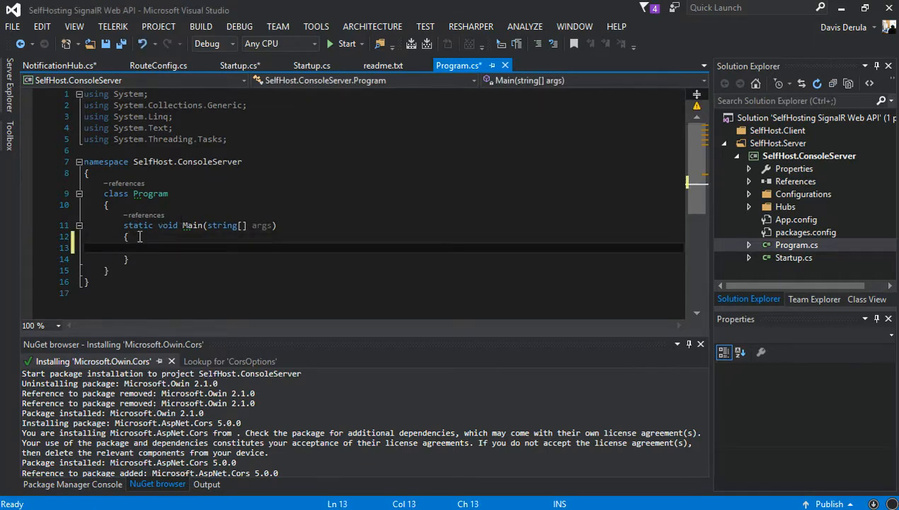
text(string uri = ")
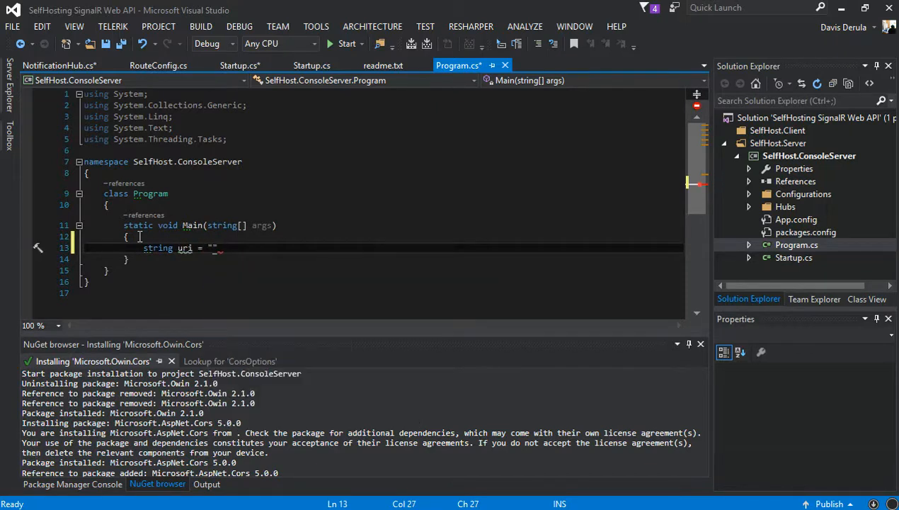
text(http)
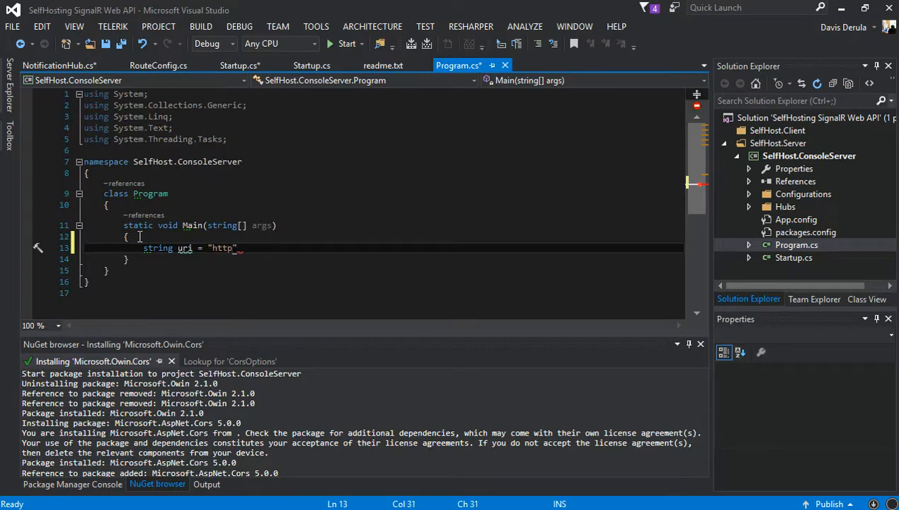
text(:)
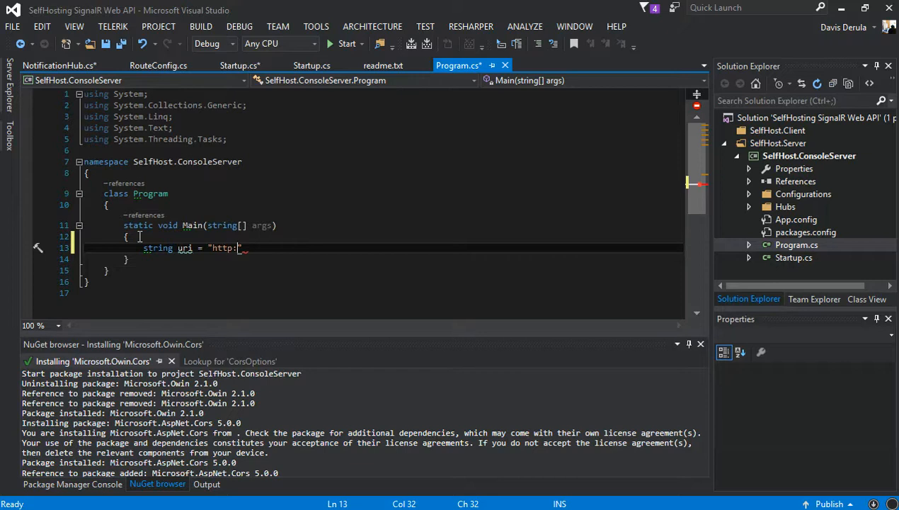
text(//local)
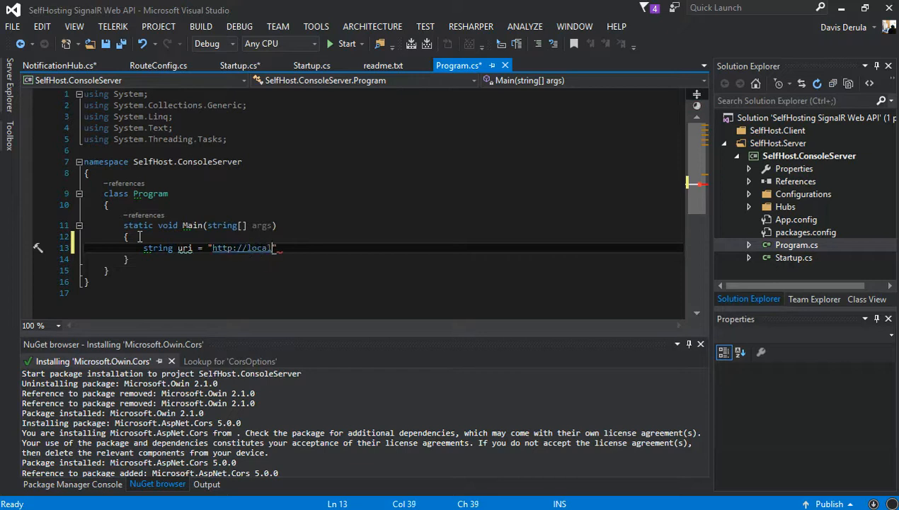
text(host)
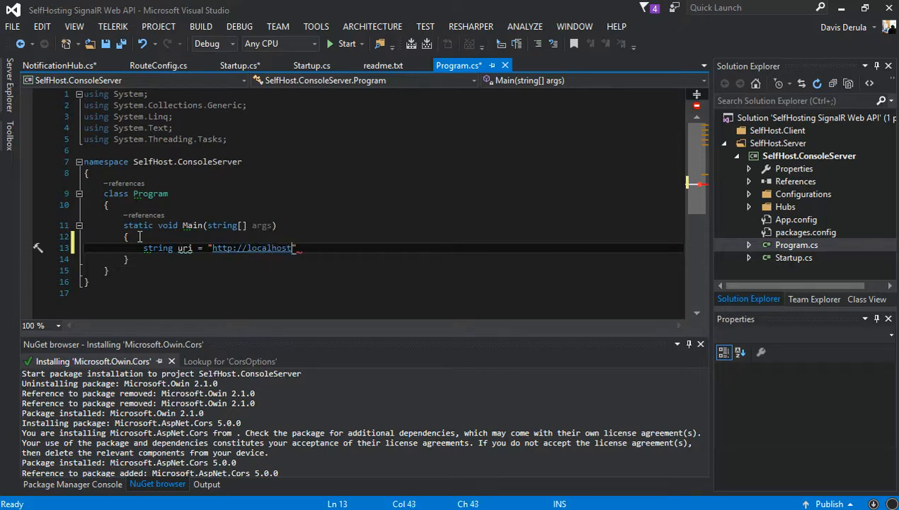
text(:8)
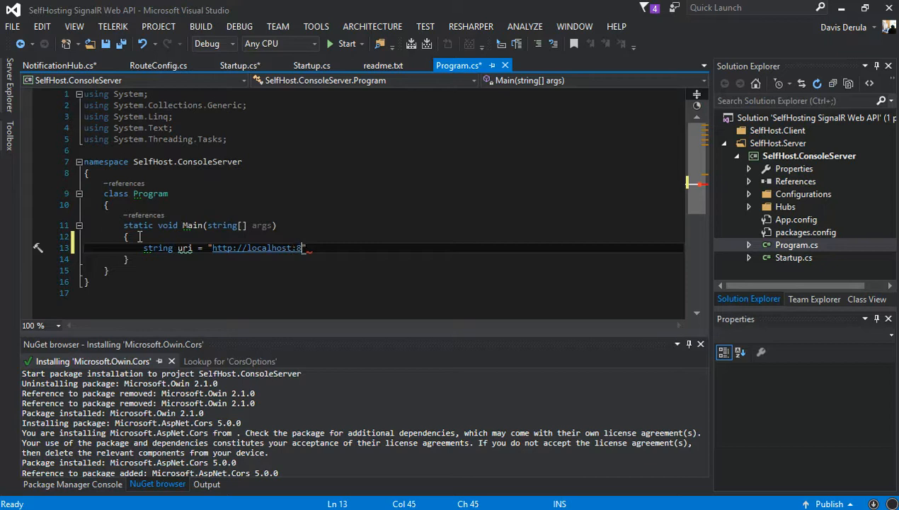
text(989)
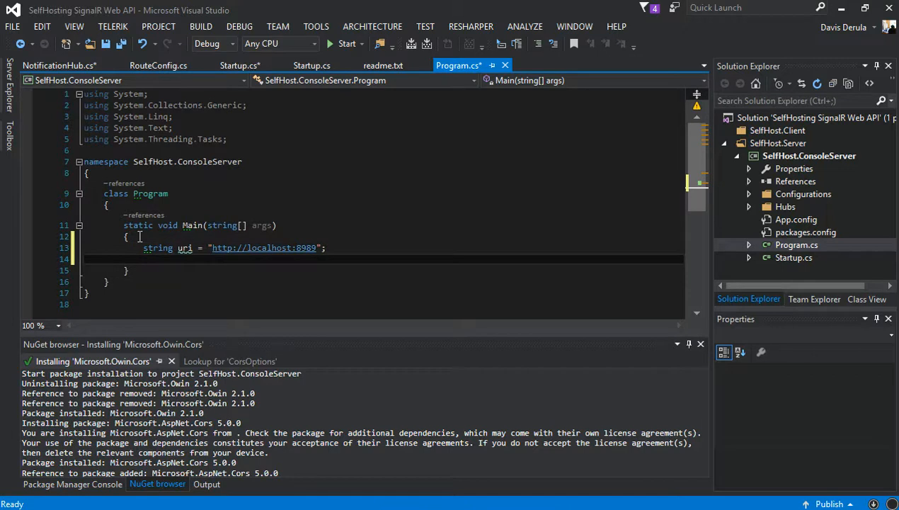
Wrap the server in using (WebApp.Start<Startup>(uri)).
text(using)
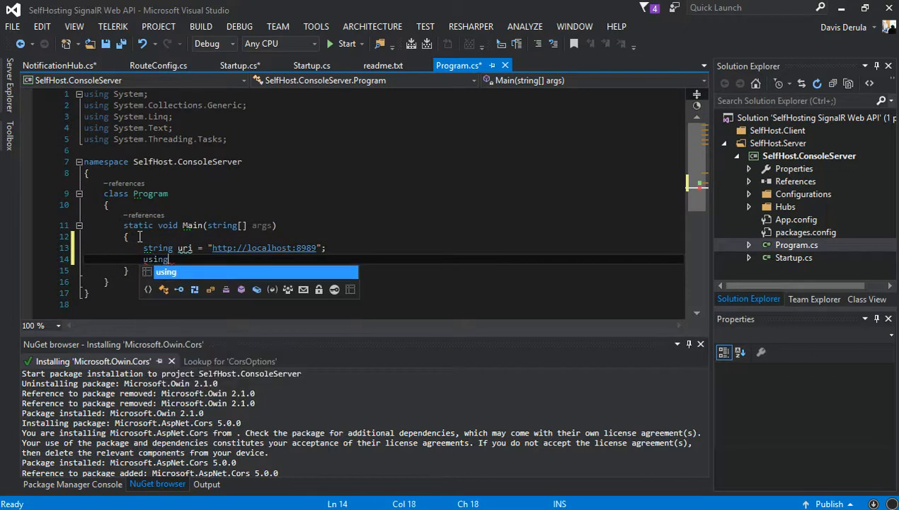
text((web)
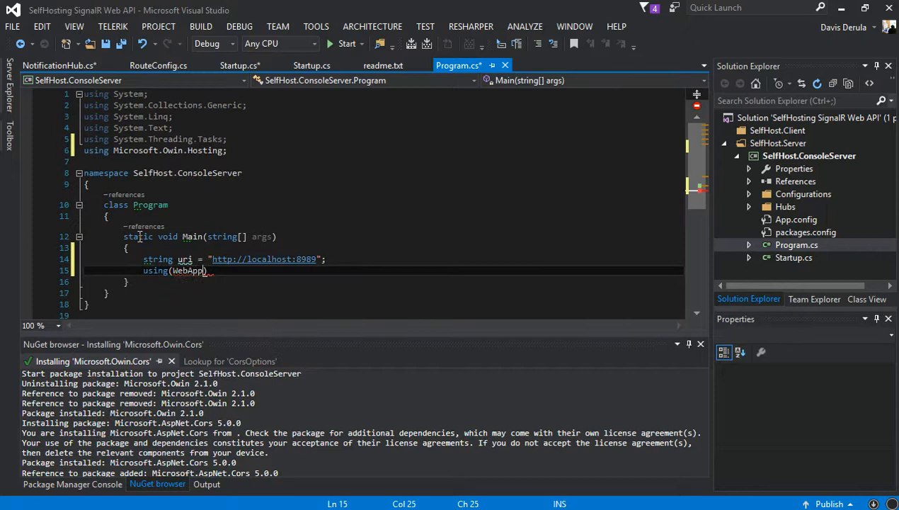
text(.Start<>())
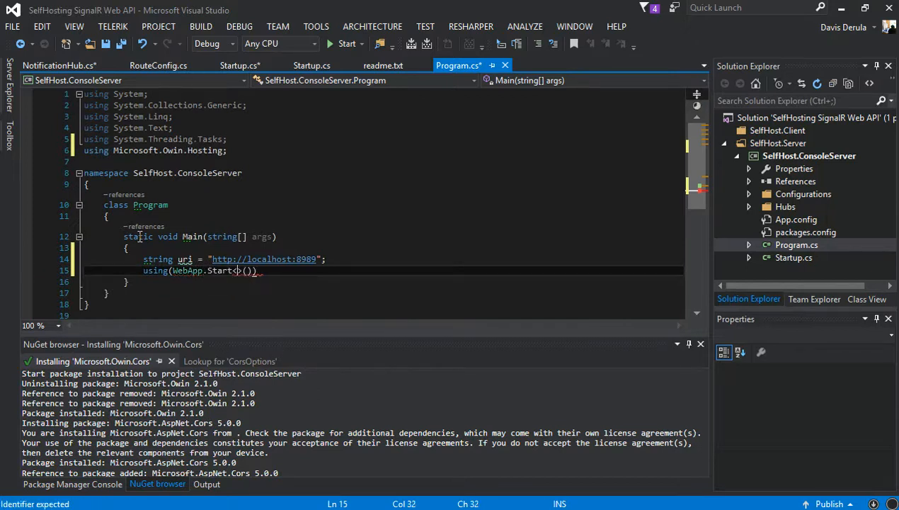
text(st)
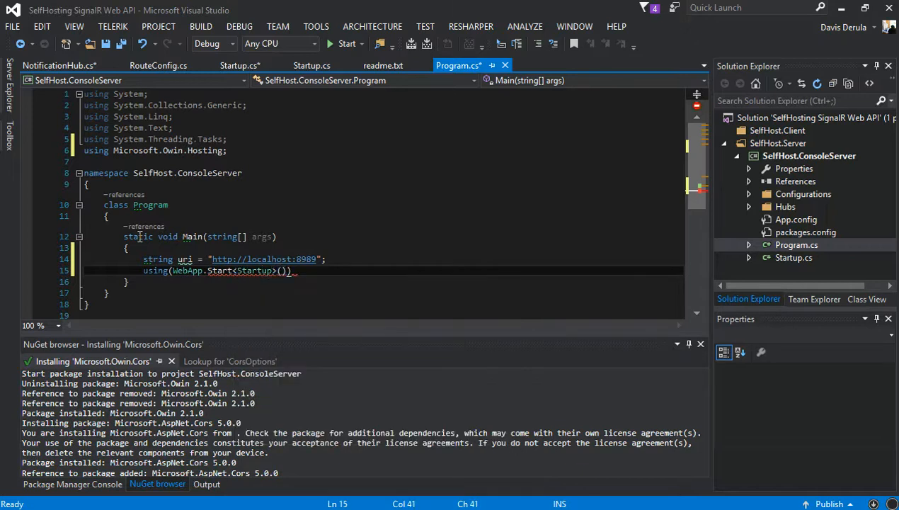
text(uri)
text(Console.WriteLine("");)
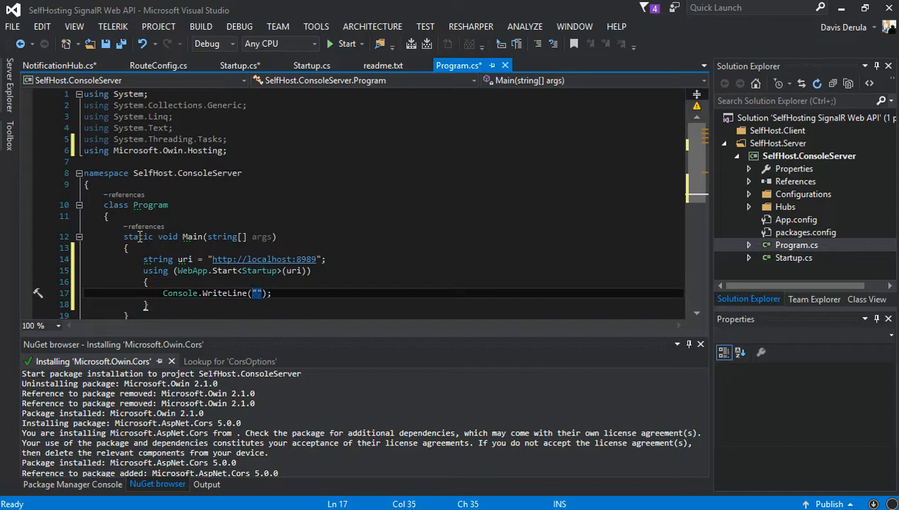
Write Console.WriteLine($"Server started at {uri} on {DateTime.UtcNow:F}").
text($)
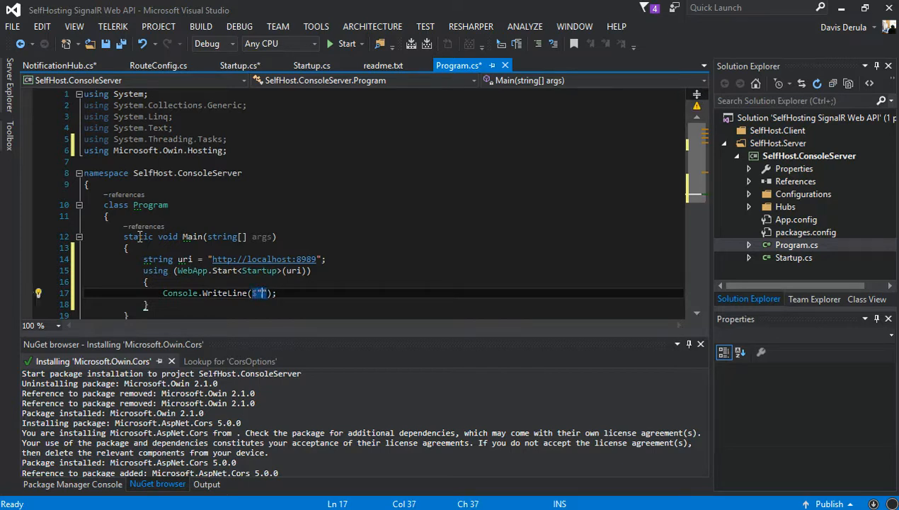
text(Server s)
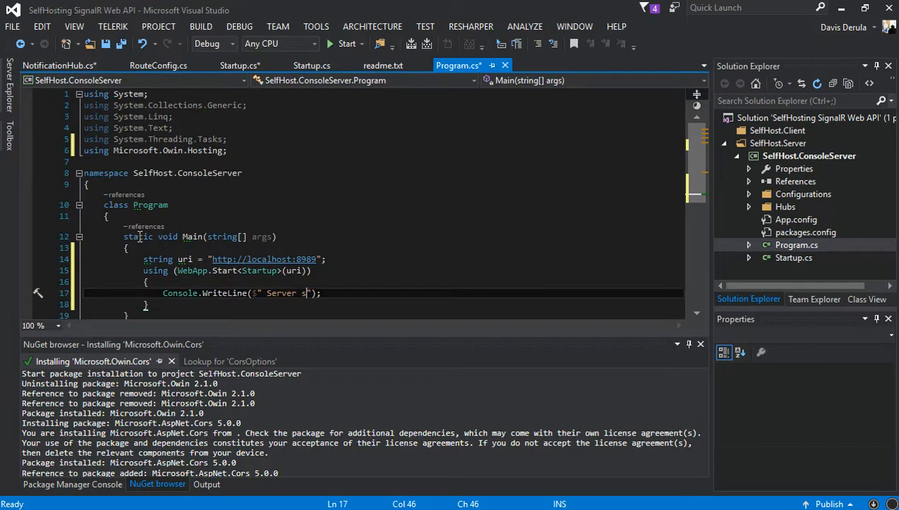
text(tarted)
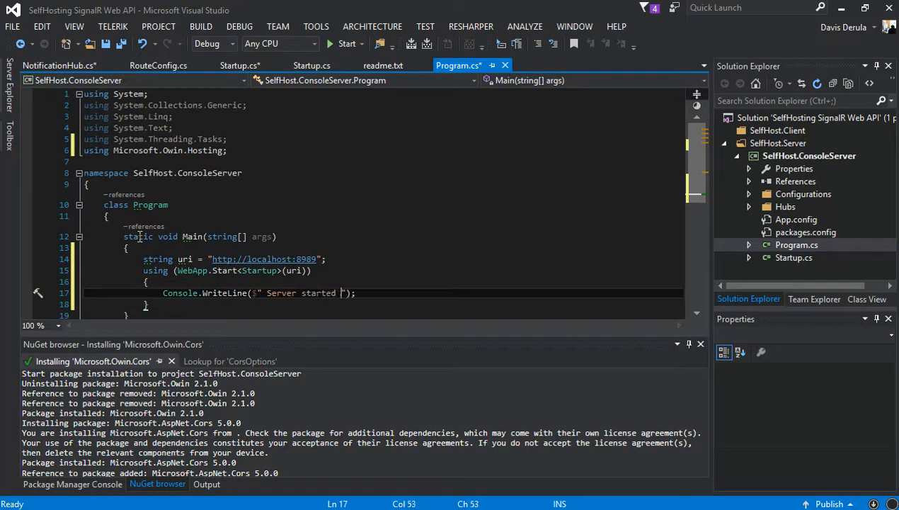
text(at {})
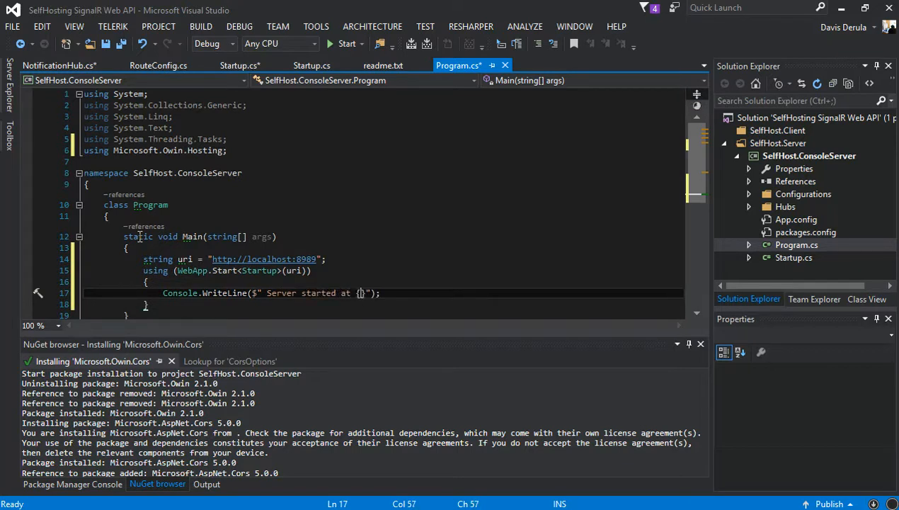
text(uri)
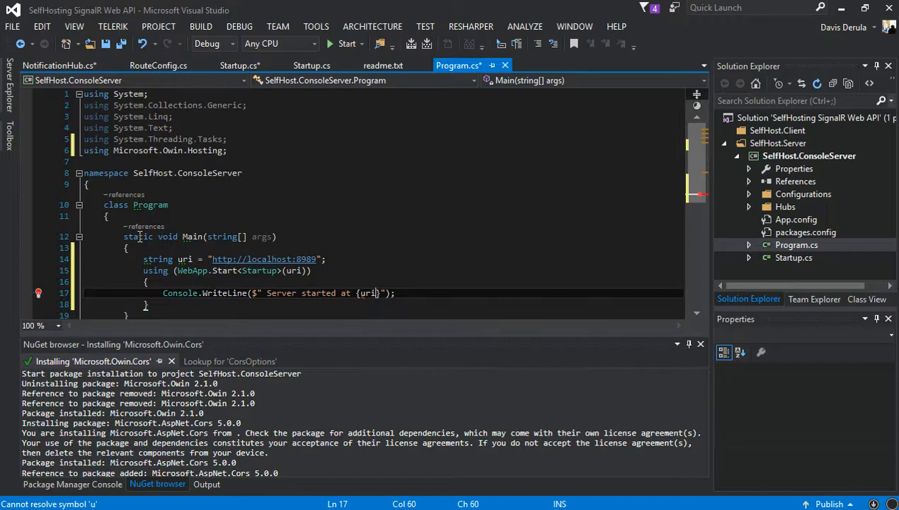
text(on)
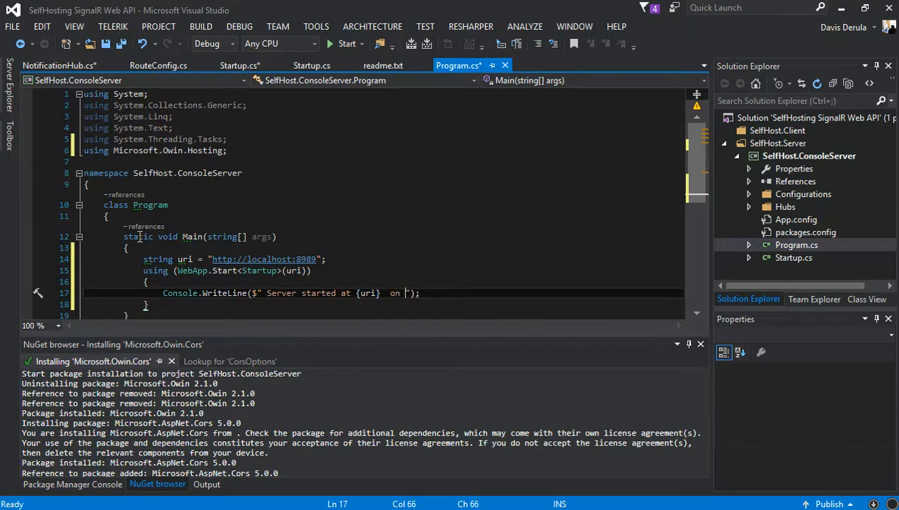
text(dat})
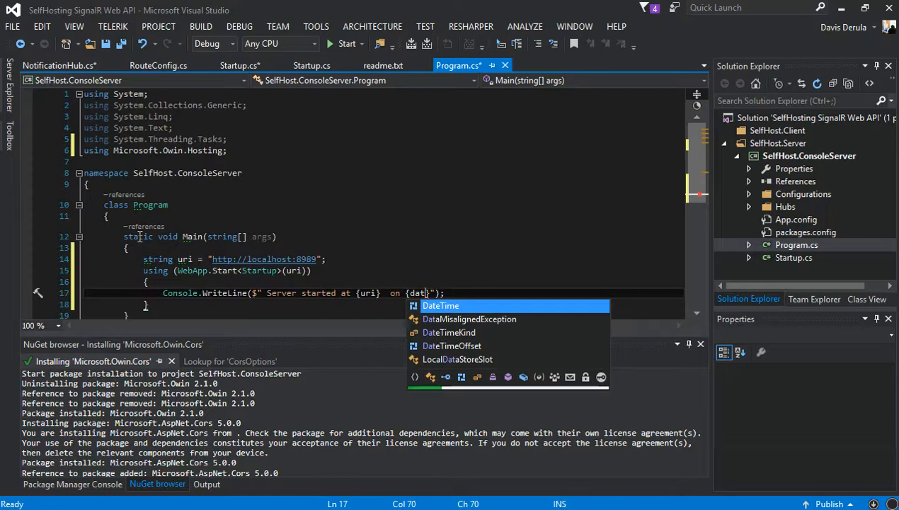
text(DateTime.UtcNow)
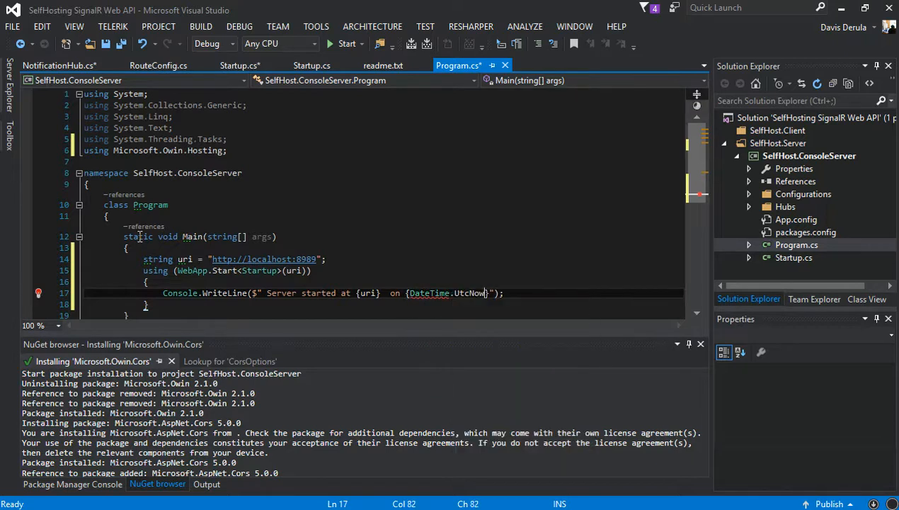
text(F)
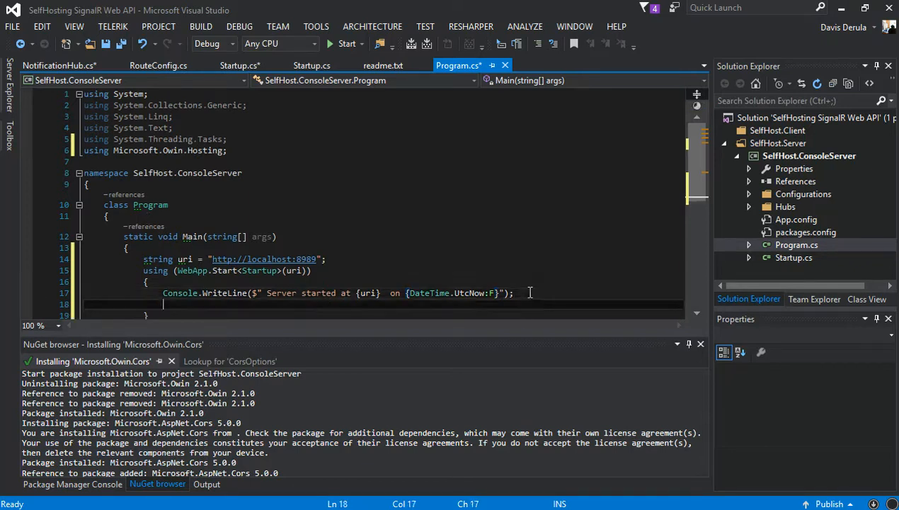
Add Console.ReadLine(); after the startup message and start the console server.
text(Console)
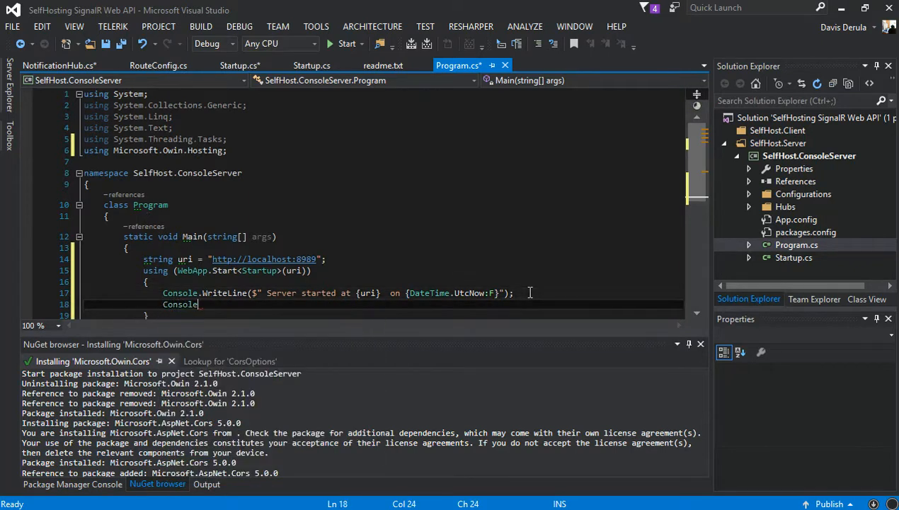
text(re)
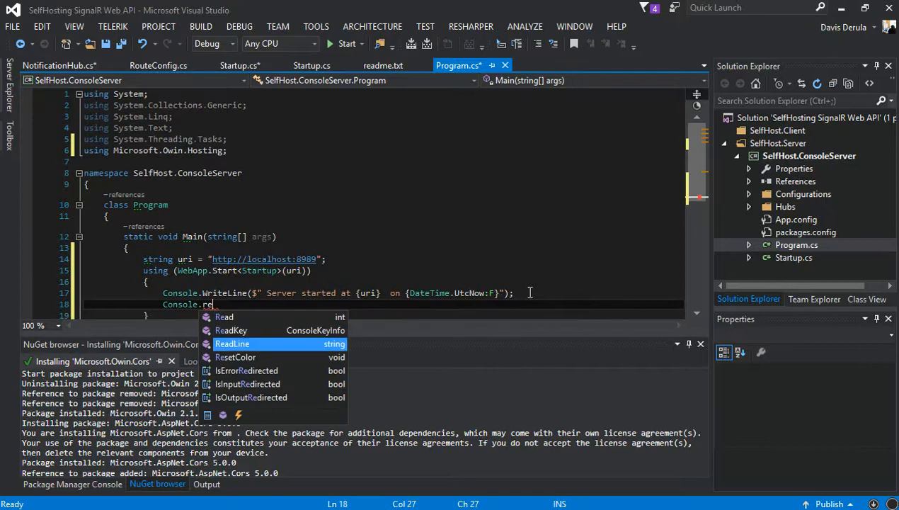
text(ReadLine();)
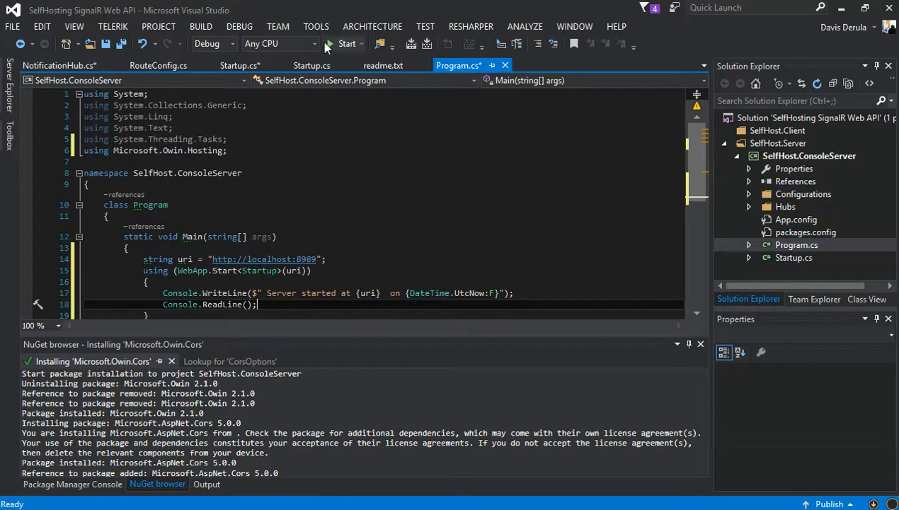
click(346, 42)
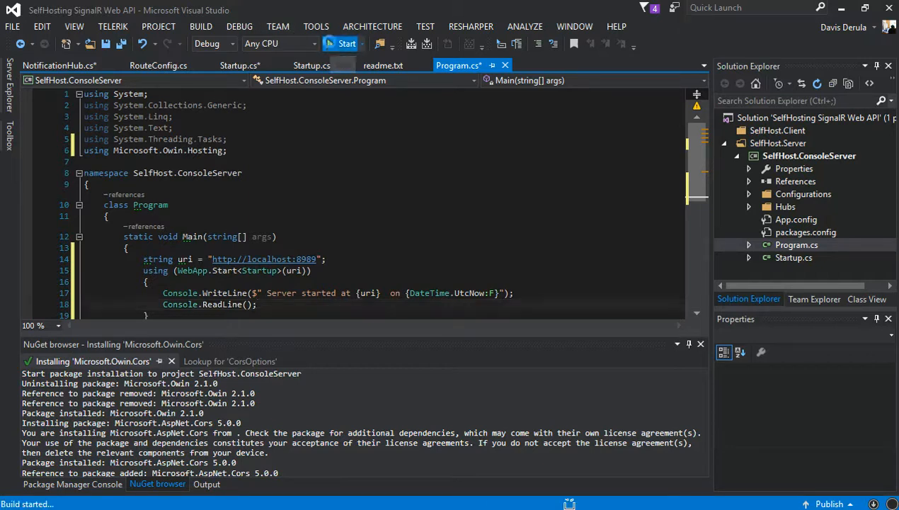